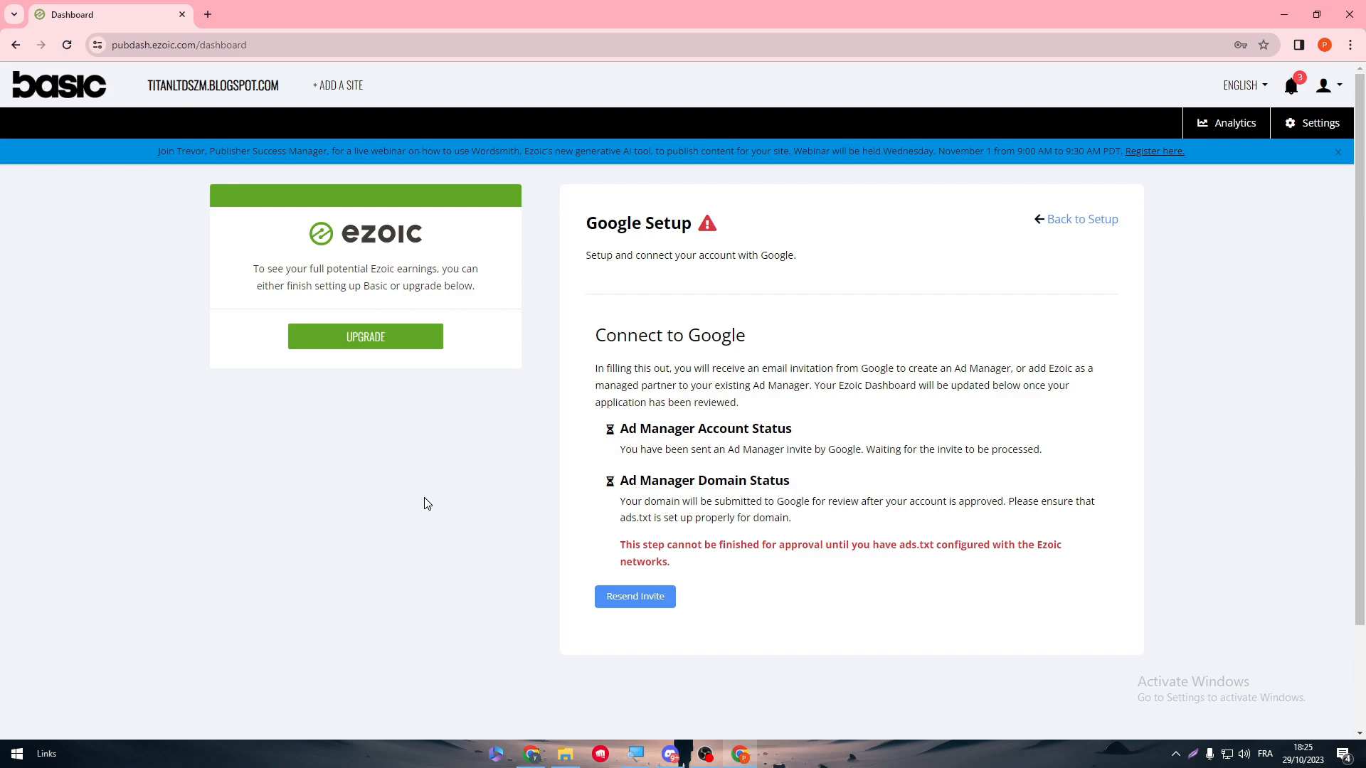
mouse_move(174, 27)
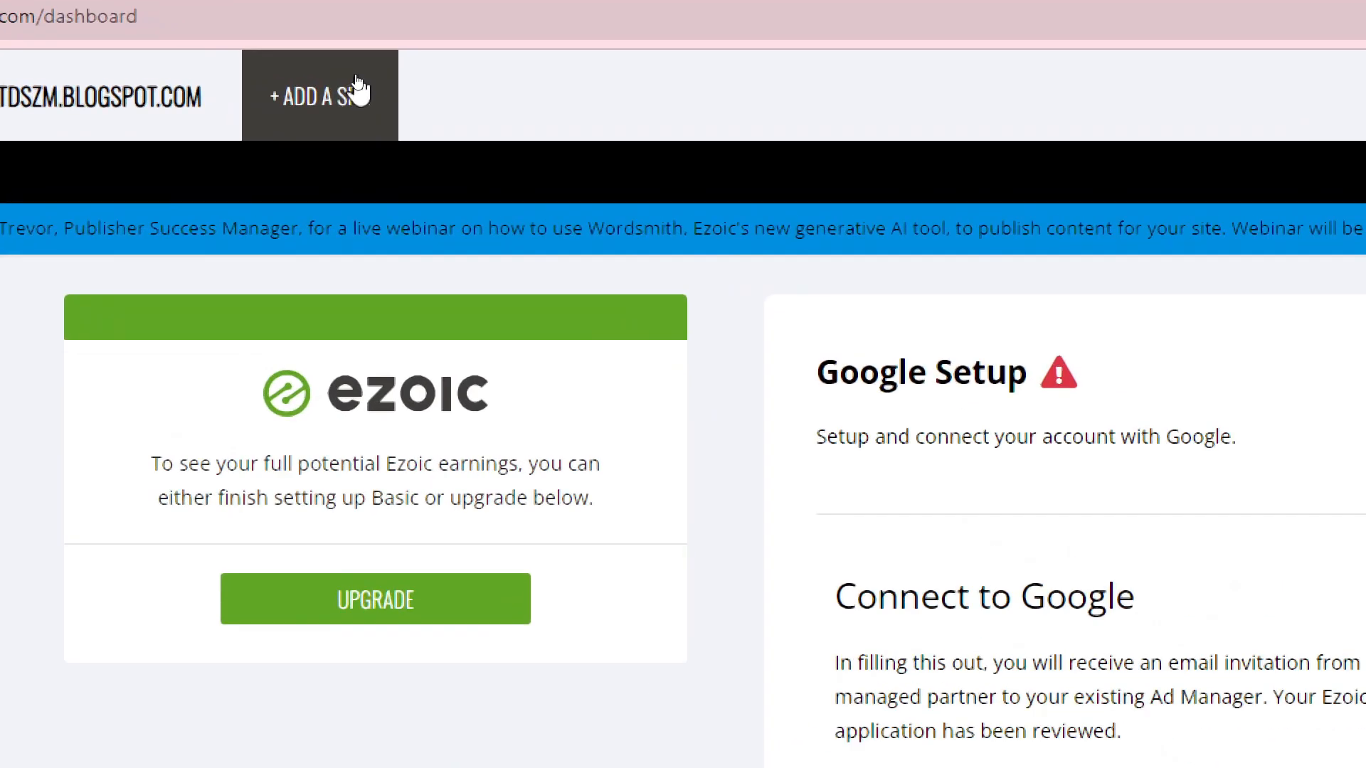
Step: Start adding a new site with the full Ezoic option instead of Basic Ads
left_click(318, 93)
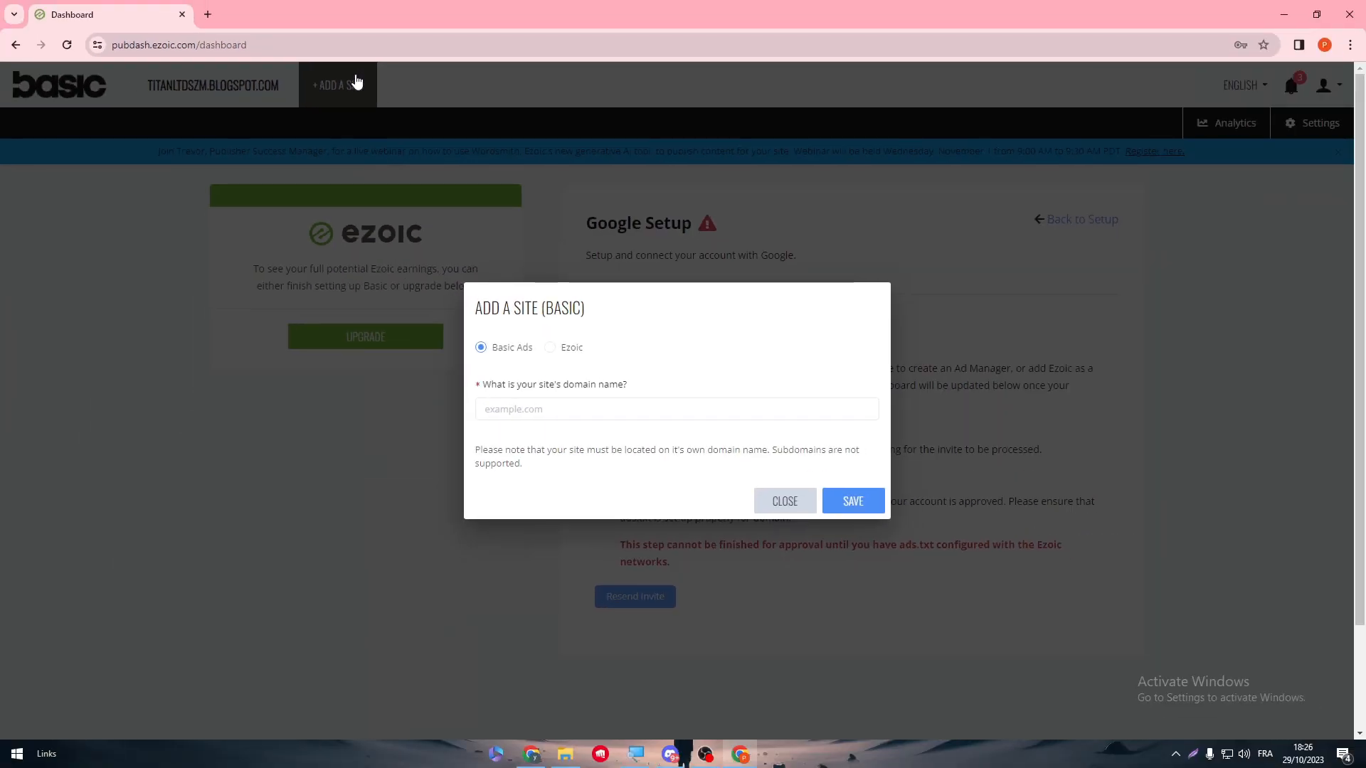
left_click(549, 347)
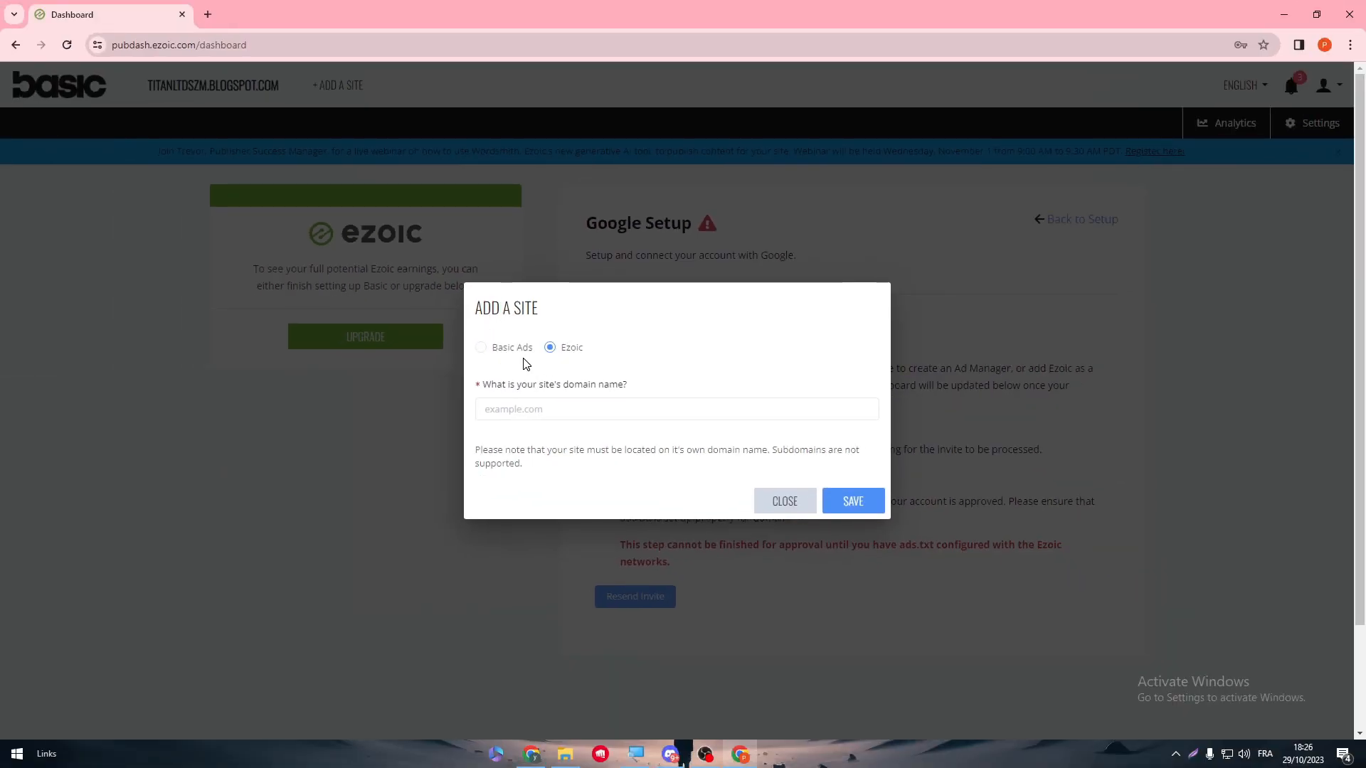
mouse_move(290, 71)
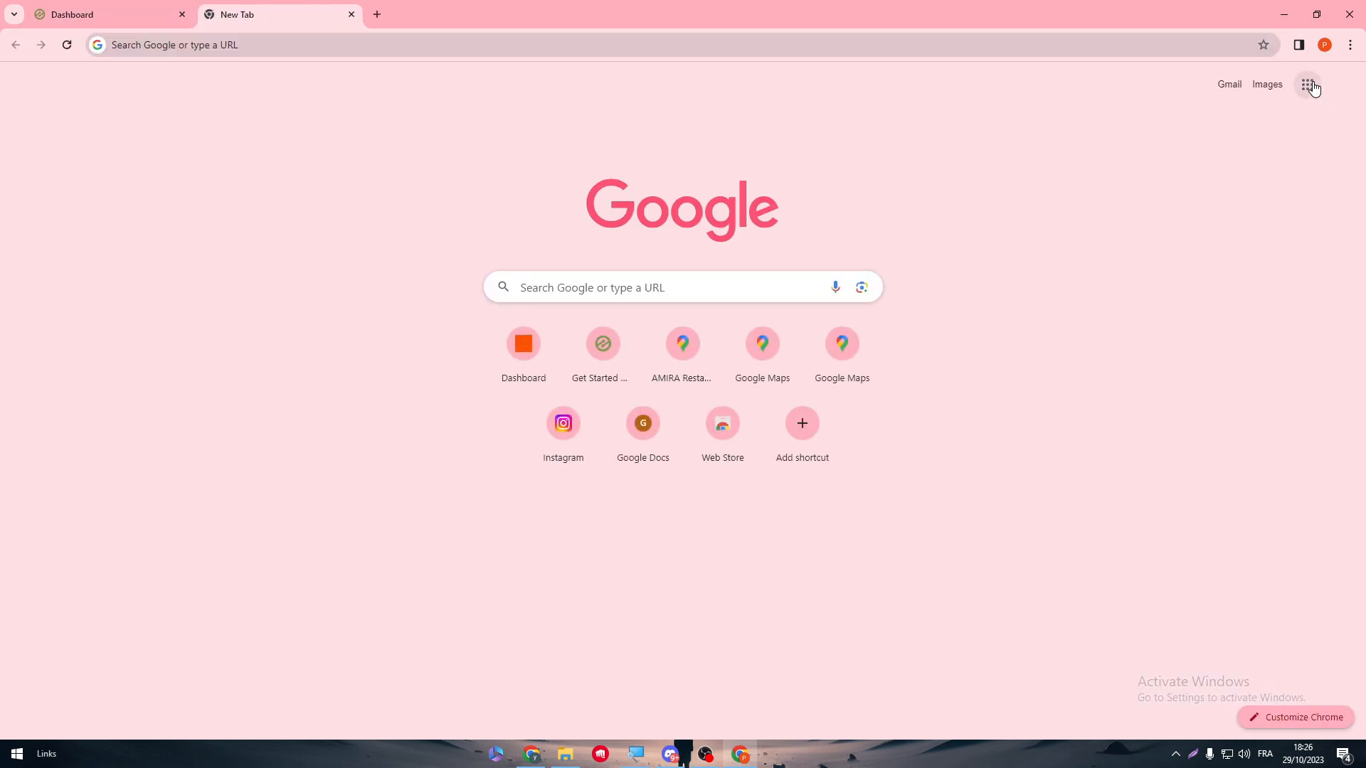
Step: Reach Blogger from the Google apps grid and start creating a new blog
left_click(1309, 85)
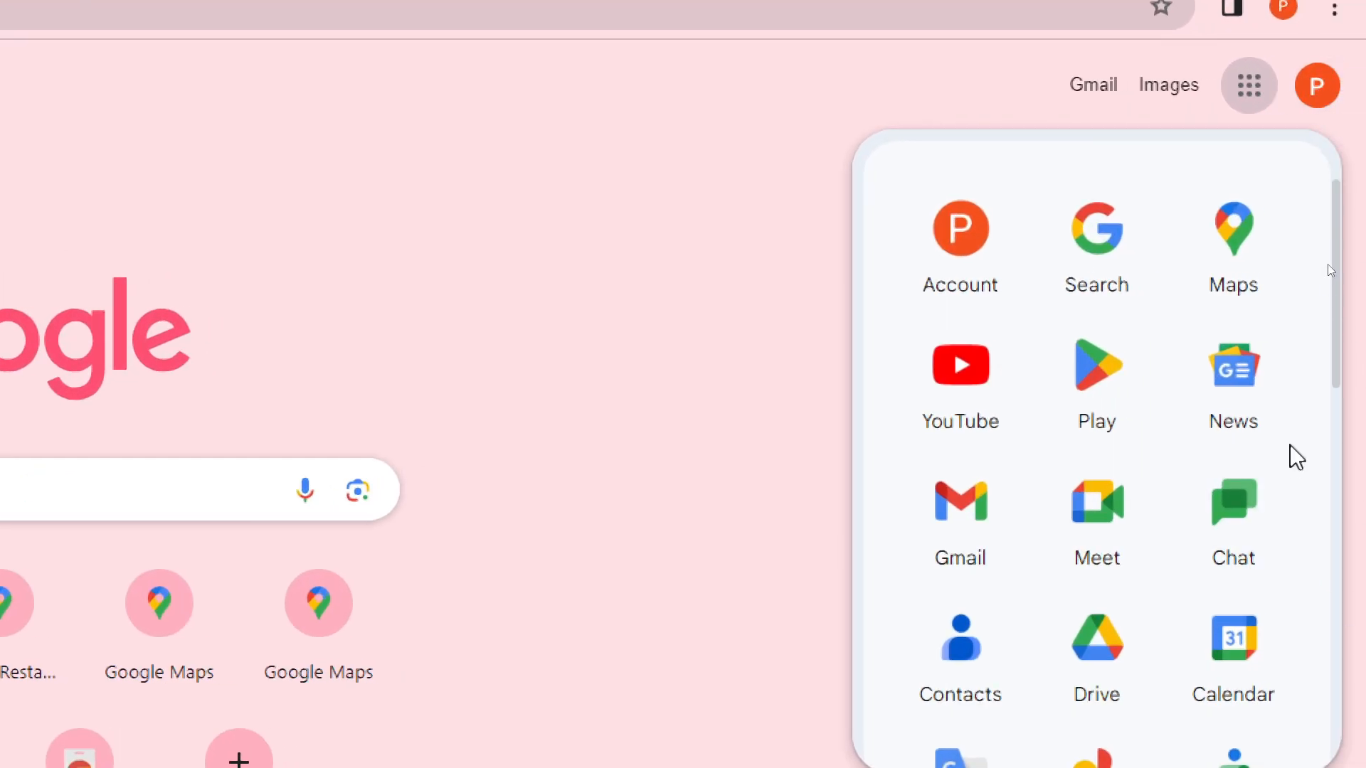
scroll("down", 3)
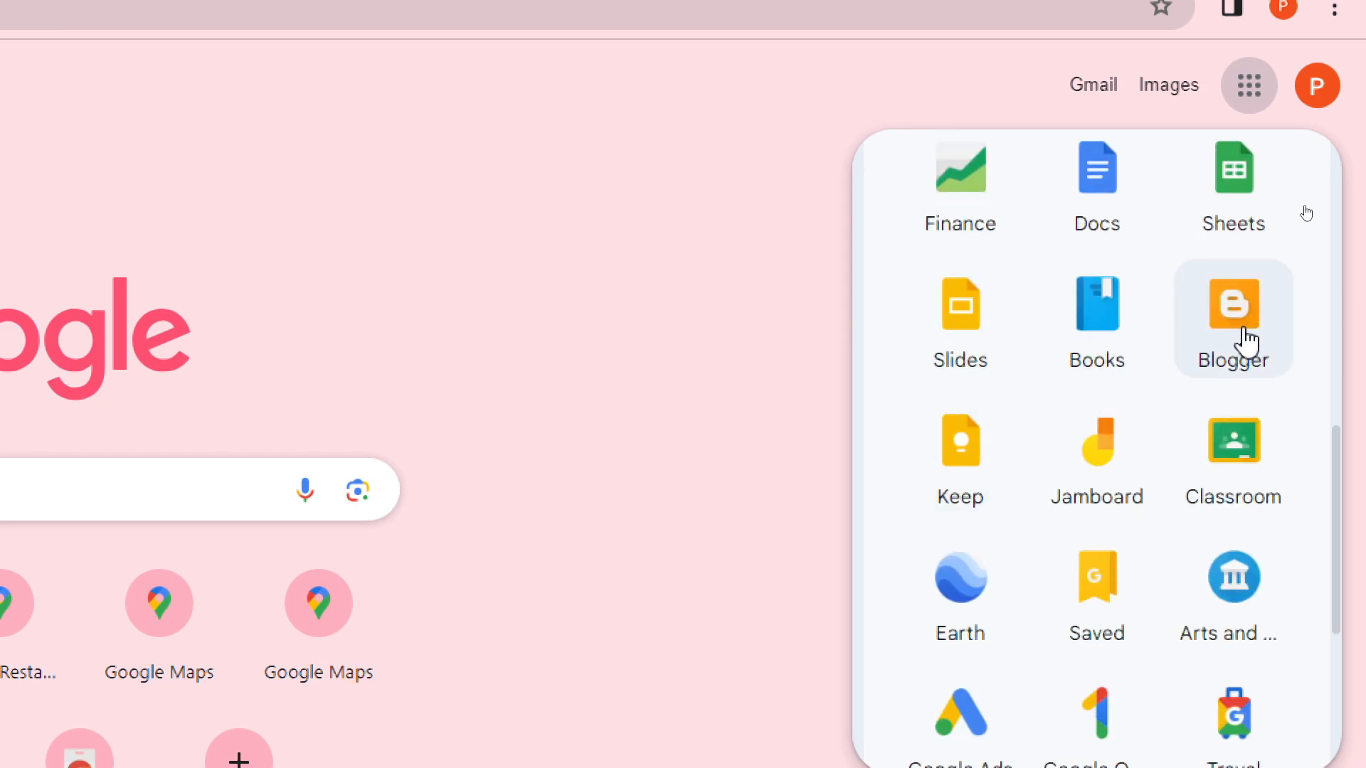
left_click(1232, 317)
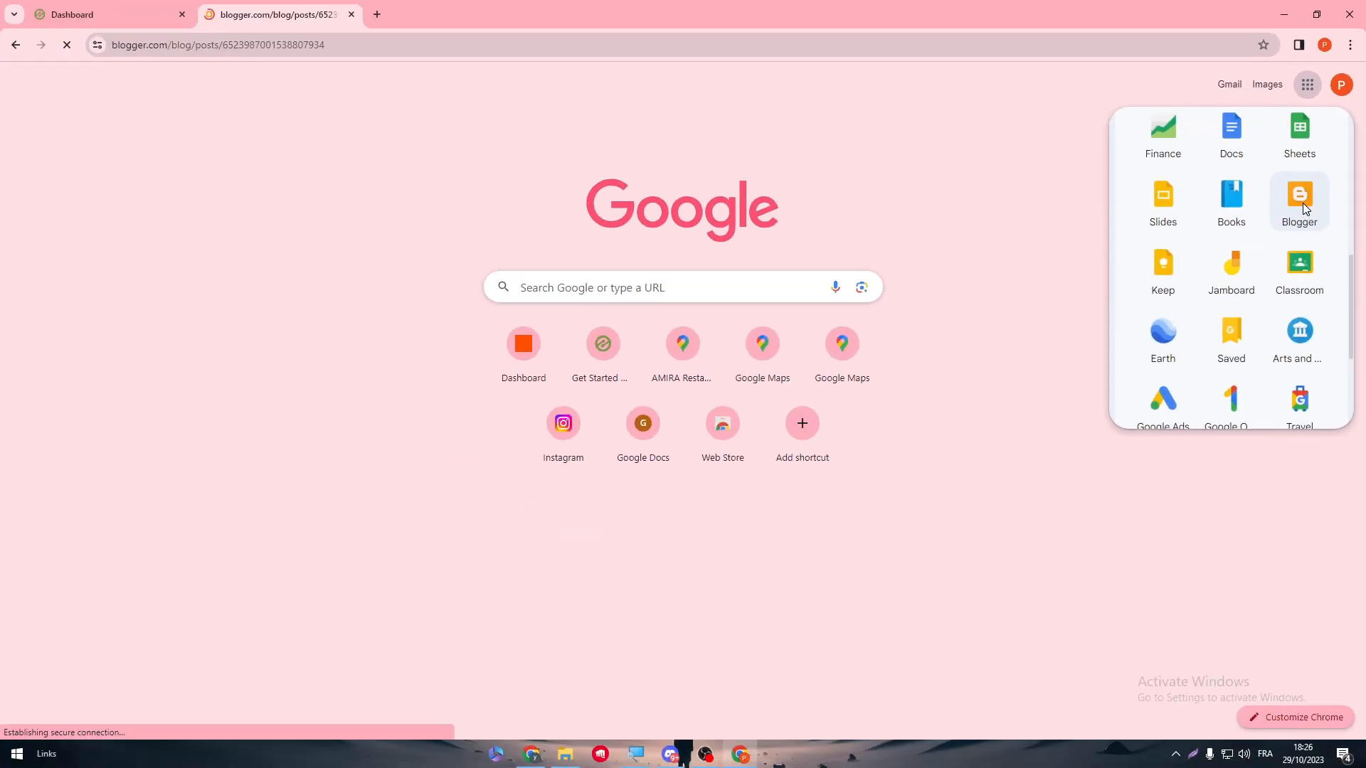
left_click(1299, 199)
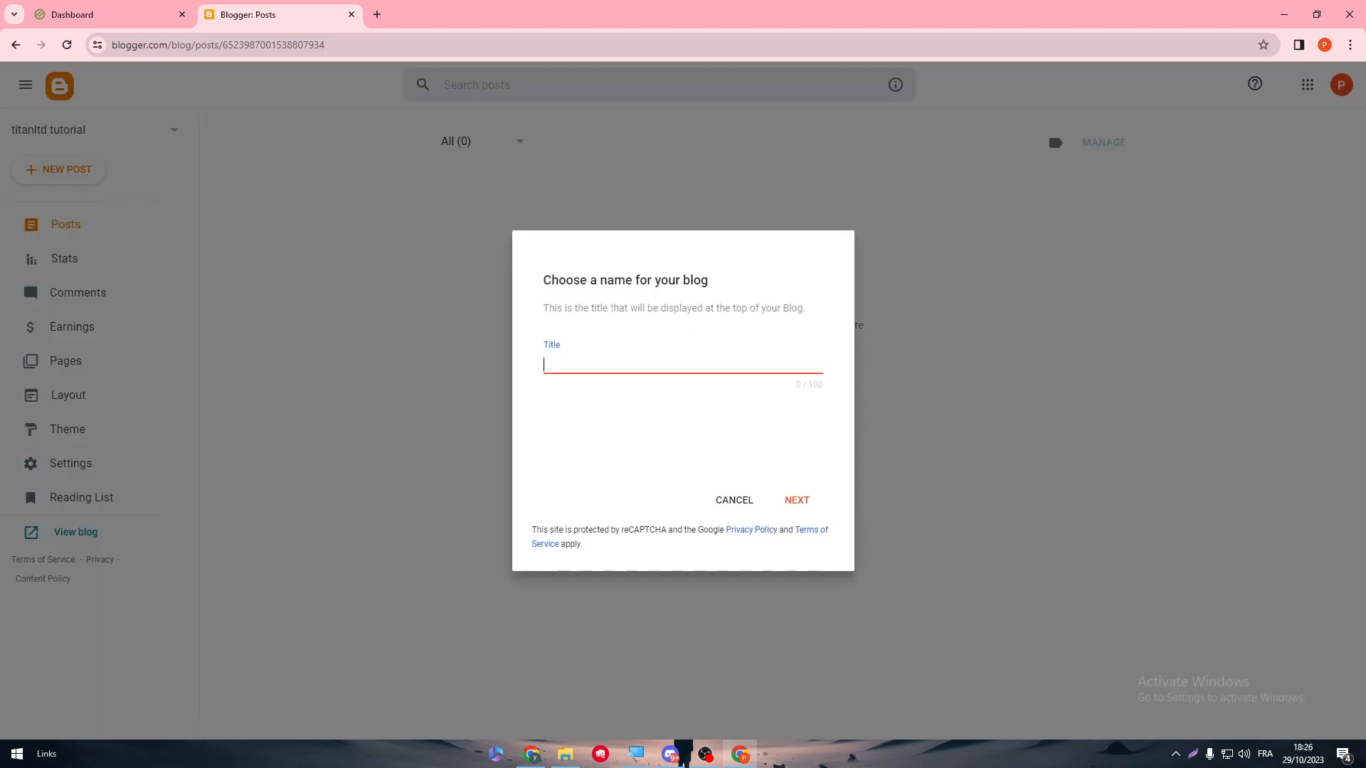
Step: Create the blog at azeaezeazexsds.blogspot.com and view its live public page
left_click(794, 499)
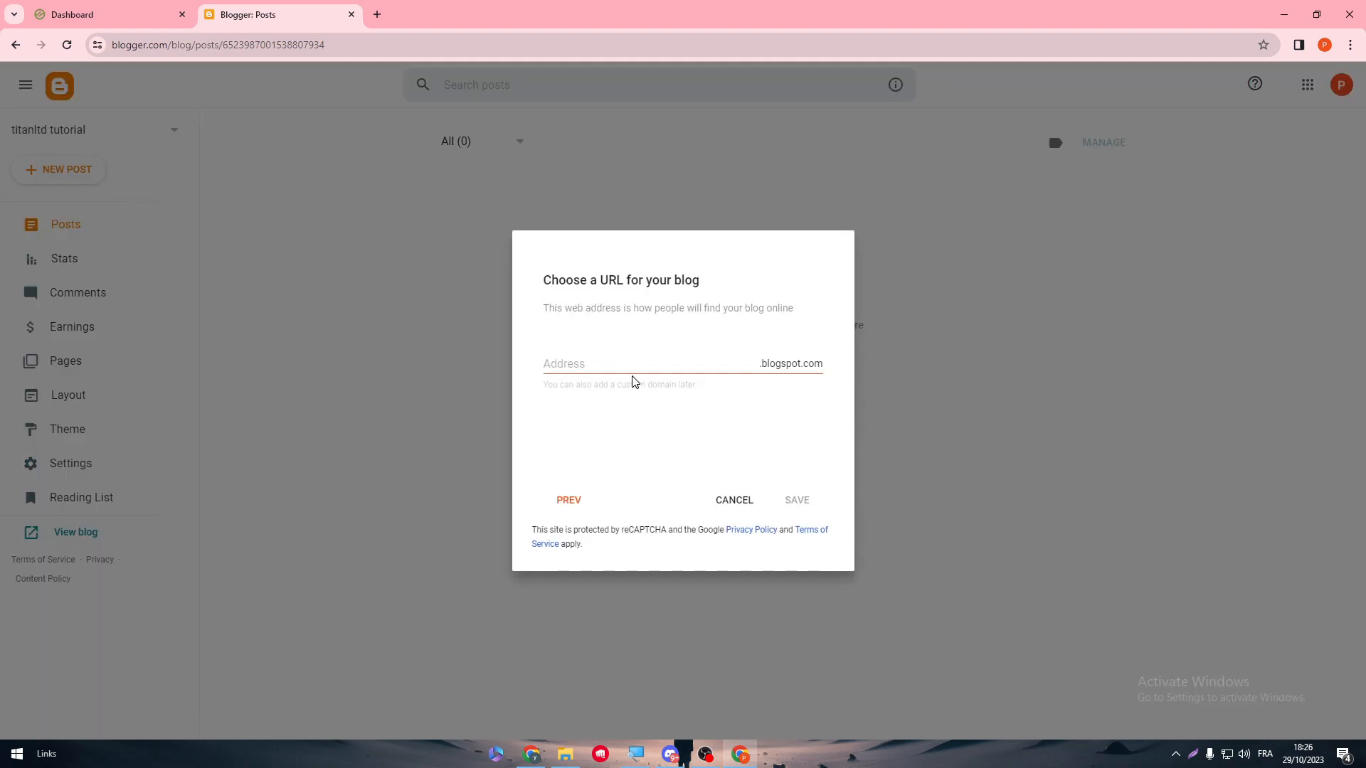
type("azeaezeazexsds")
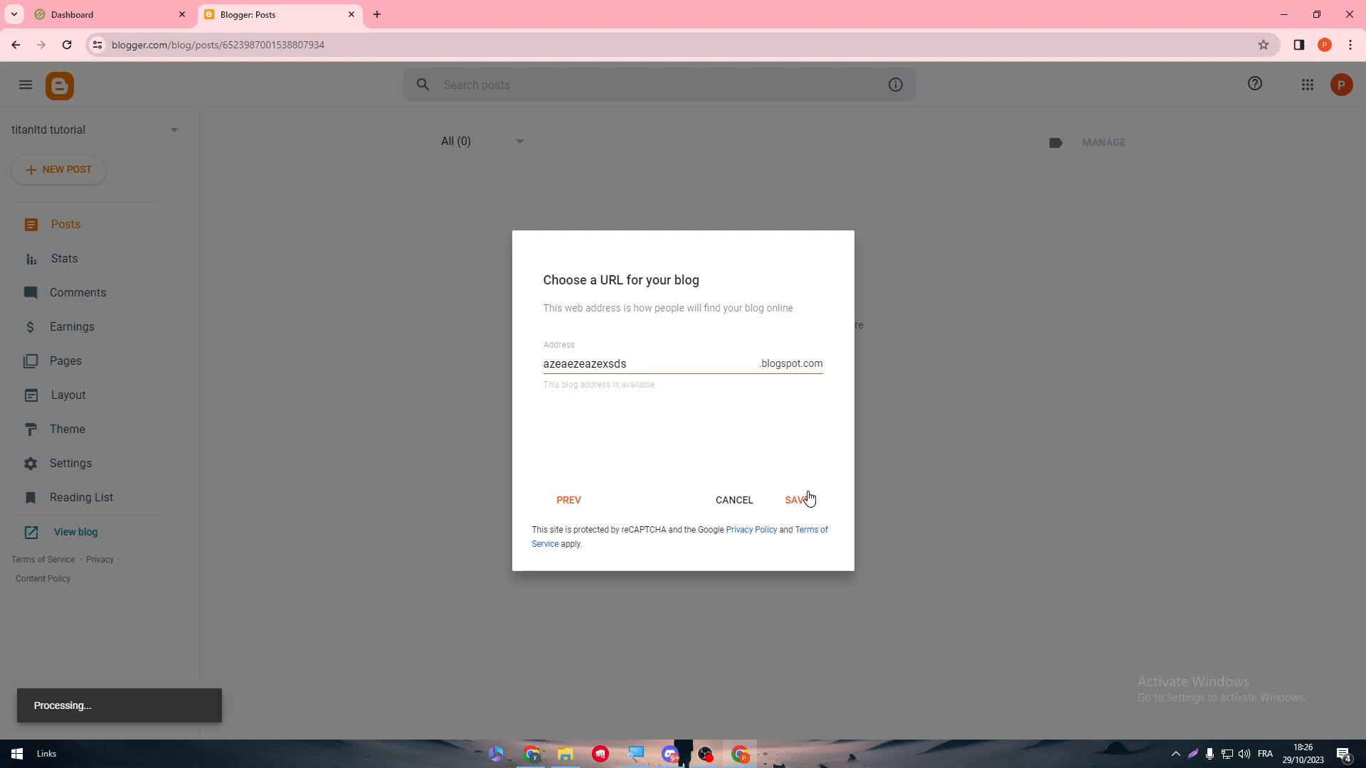
left_click(795, 499)
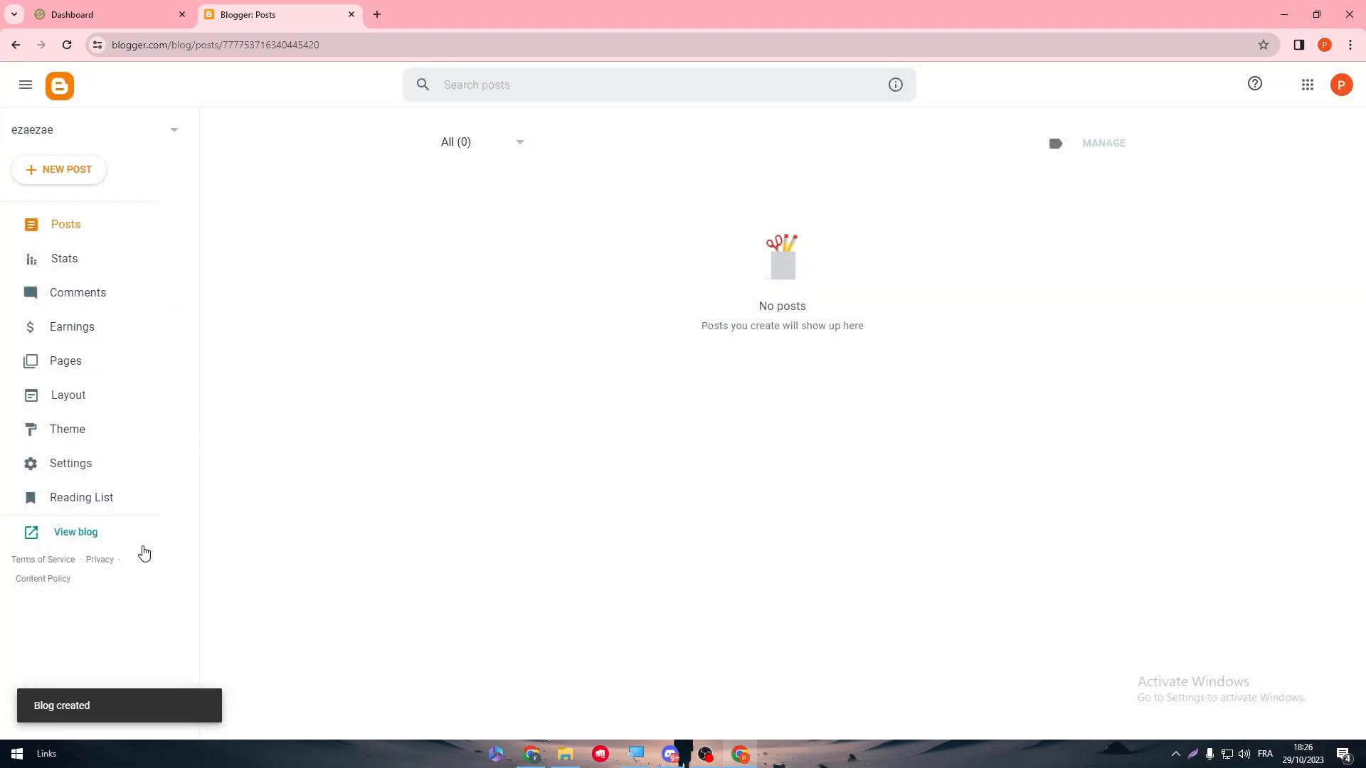
left_click(75, 532)
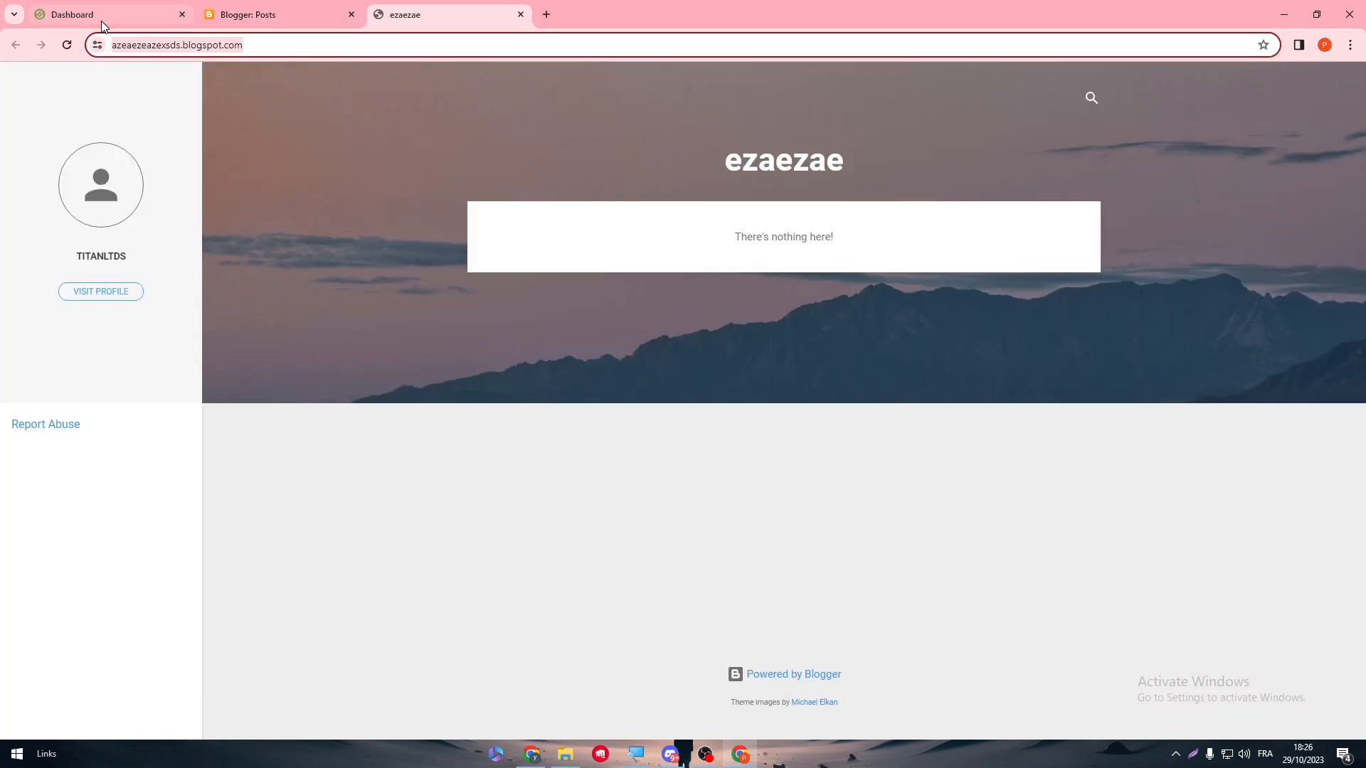
Step: Save the blogspot address as a new Ezoic site and dismiss the success and error notifications
left_click(72, 15)
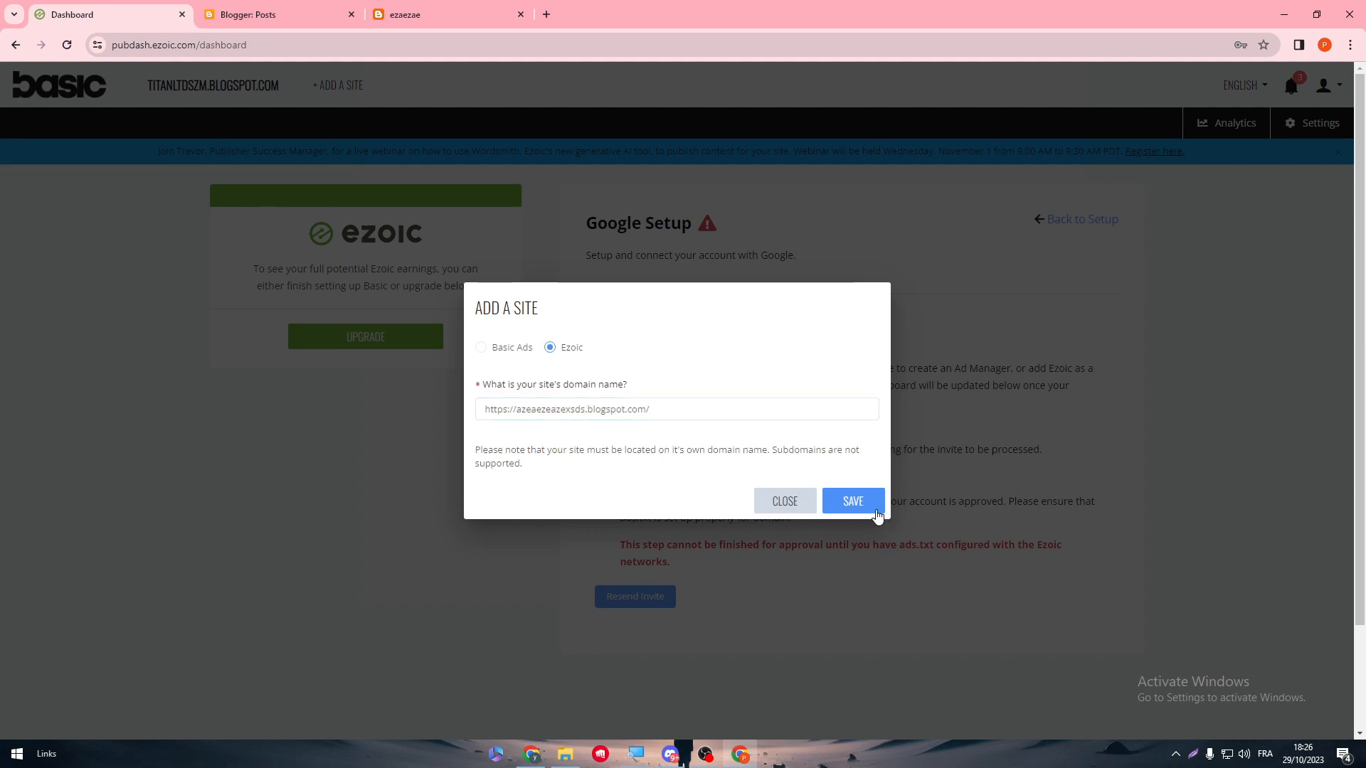
left_click(852, 501)
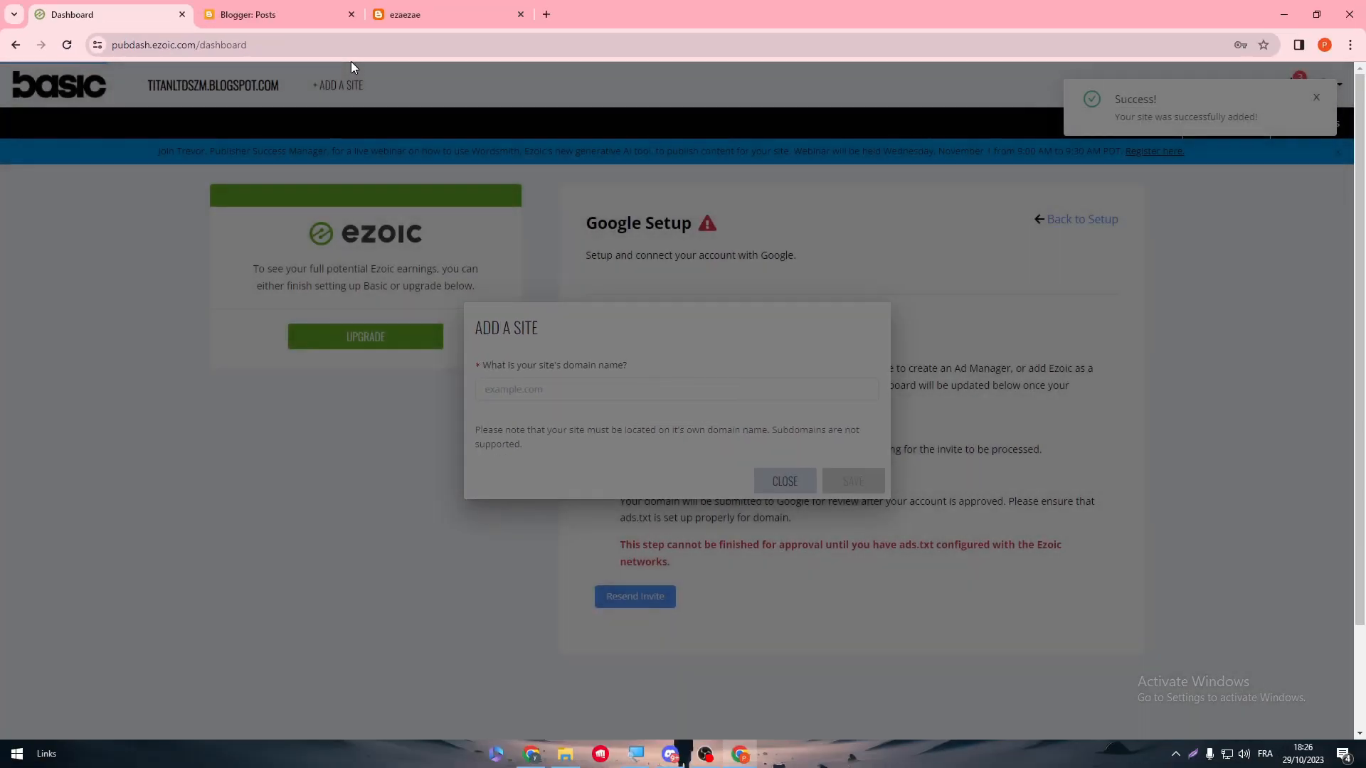
left_click(782, 481)
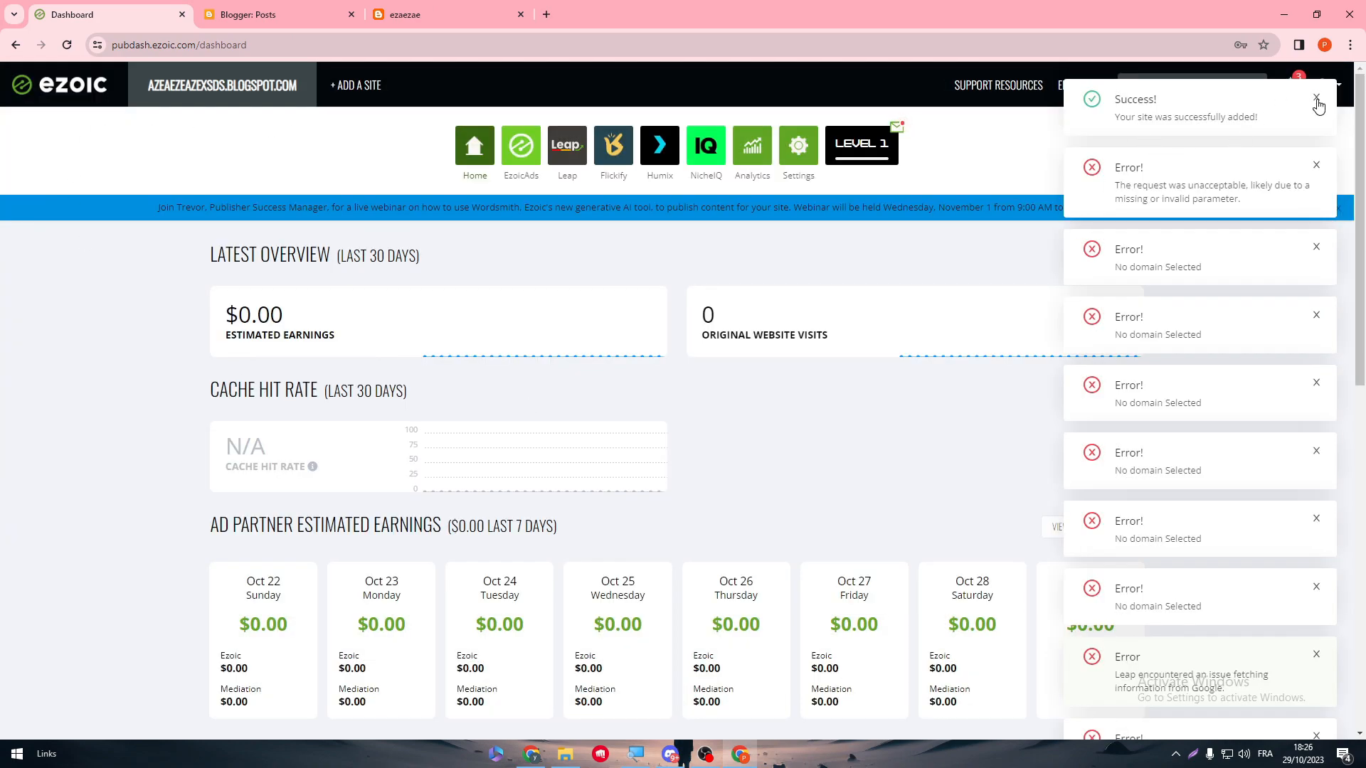
left_click(1315, 95)
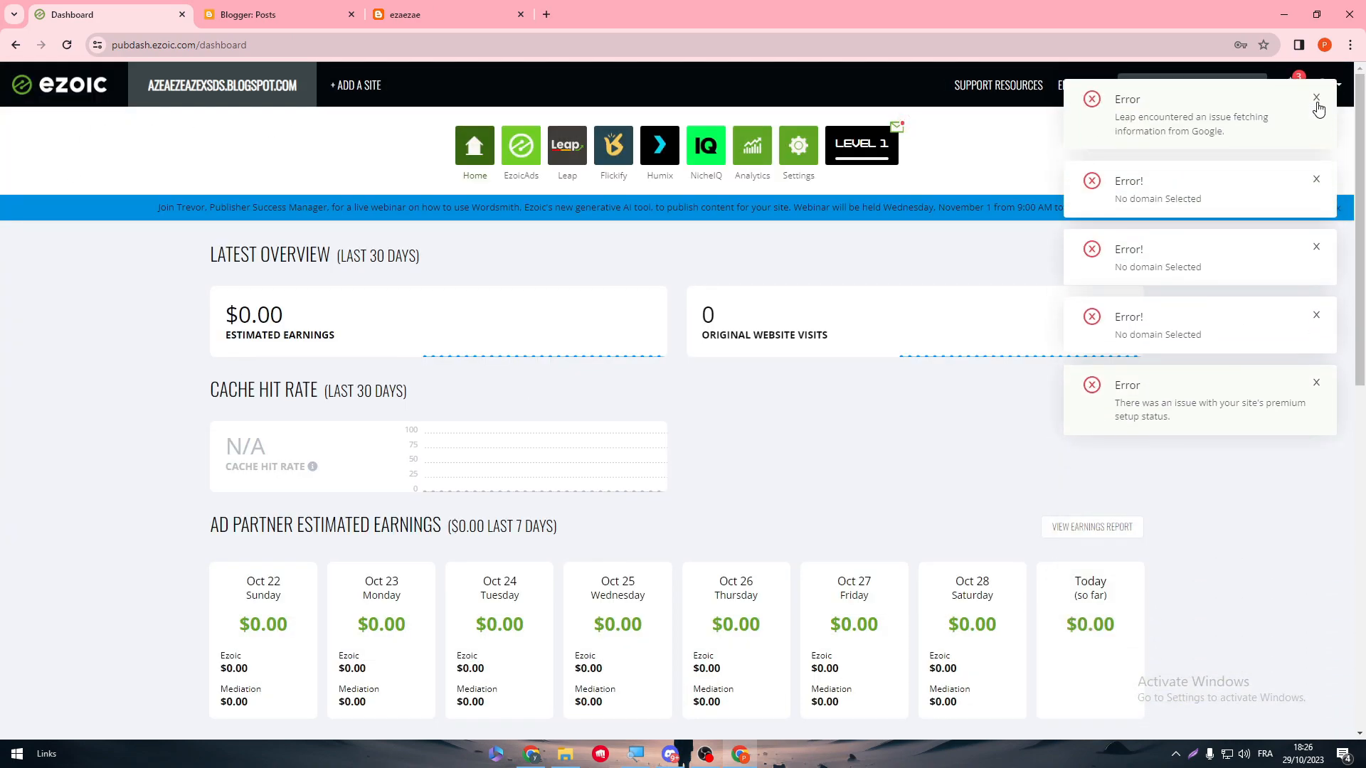
left_click(1316, 97)
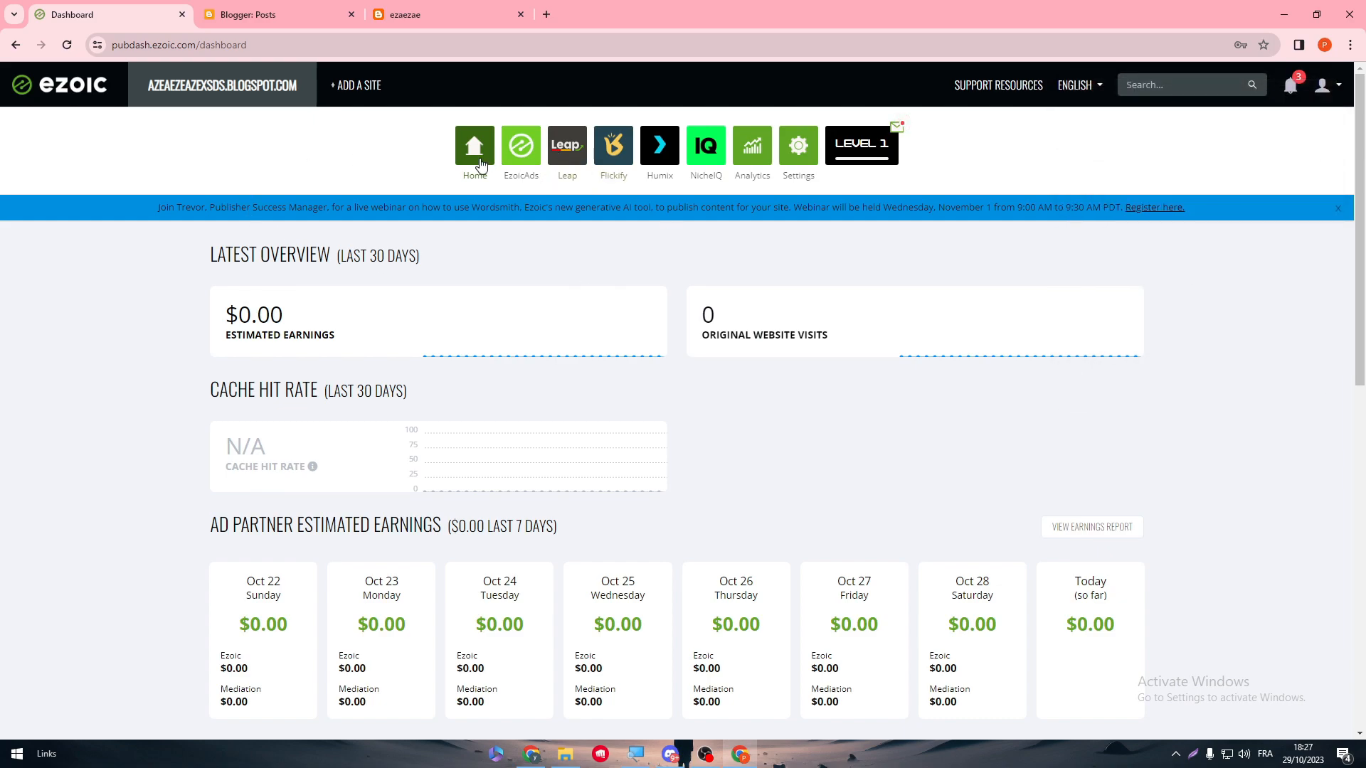
mouse_move(520, 193)
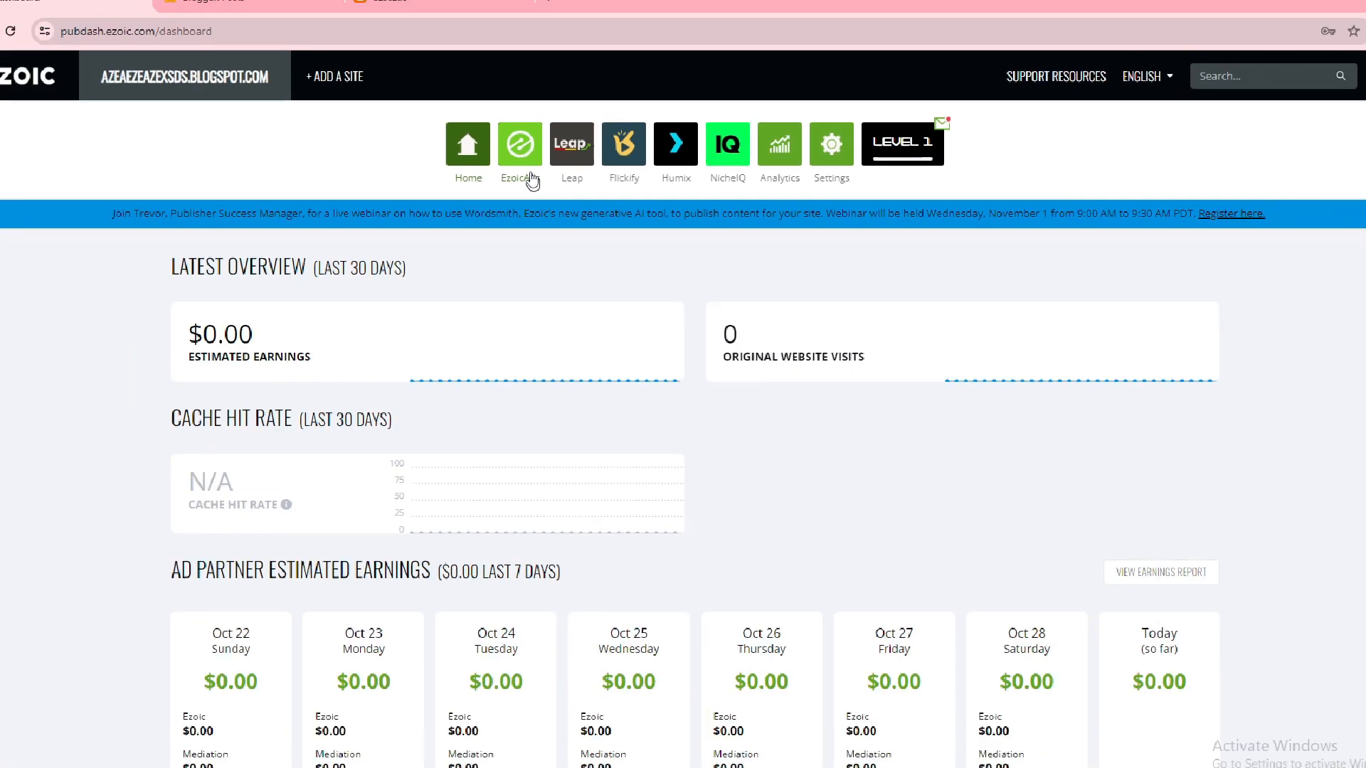
Step: Go through the site's Cloudflare and Troubleshooting settings and bring up the Cloudflare integration form
left_click(829, 144)
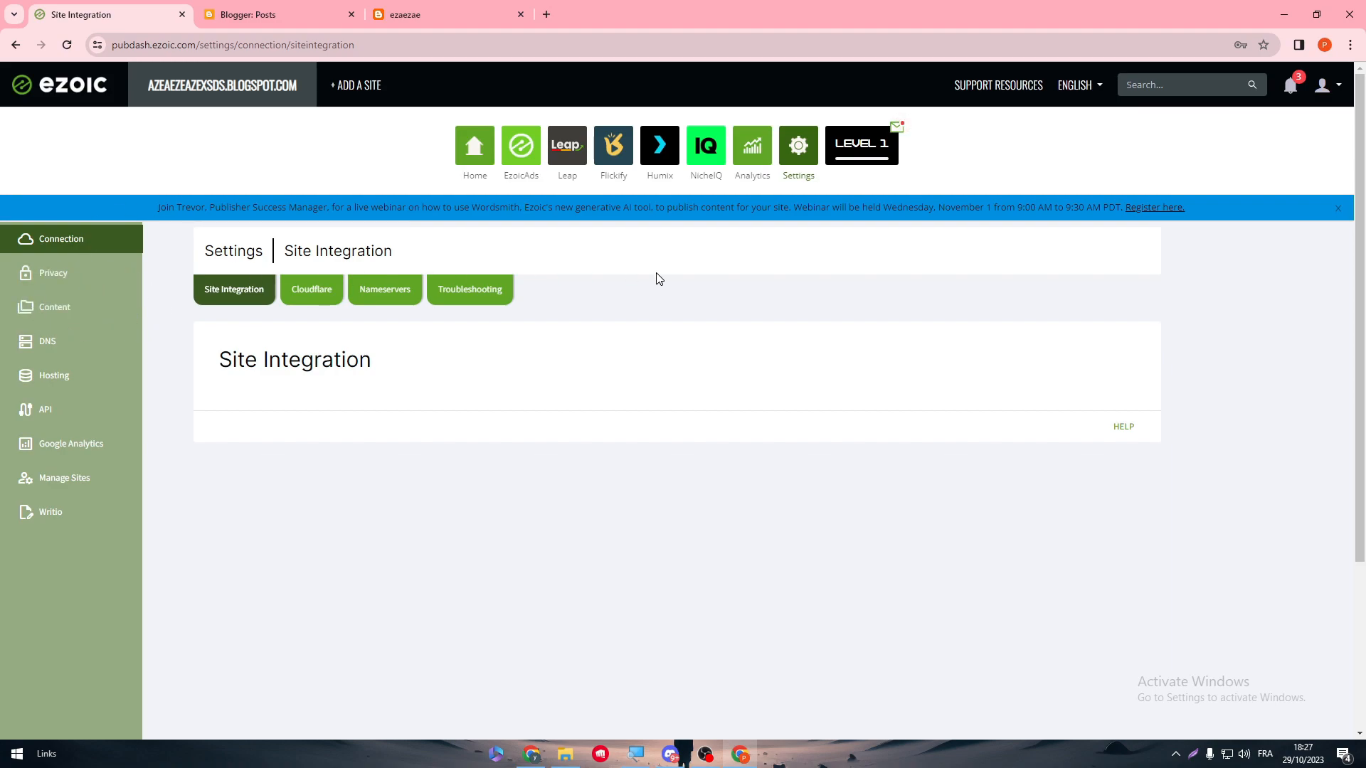
mouse_move(113, 273)
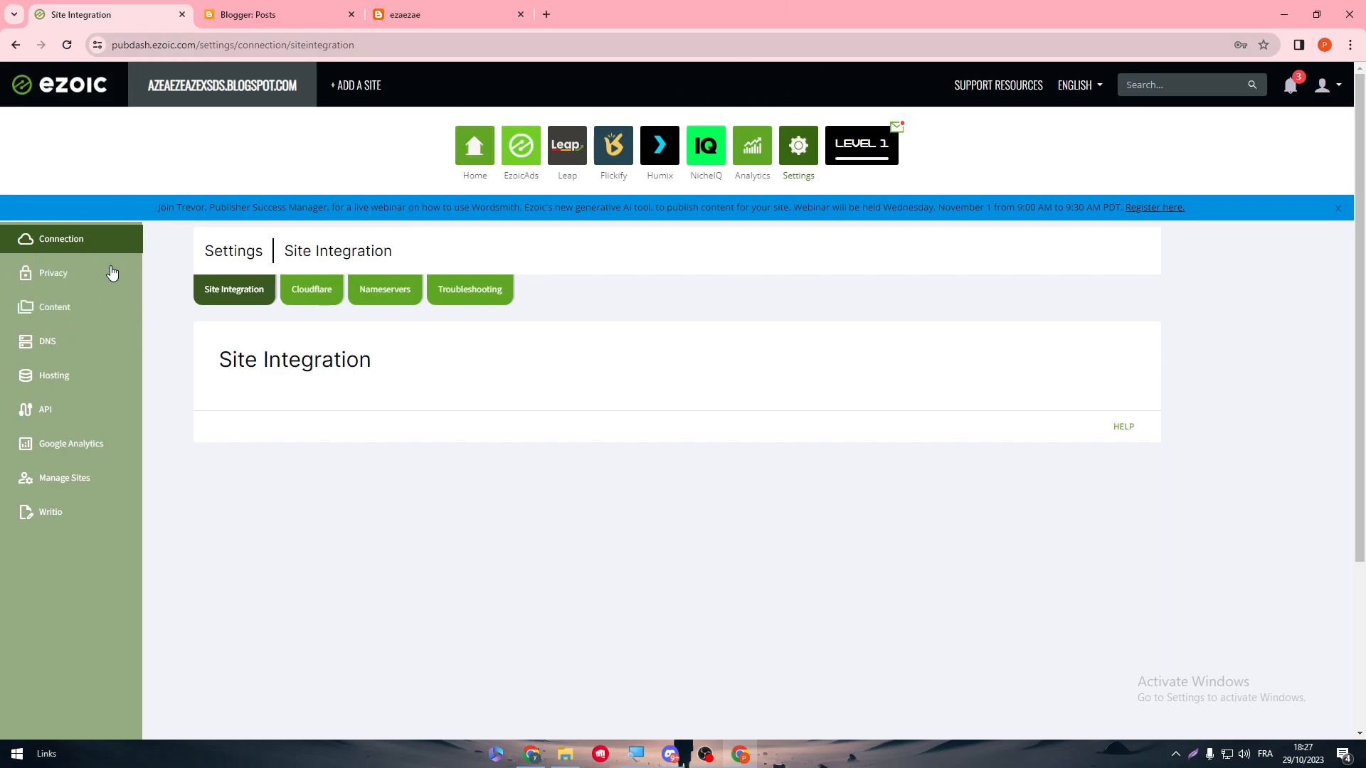
key("ctrl+plus")
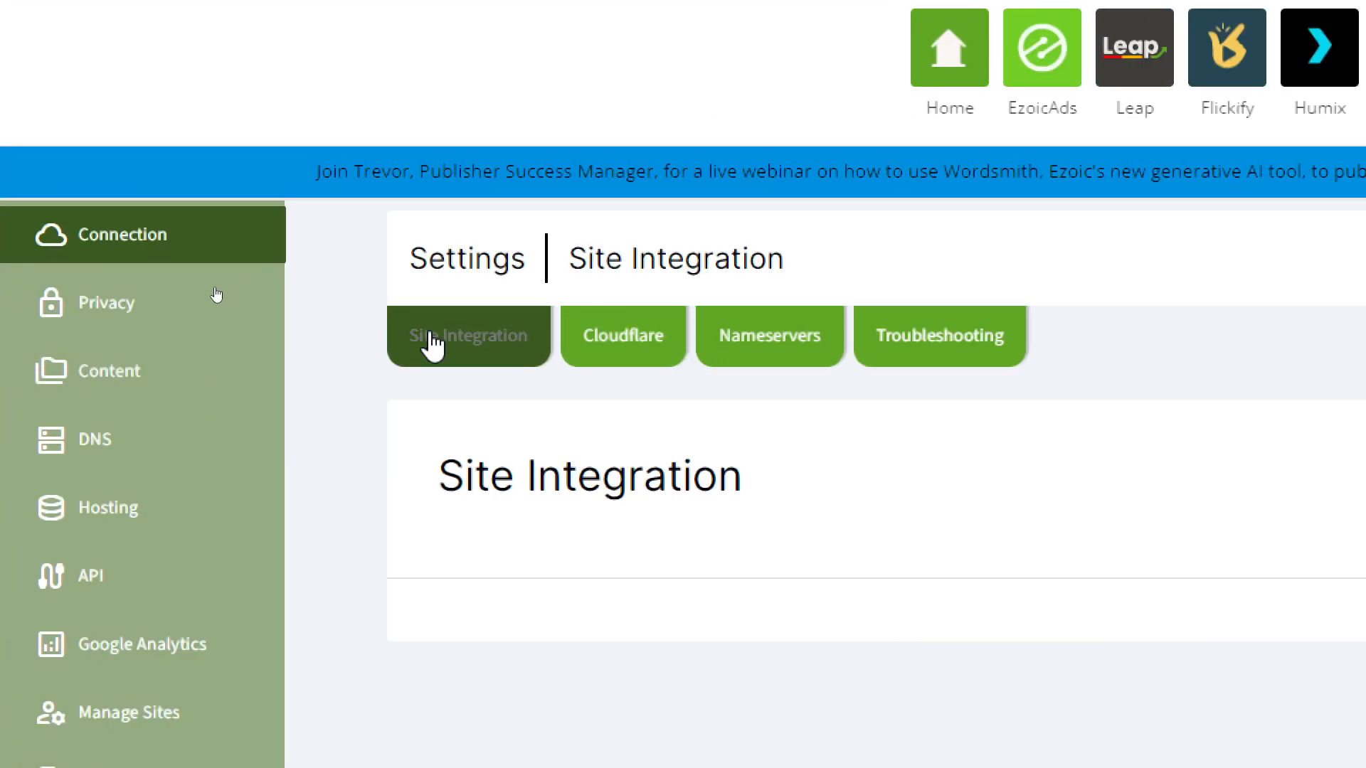
left_click(623, 334)
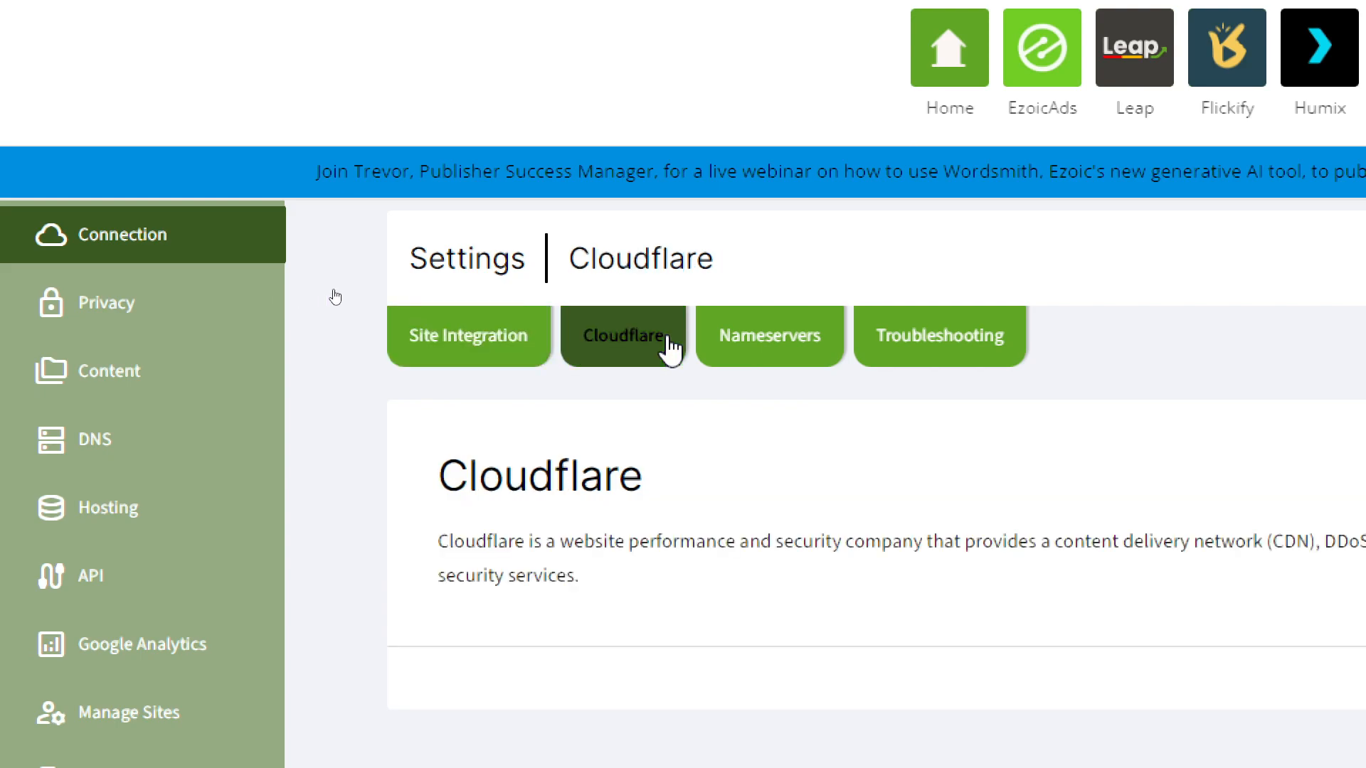
left_click(939, 336)
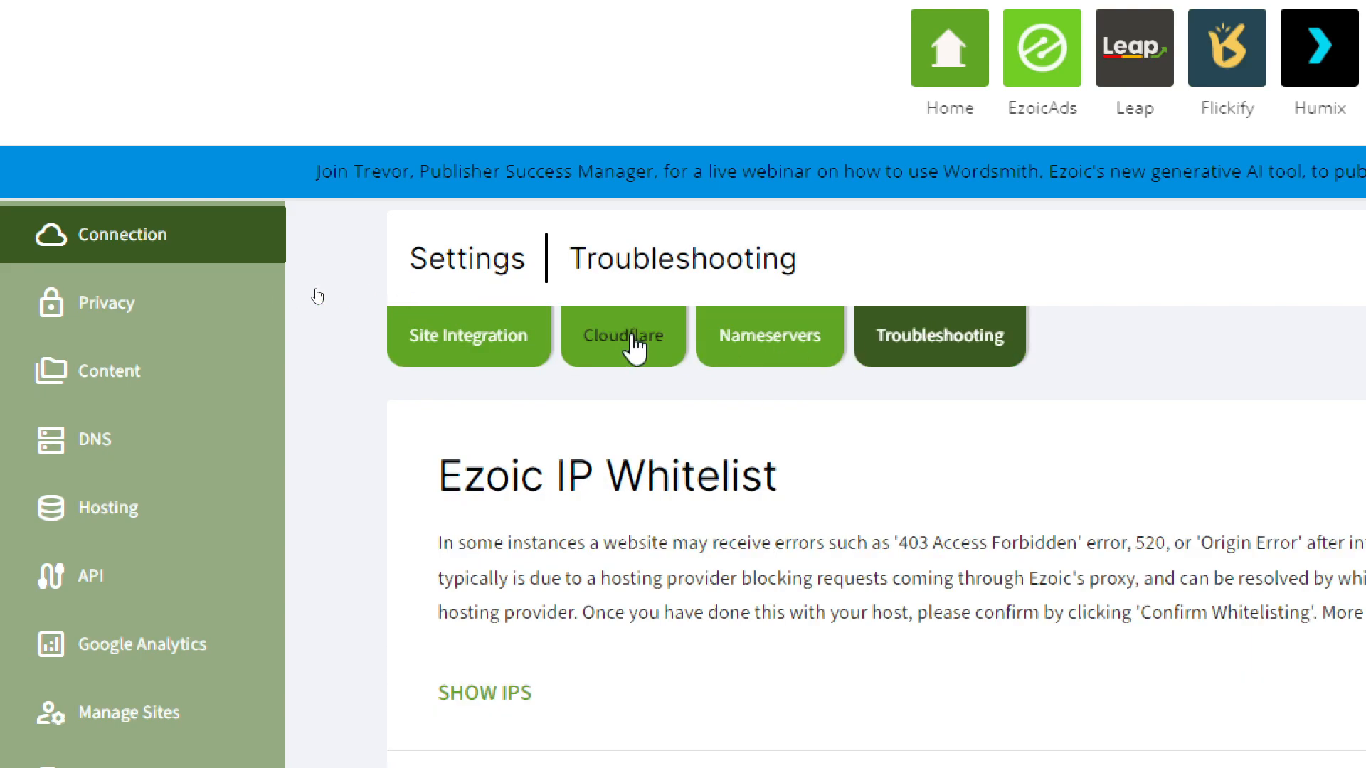
left_click(622, 335)
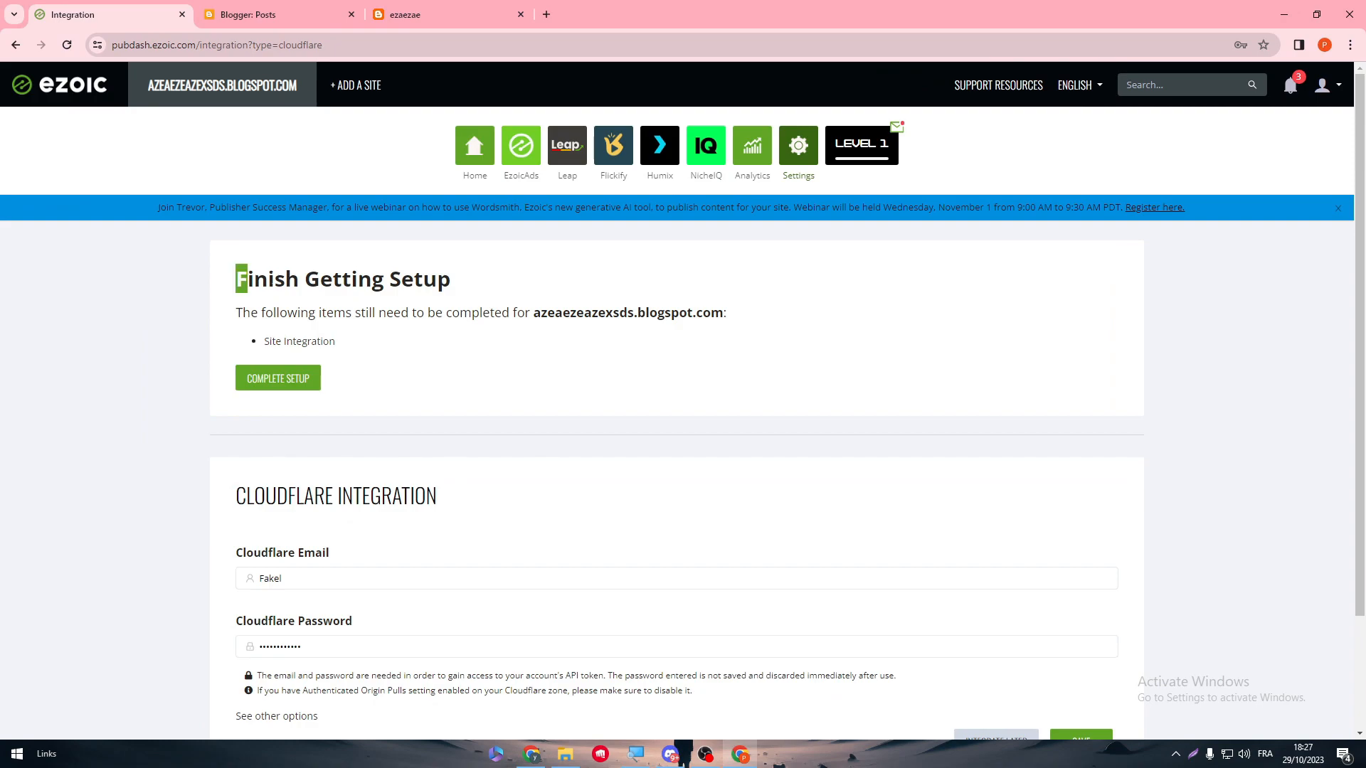
Step: Submit the Cloudflare credentials, which fail, then search Google for Cloudflare
scroll("down", 3)
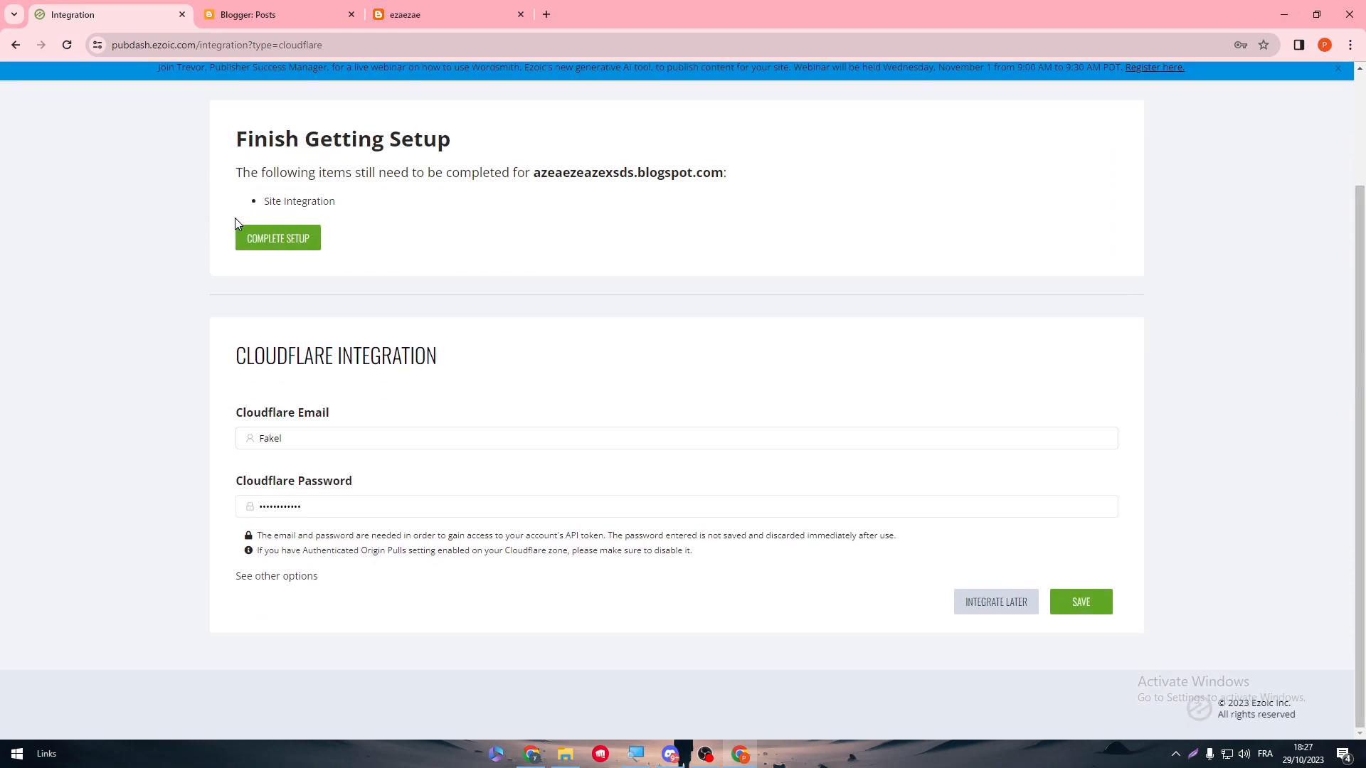
mouse_move(994, 602)
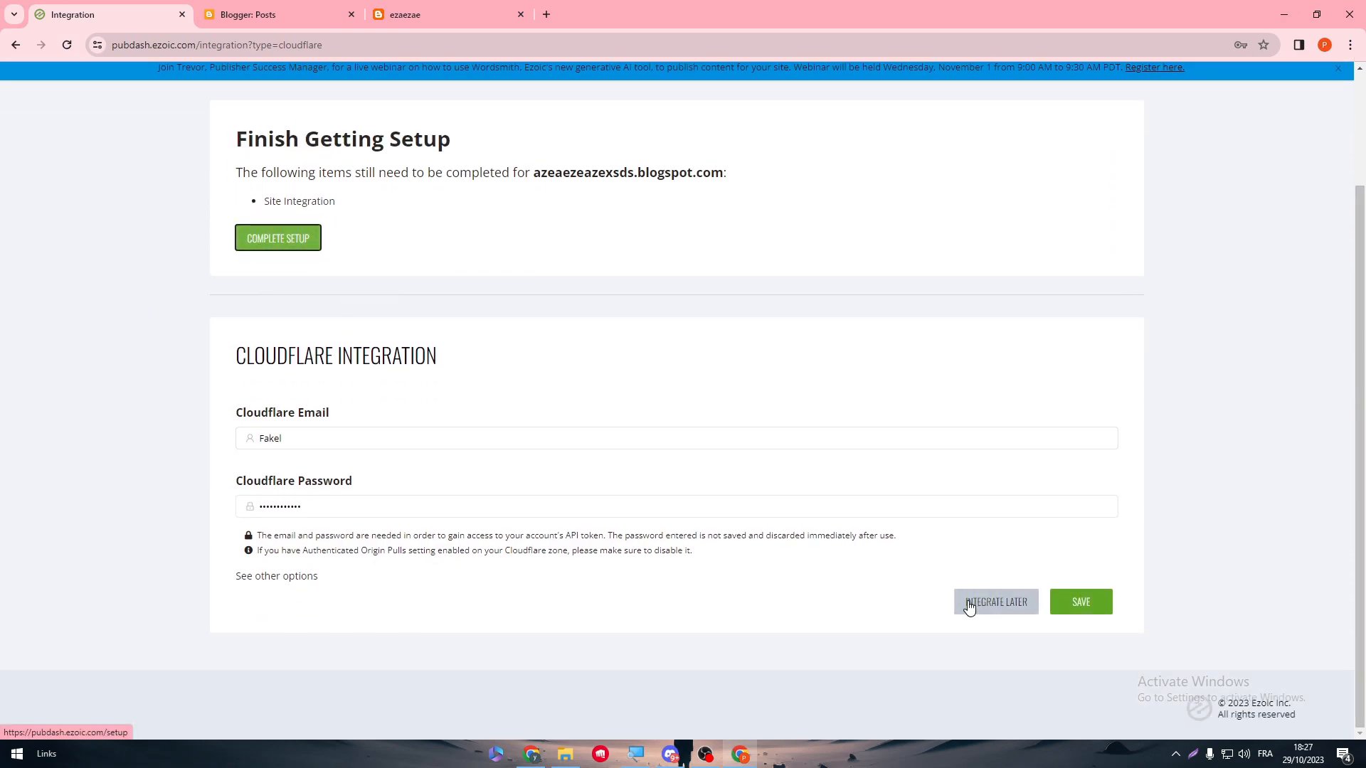
left_click(1080, 600)
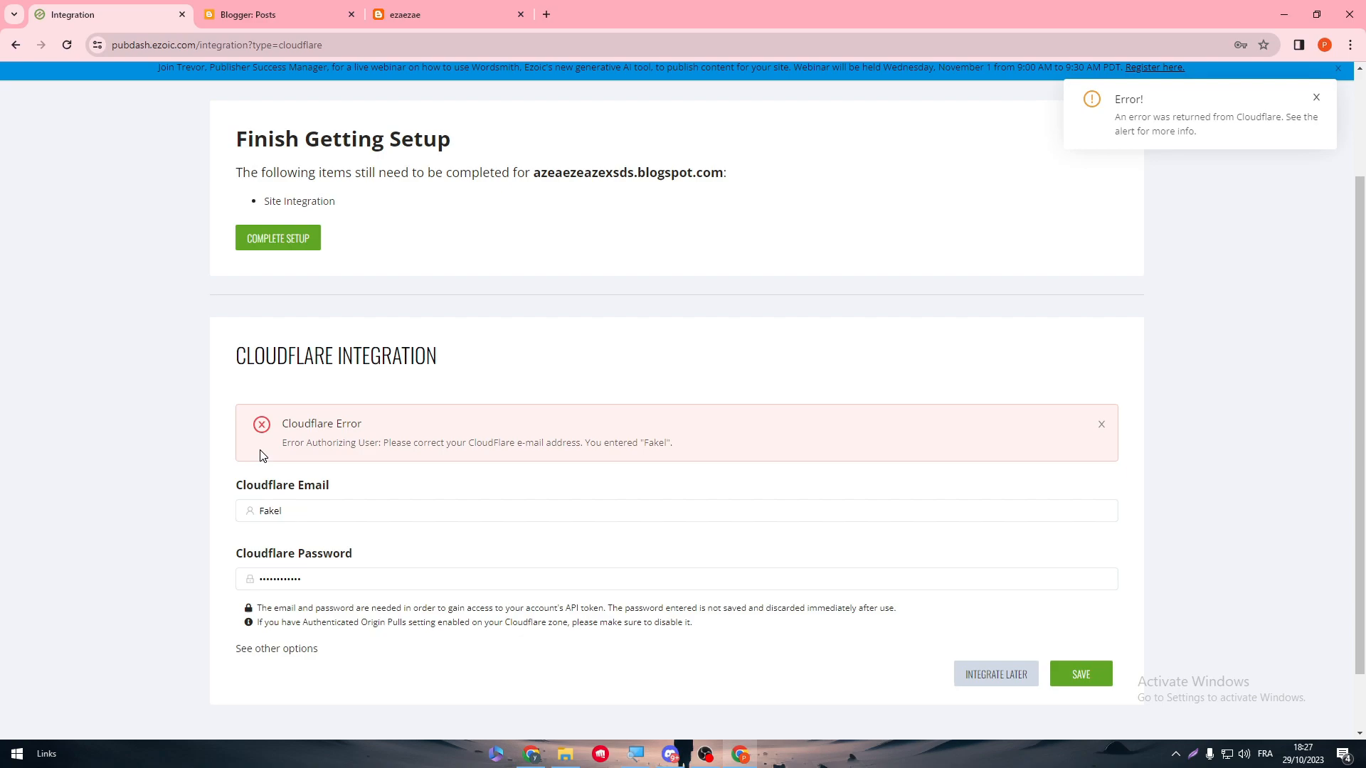
type("cloudflare.com")
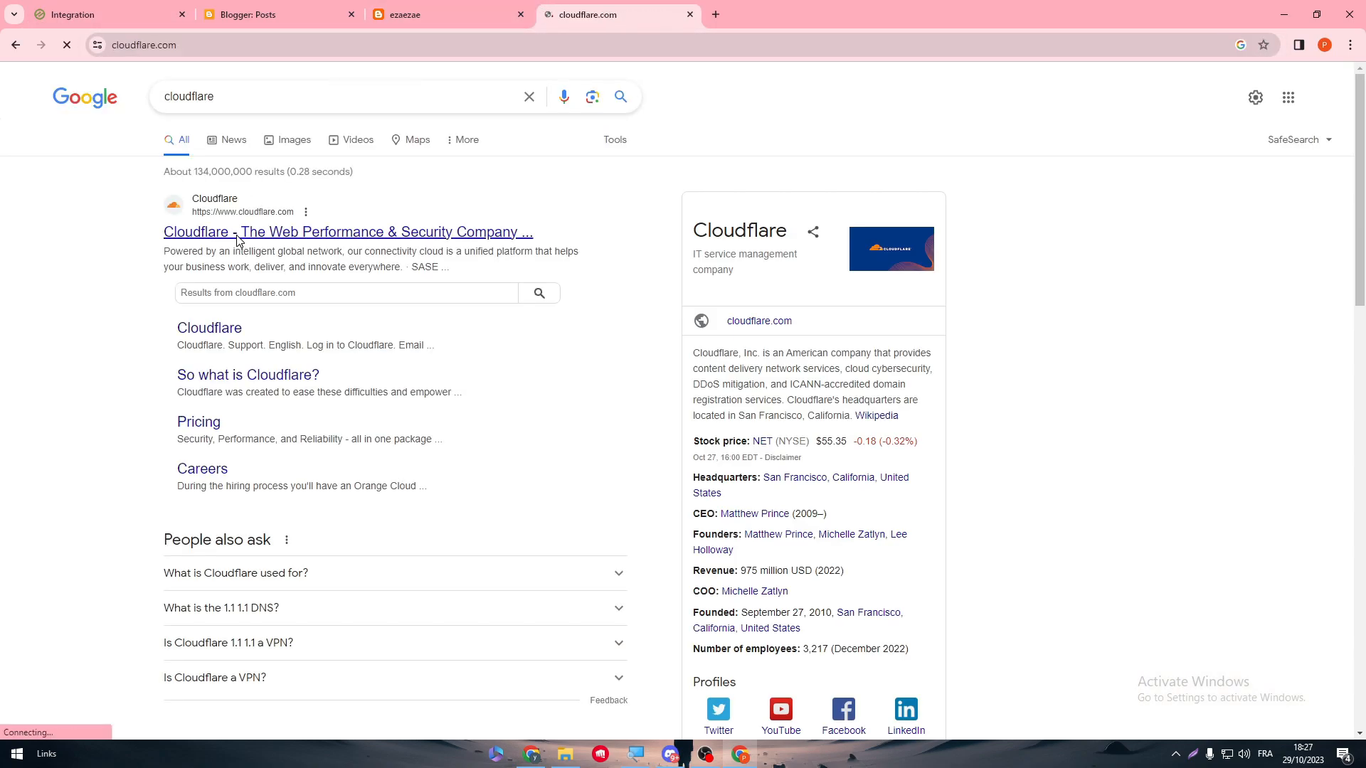
Step: Reach Cloudflare's sign-up page and fill in the account email and password
left_click(347, 232)
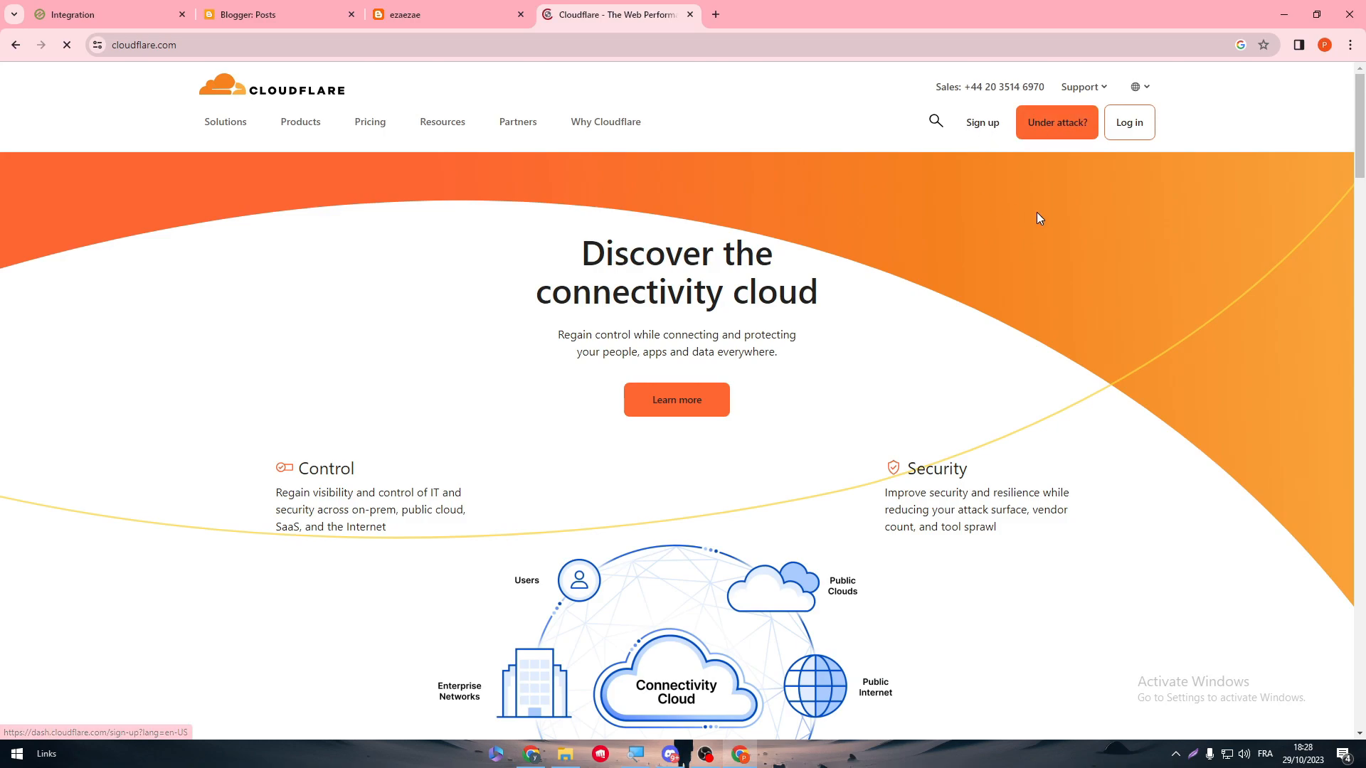
left_click(981, 122)
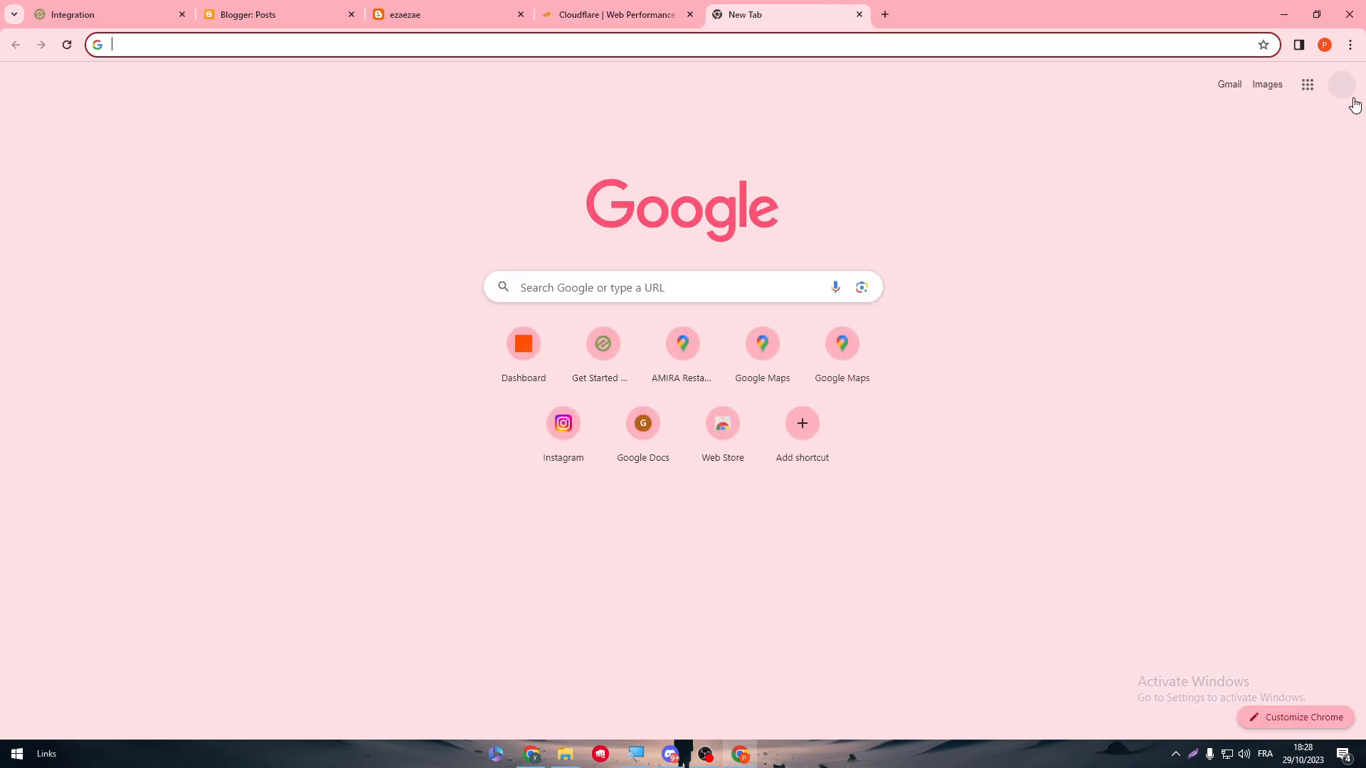
left_click(1340, 84)
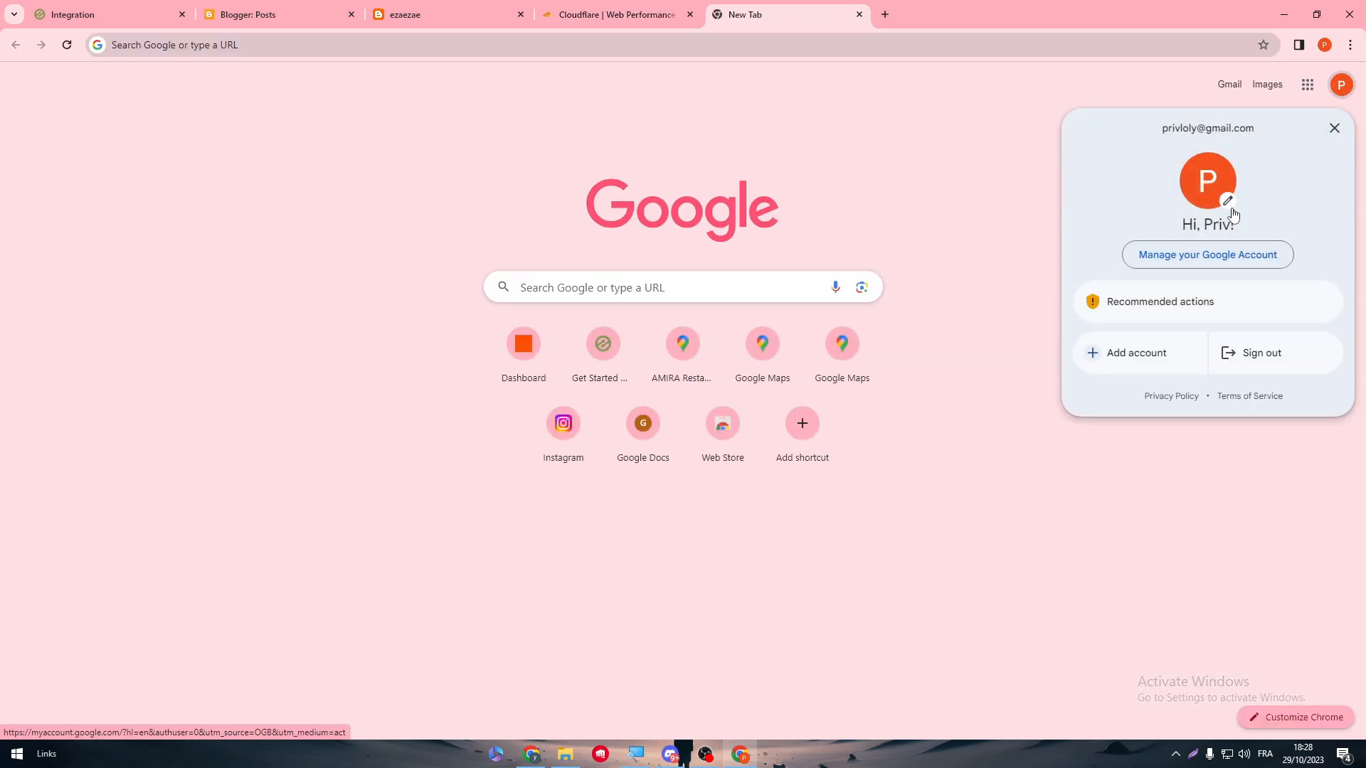
left_click(618, 14)
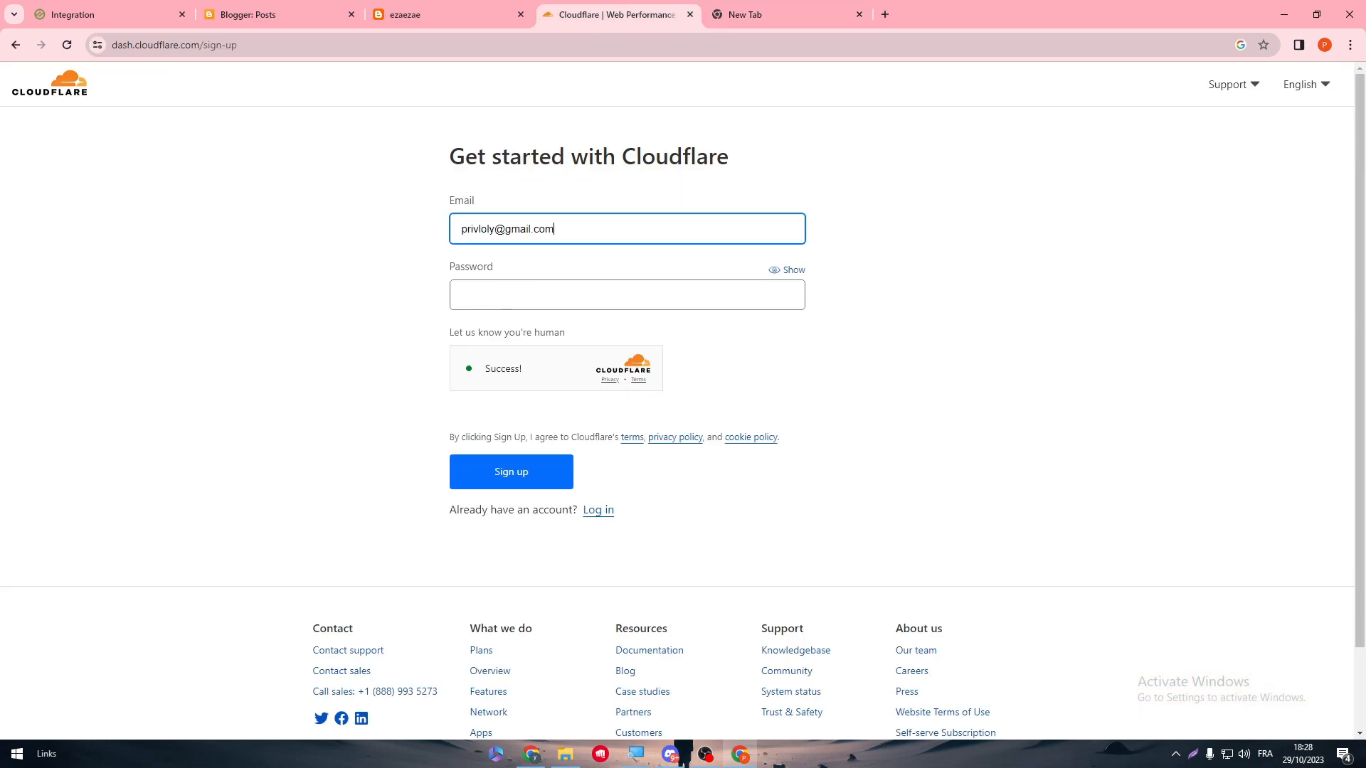
left_click(626, 295)
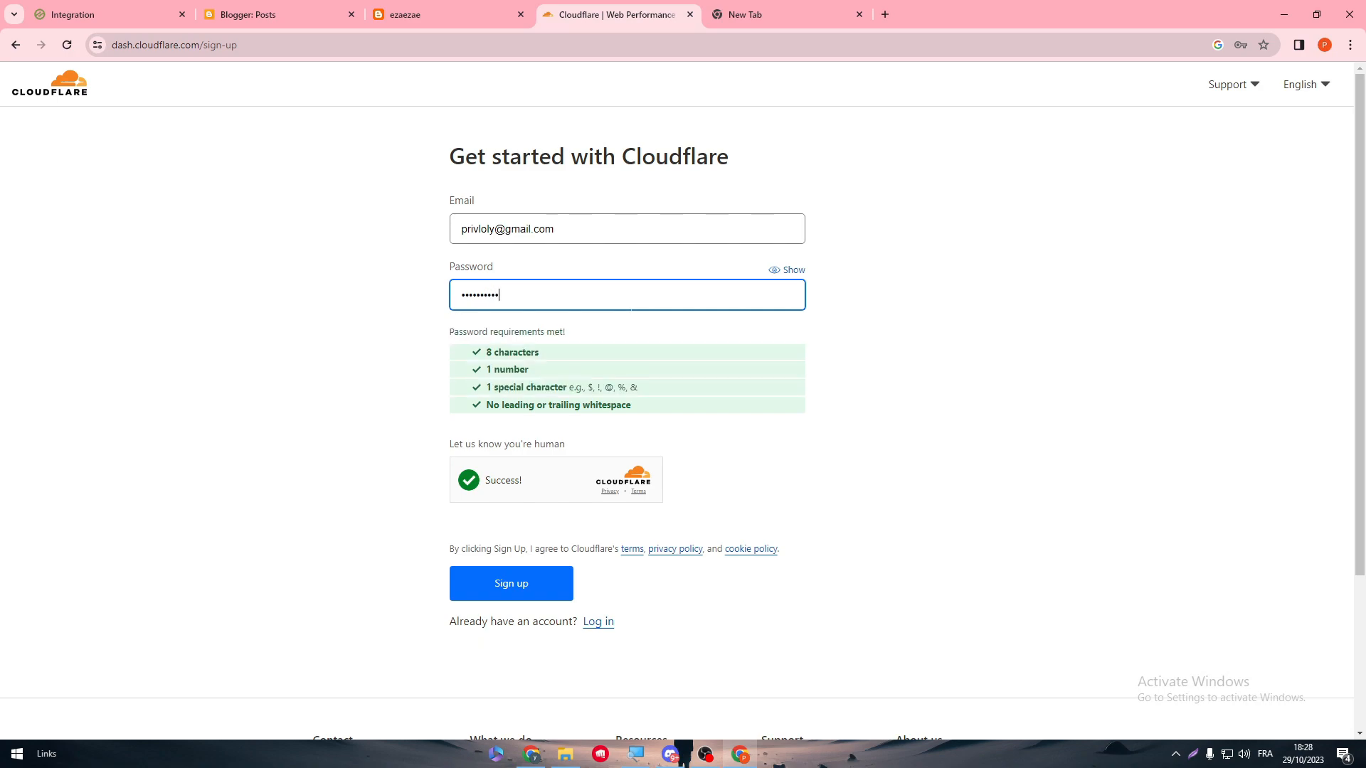
Step: Sign up for the Cloudflare account, decline saving the password, and explore all products
left_click(511, 583)
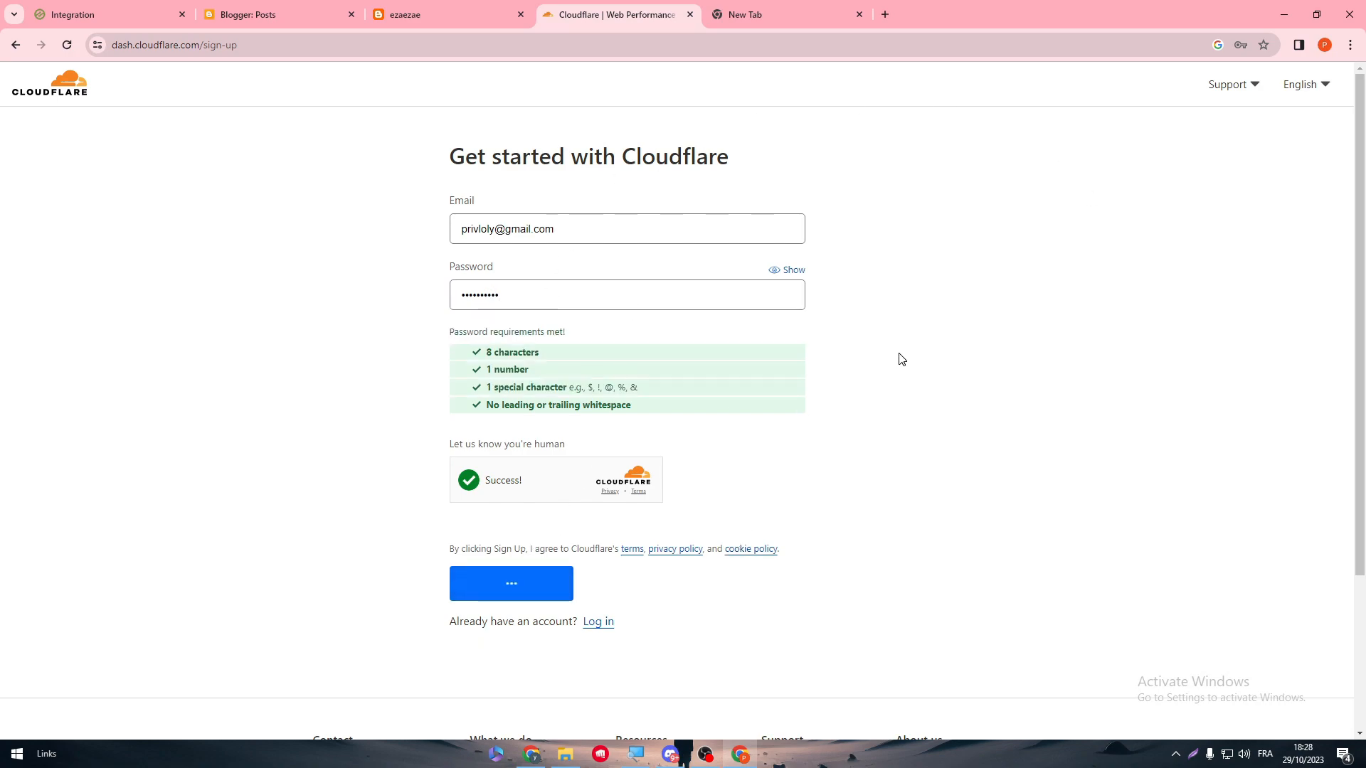
left_click(511, 583)
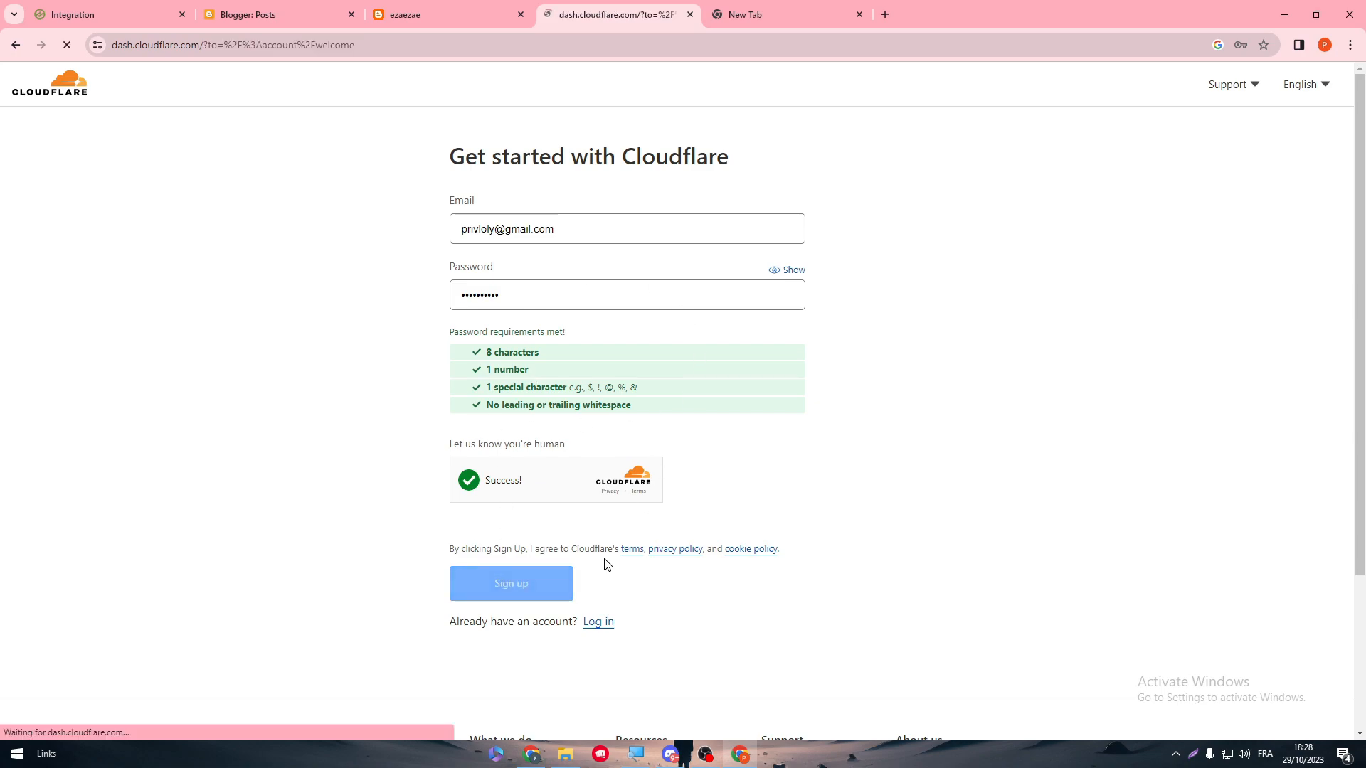
left_click(511, 583)
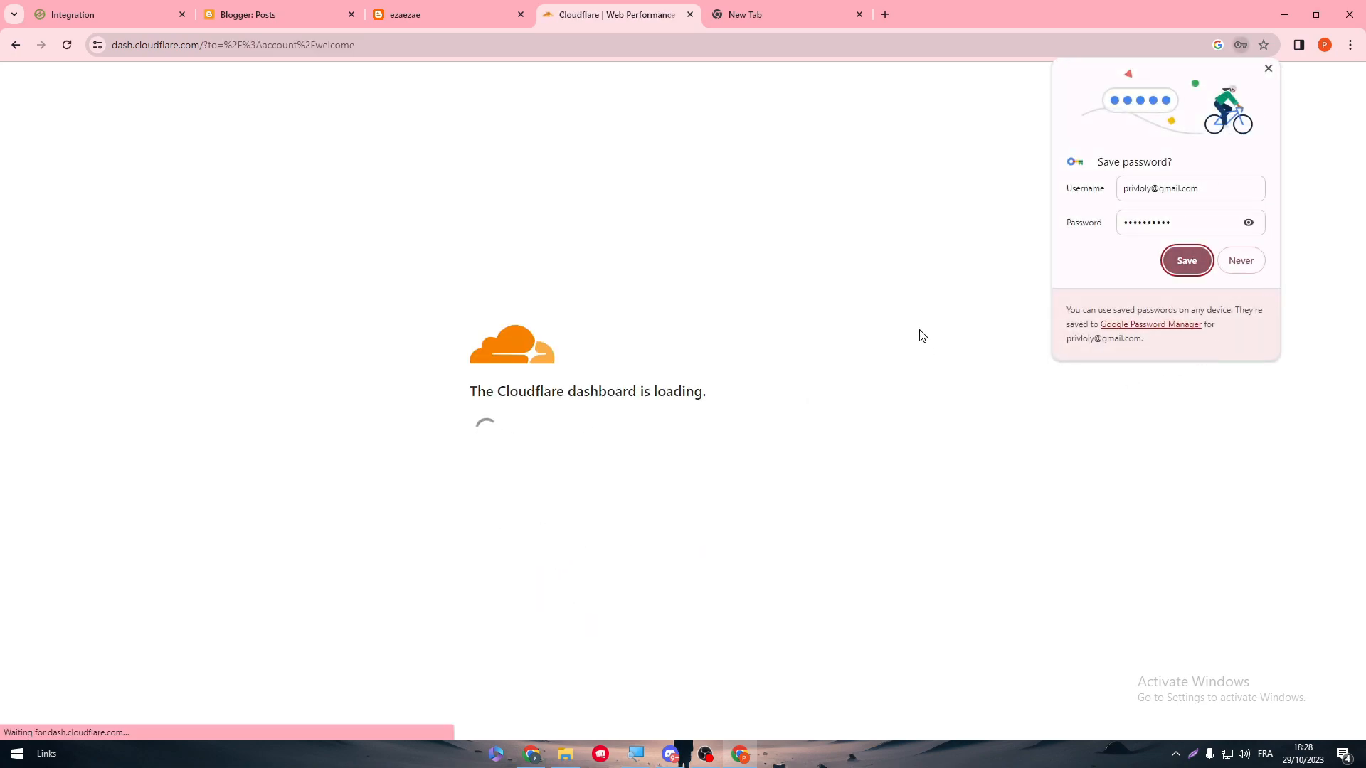
left_click(1185, 260)
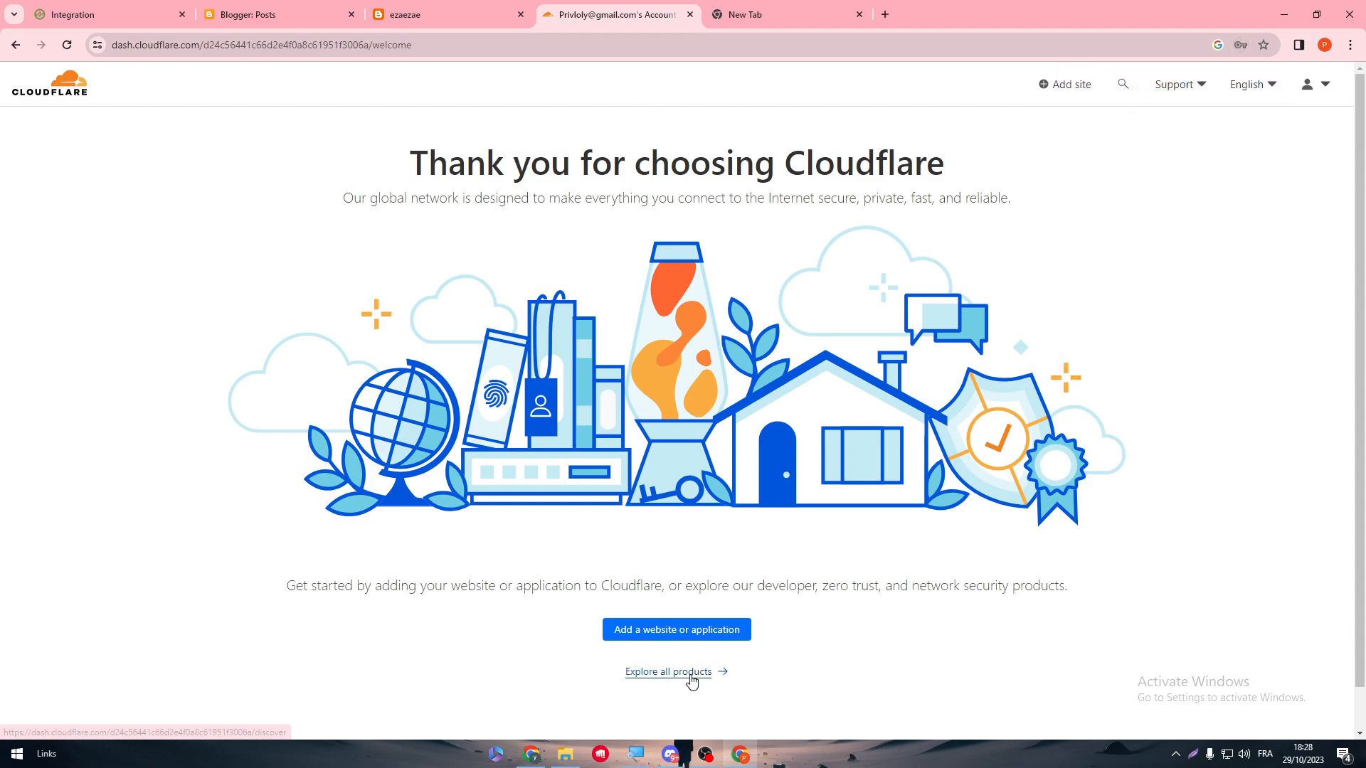
left_click(443, 14)
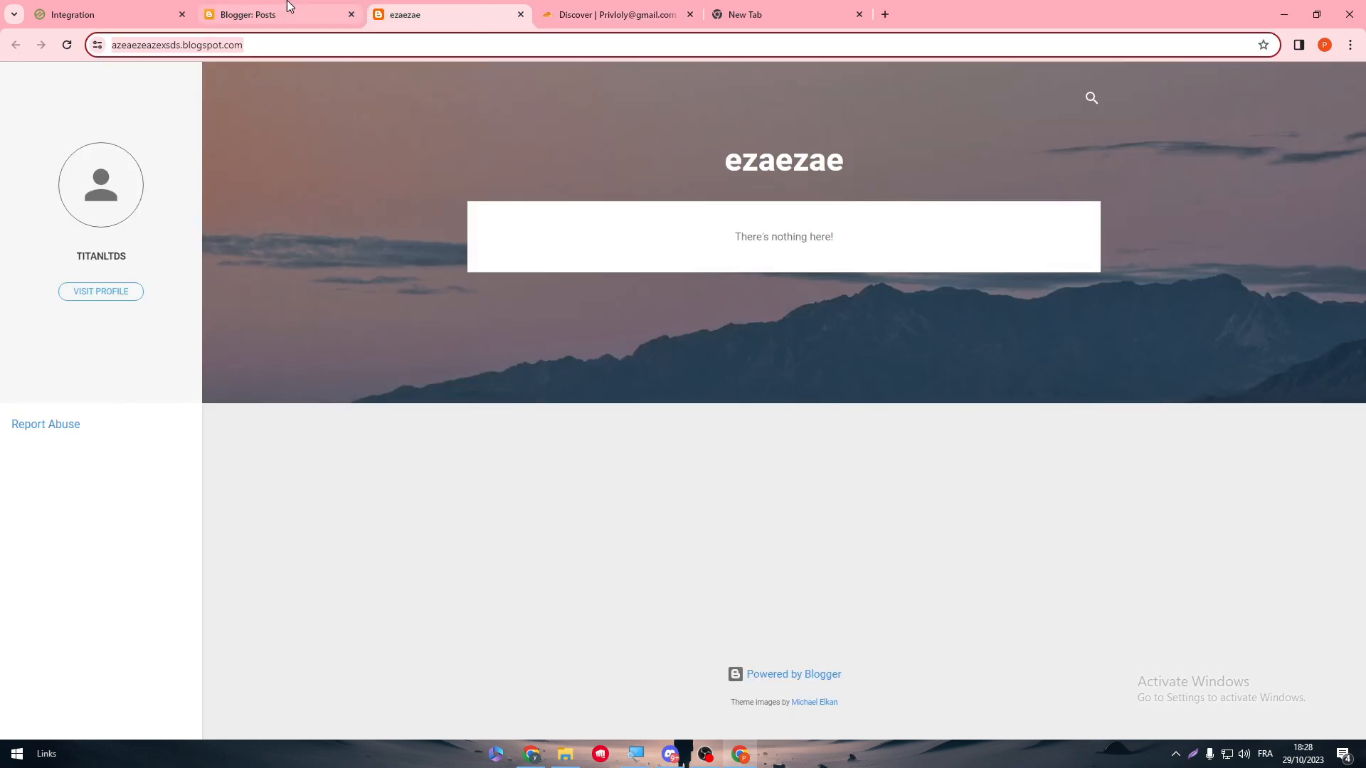
Step: Retry the Cloudflare integration in Ezoic, now failing with a no-zone error for the domain
left_click(104, 14)
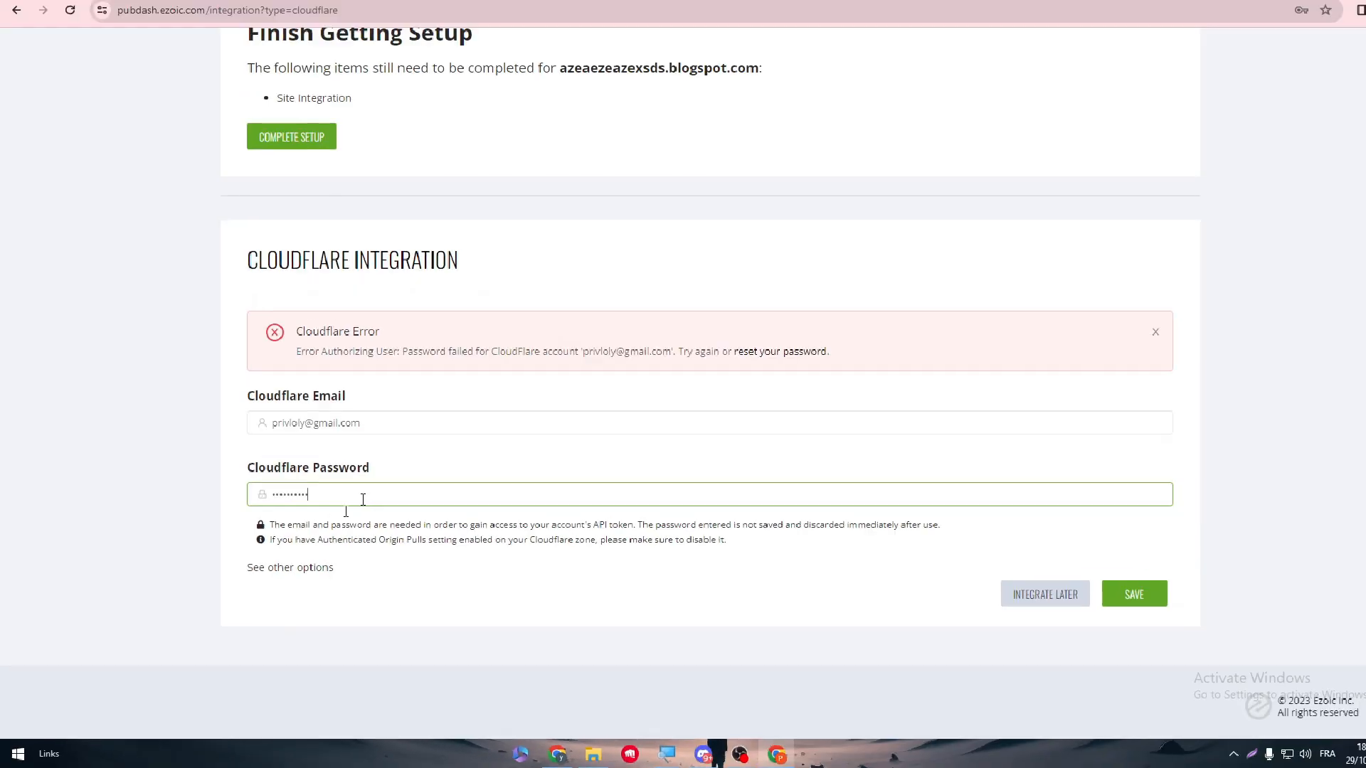
left_click(1133, 594)
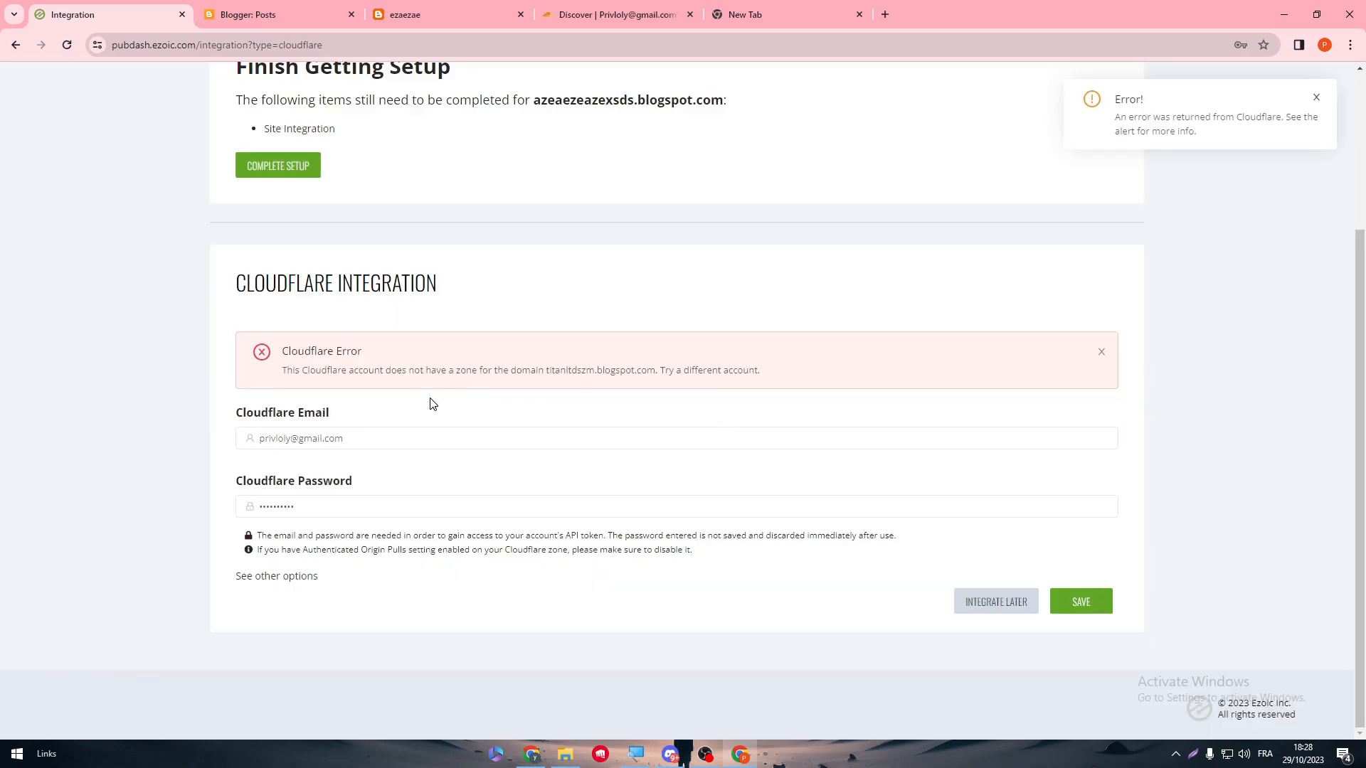
mouse_move(461, 387)
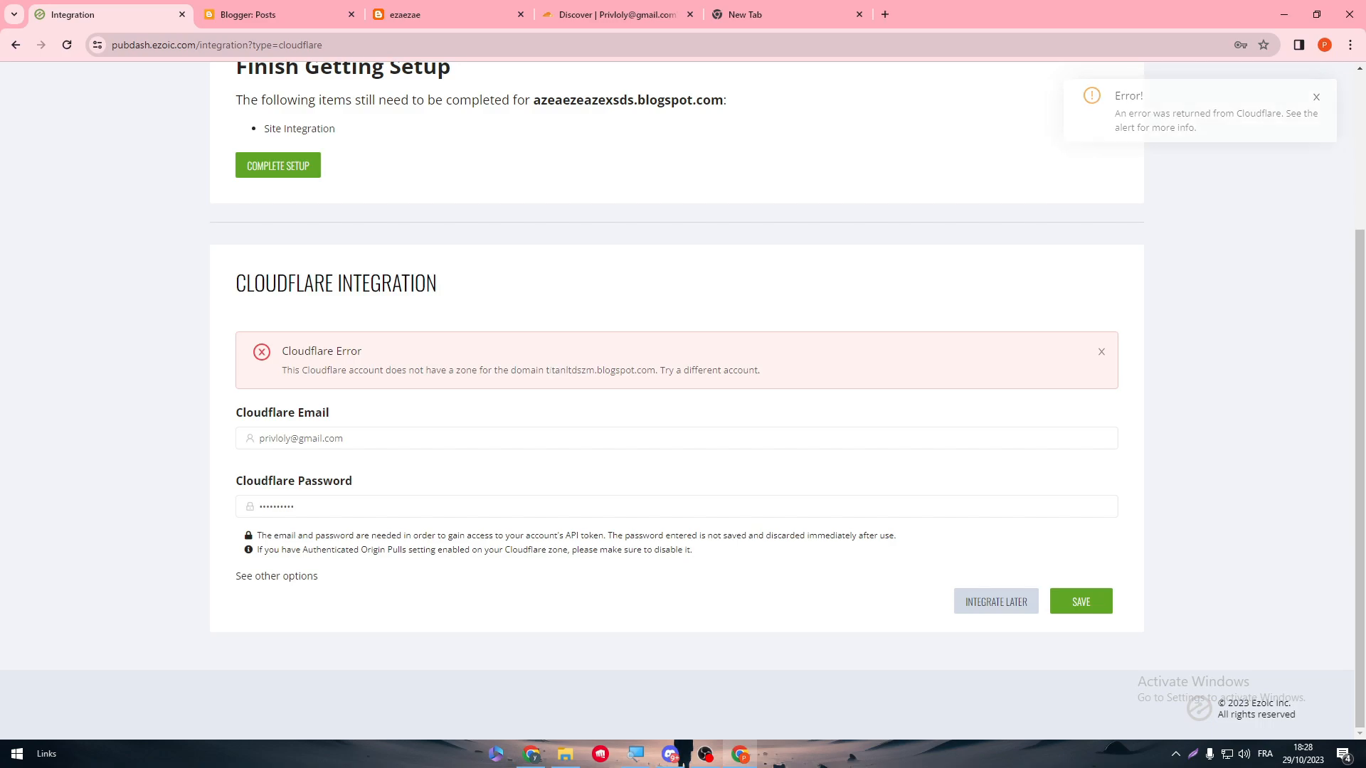
Step: Return to Cloudflare's Websites home with no sites yet and dismiss the AI promotion banner
left_click(774, 14)
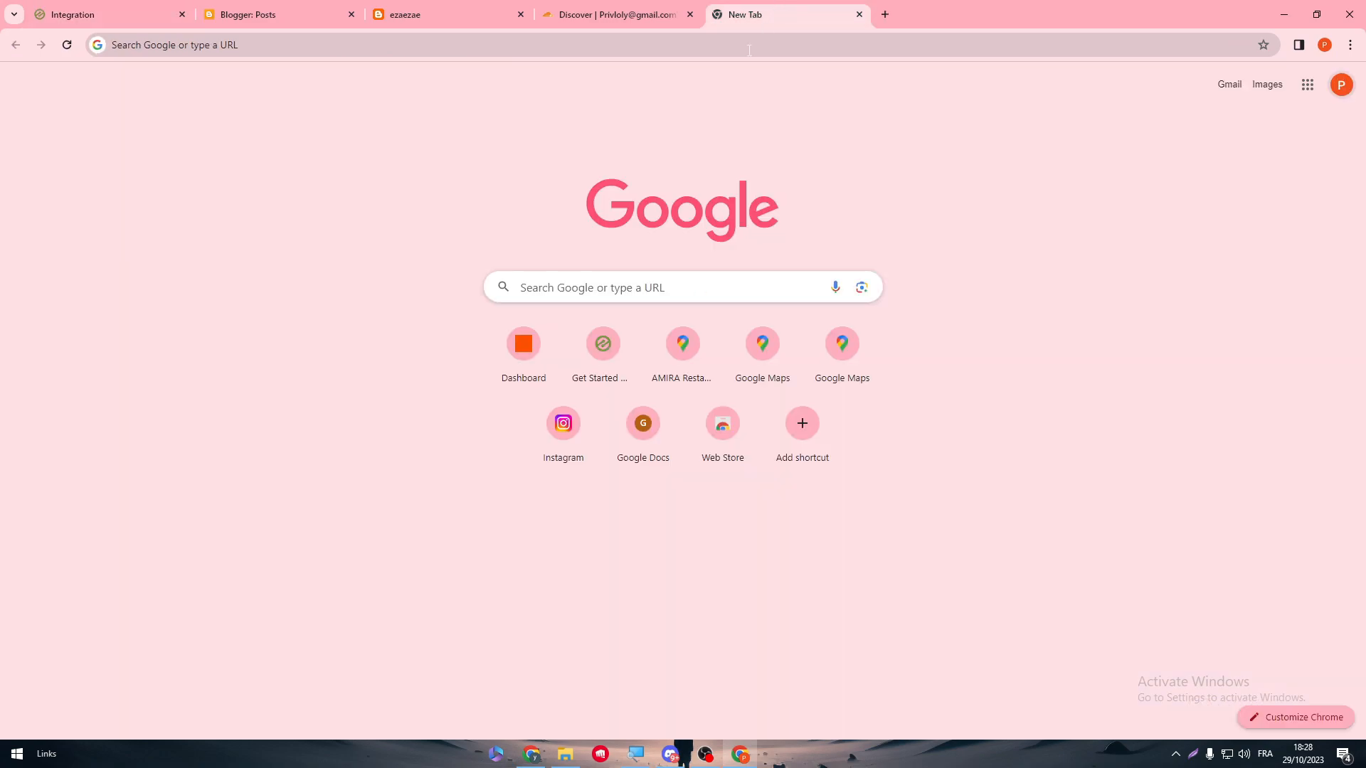
left_click(616, 14)
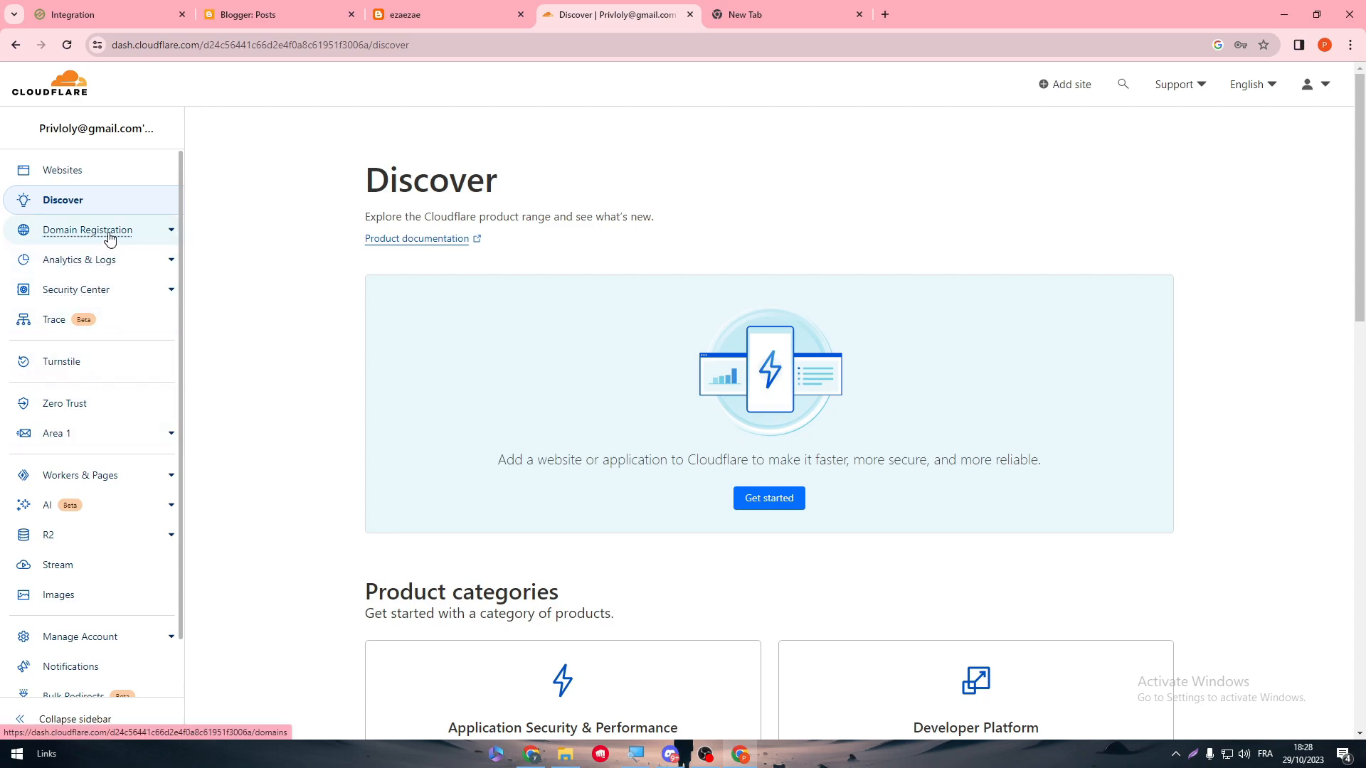
left_click(87, 230)
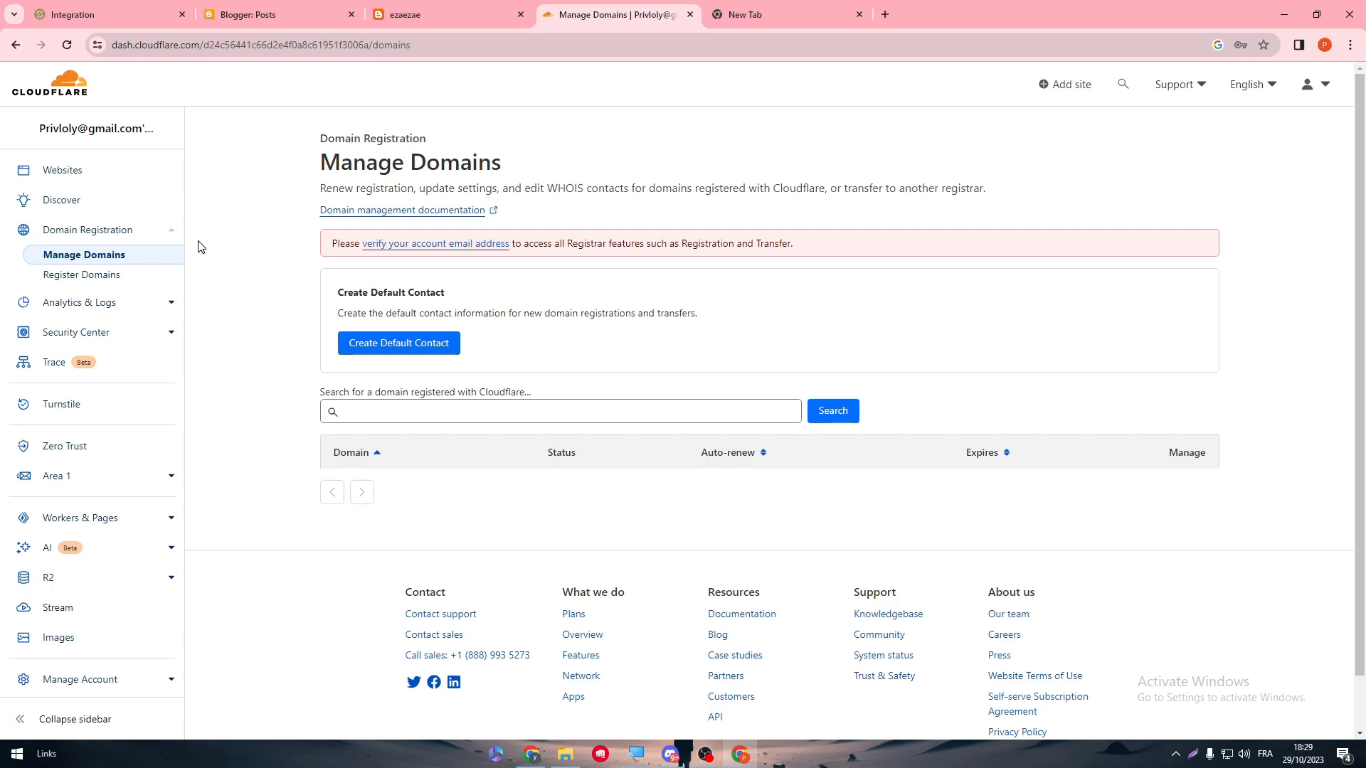
left_click(63, 169)
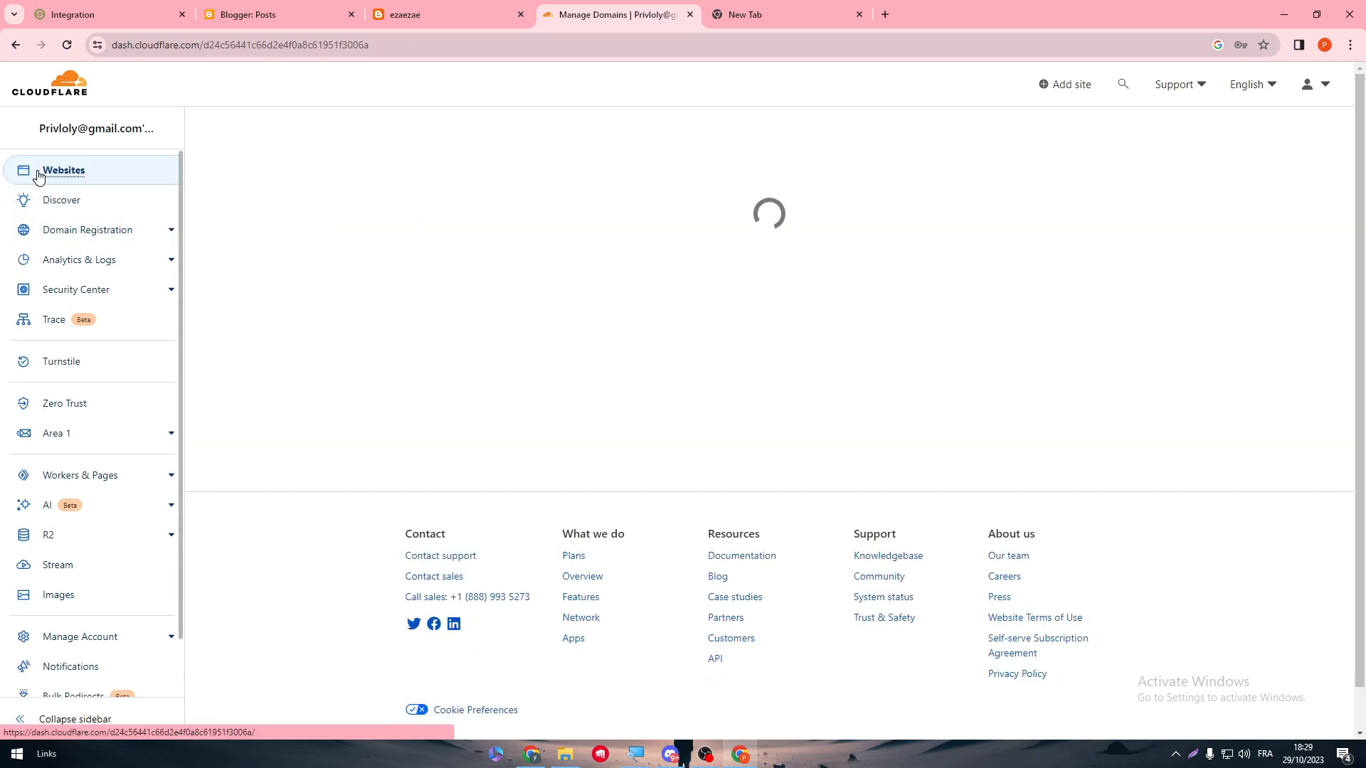
left_click(64, 169)
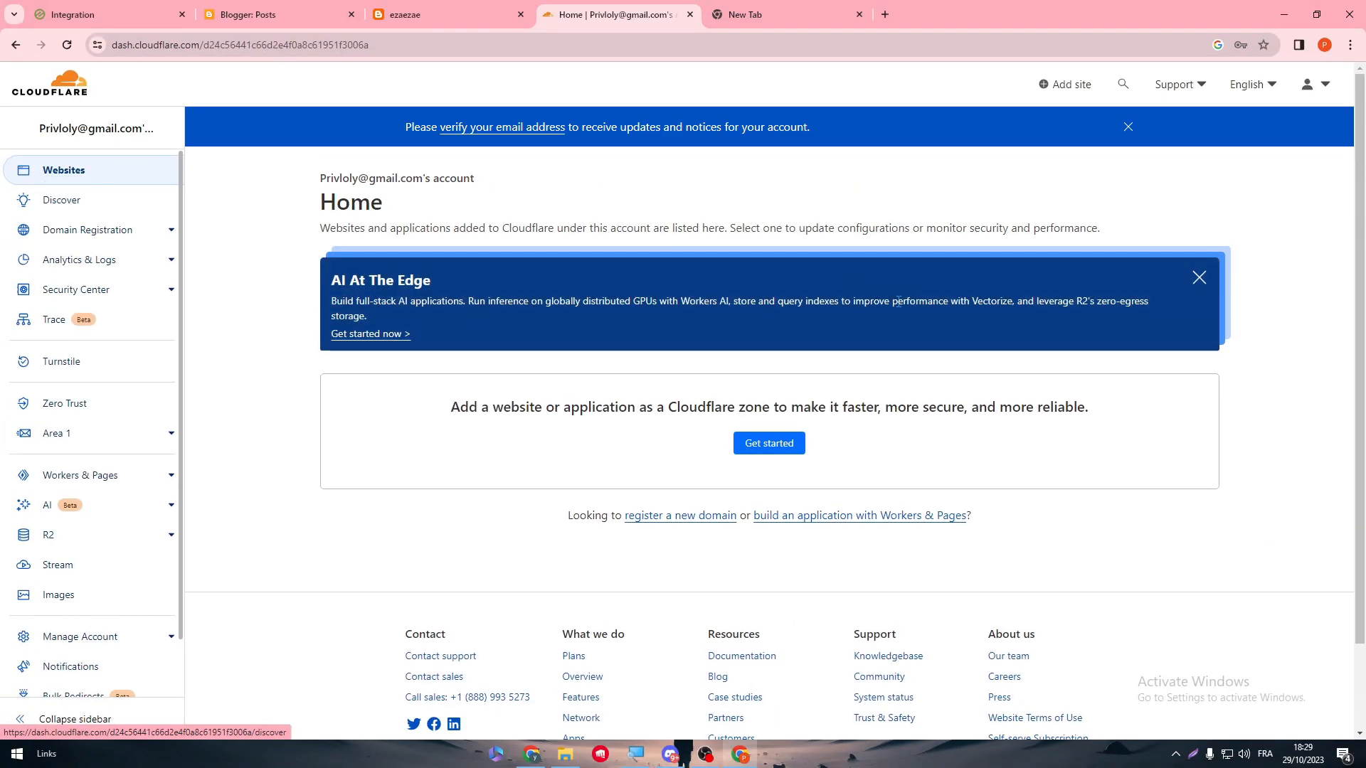
left_click(1199, 277)
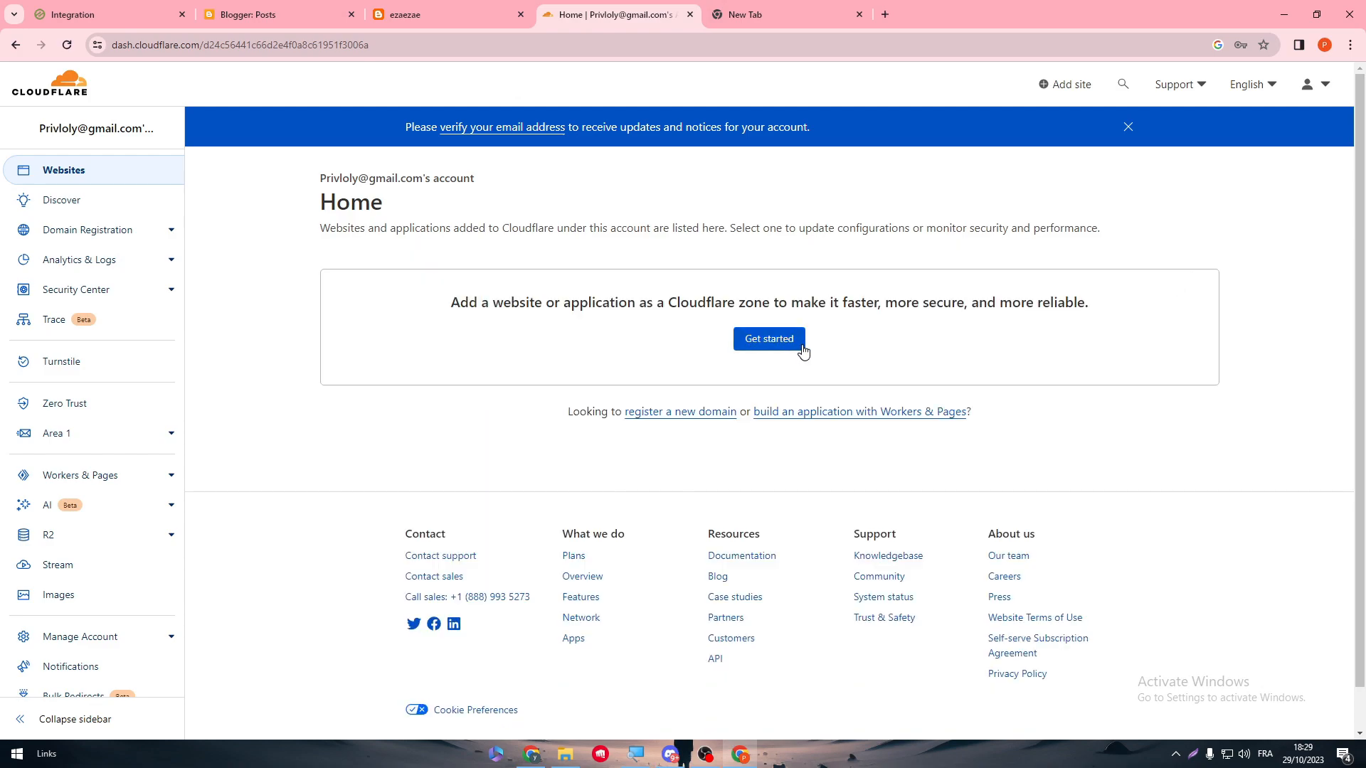
Step: Start adding a website and paste the blog URL copied from the Blogger tab
left_click(768, 339)
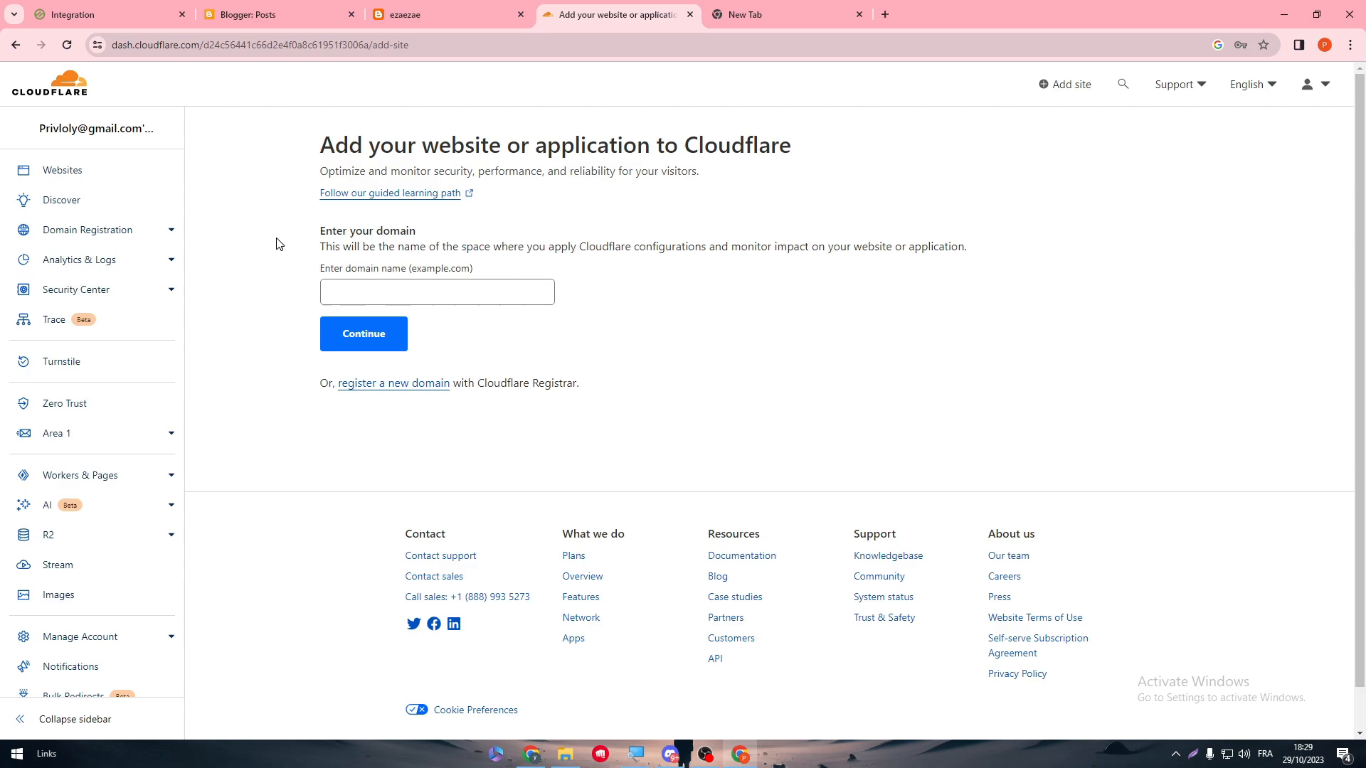
left_click(443, 14)
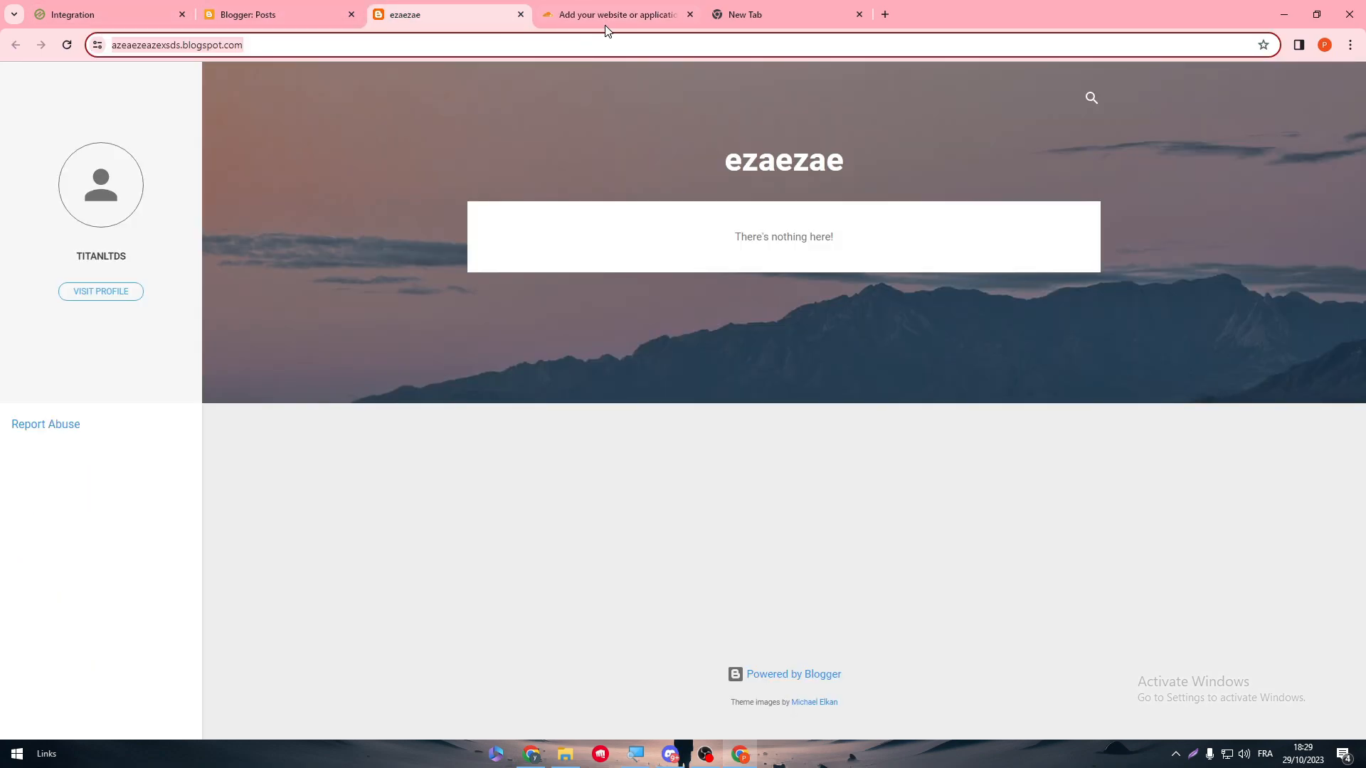
left_click(616, 14)
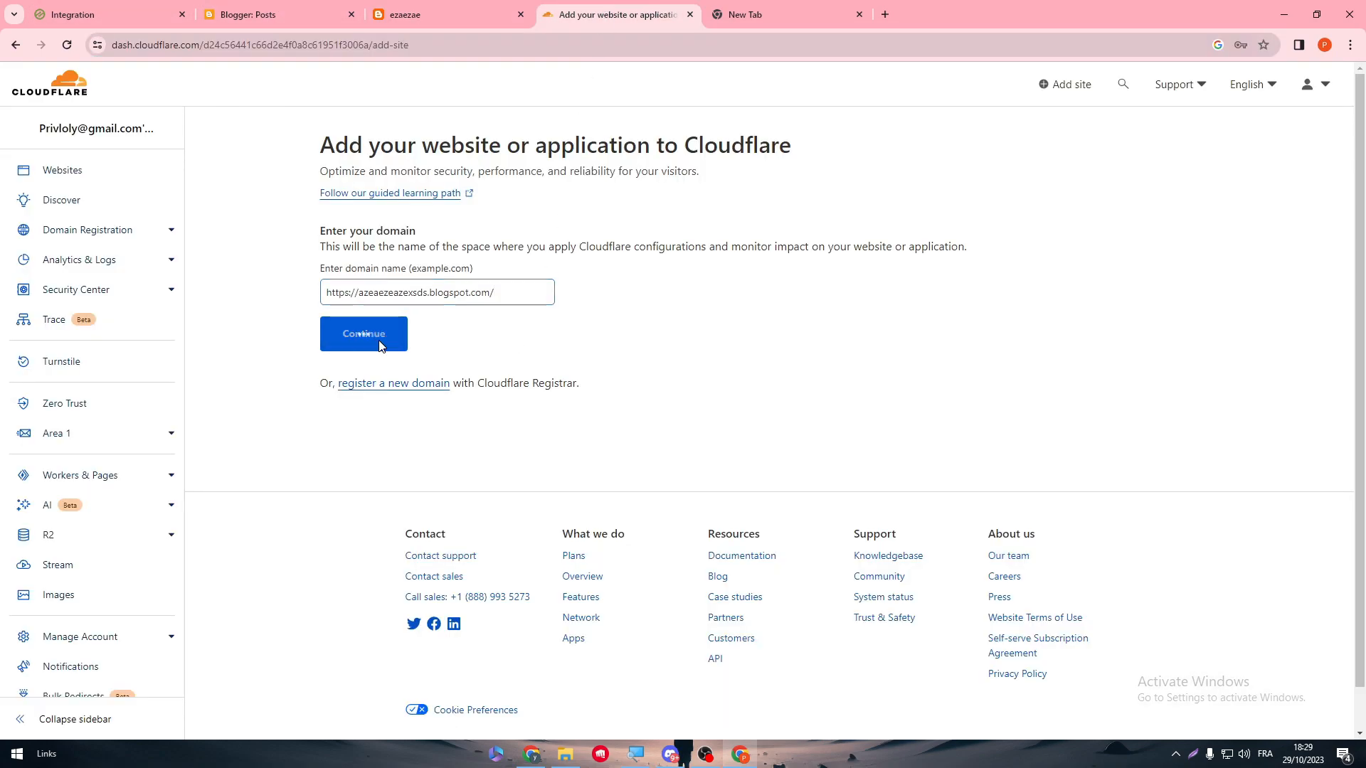
left_click(363, 333)
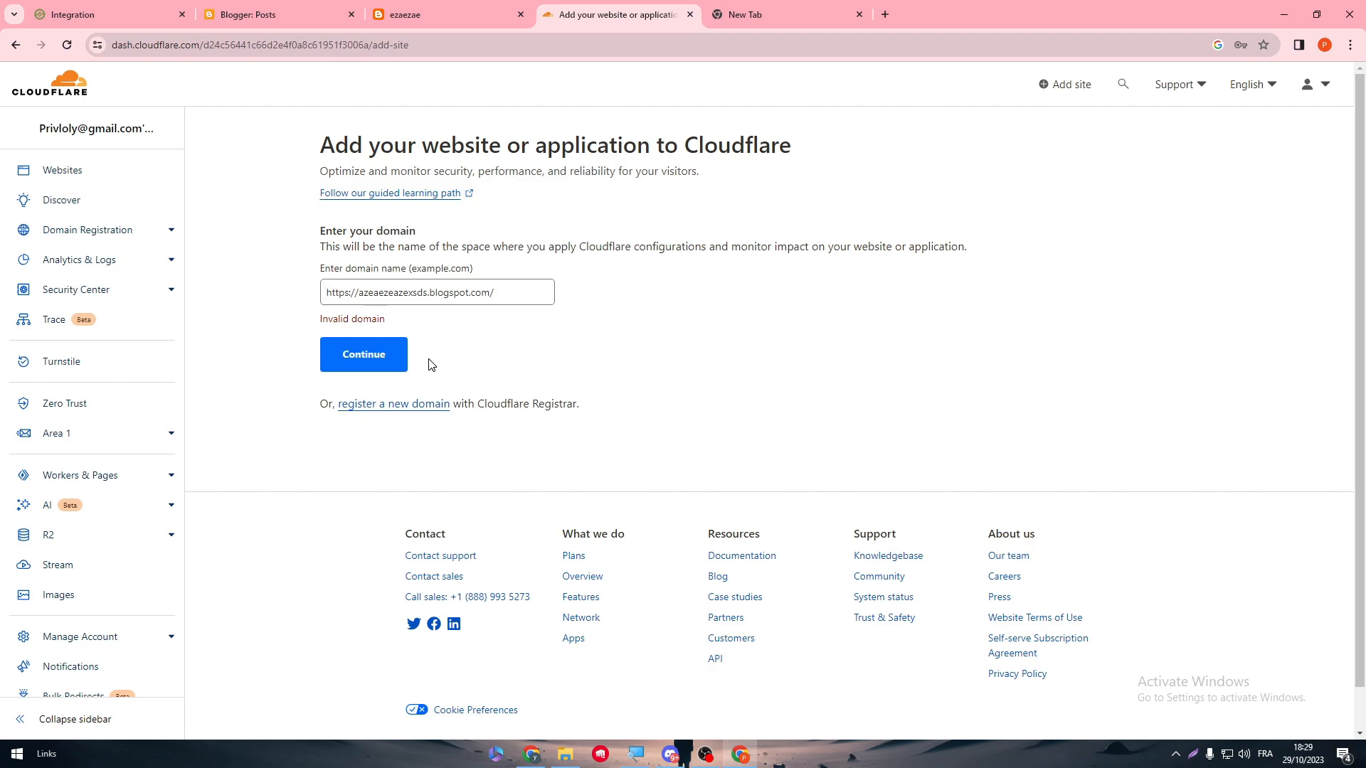
Step: Trim the address to the bare azeaezeazexsds.blogspot.com domain and continue to plan selection
type("www.")
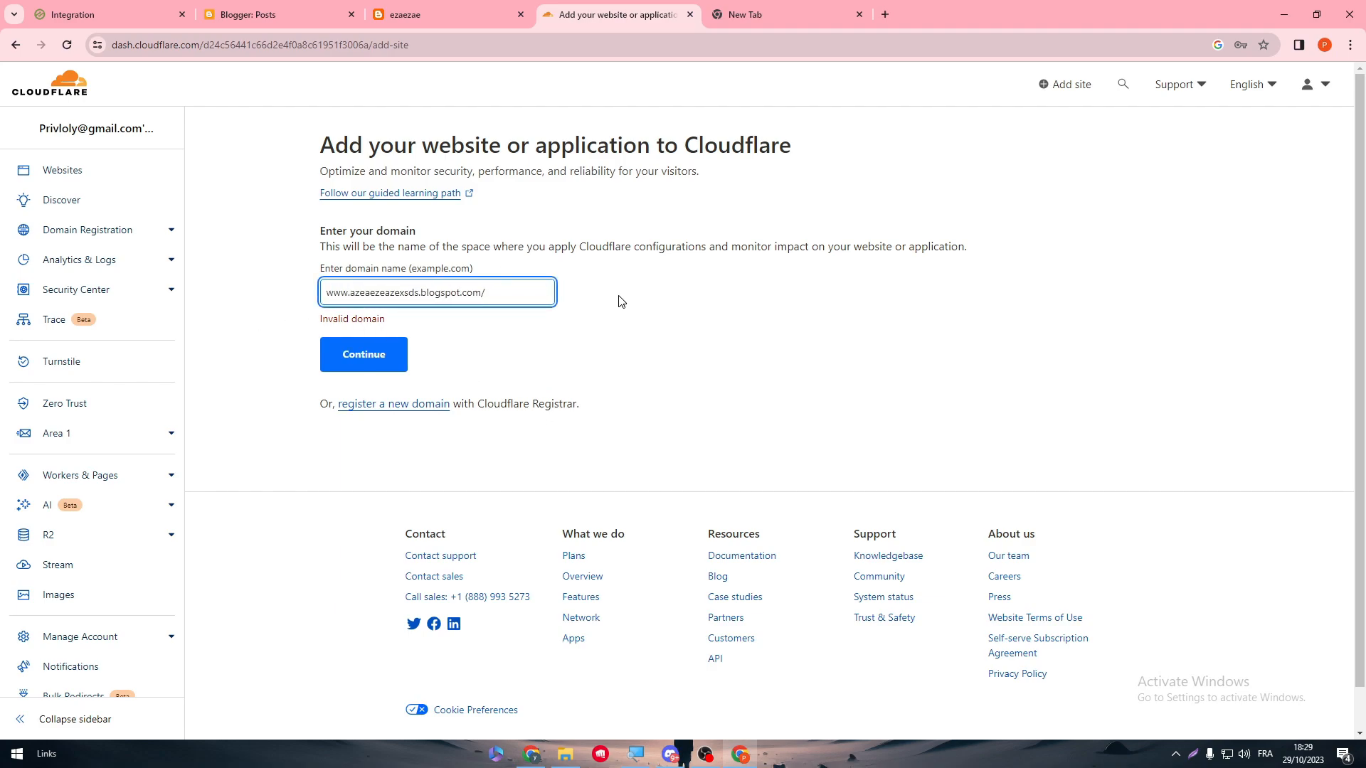
left_click(362, 354)
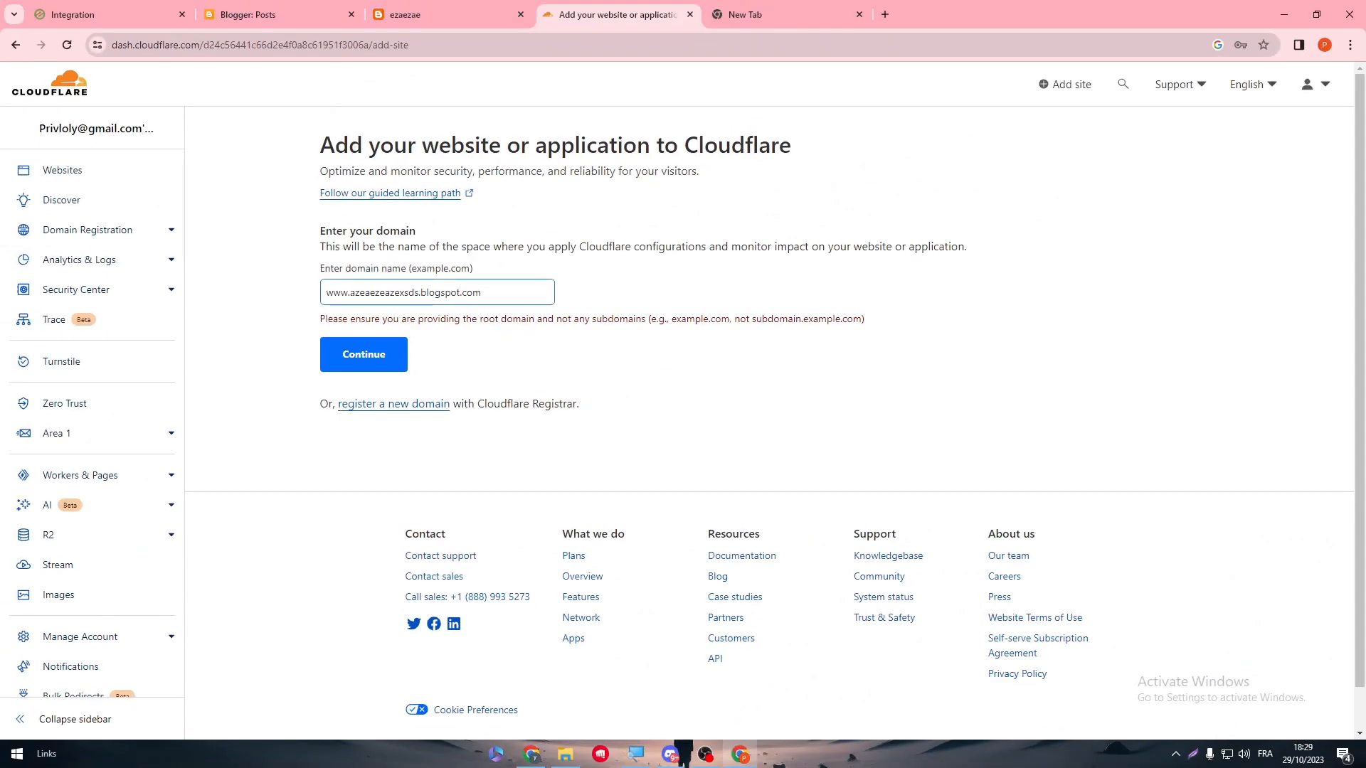
left_click(363, 354)
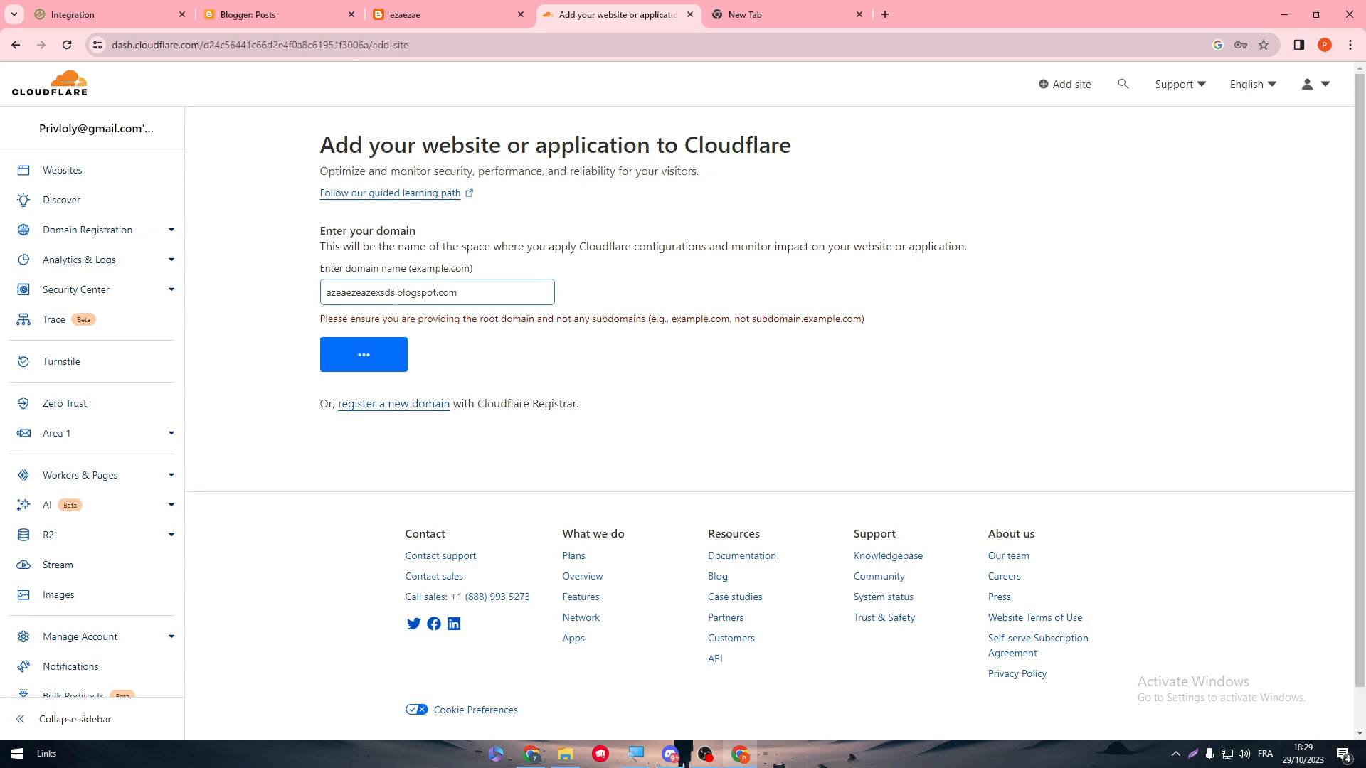
left_click(363, 354)
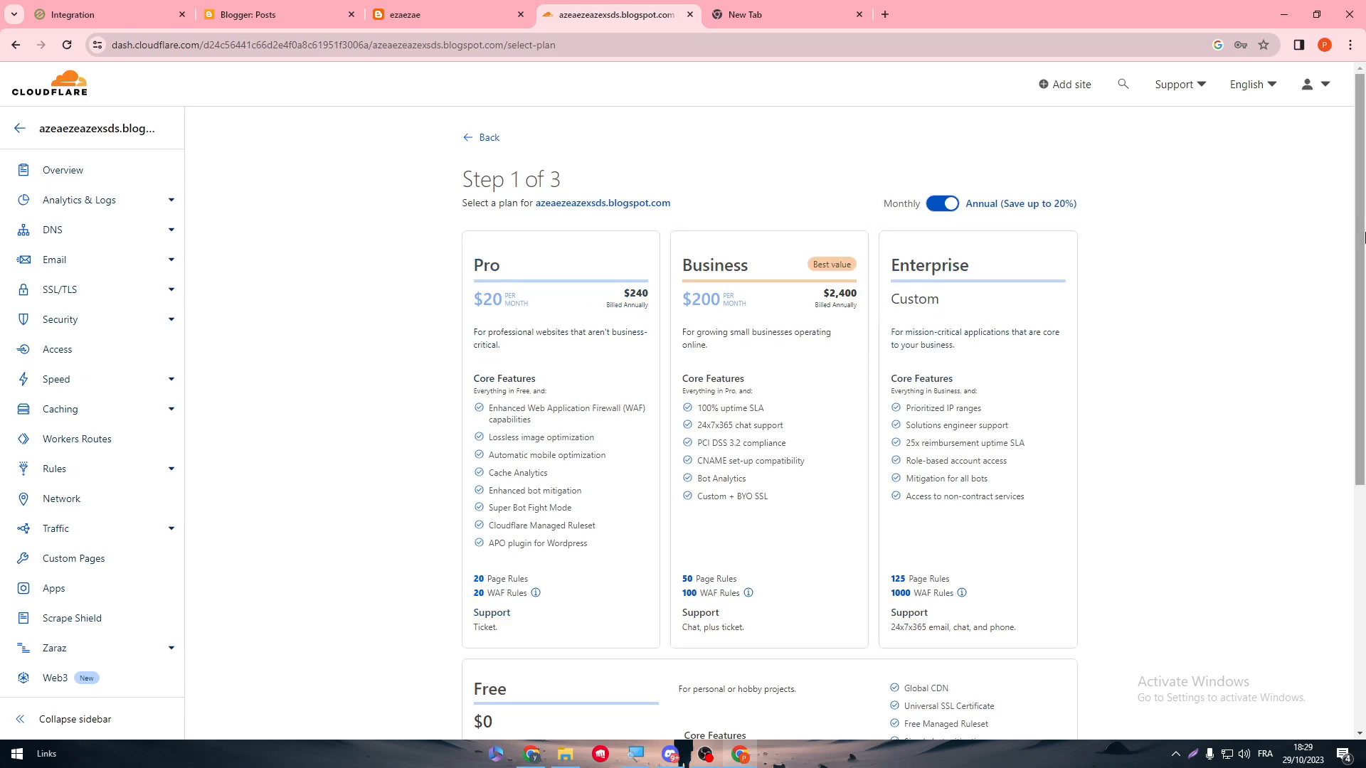
Step: Confirm the Free plan and view the site overview asking for nameserver setup
scroll("down", 3)
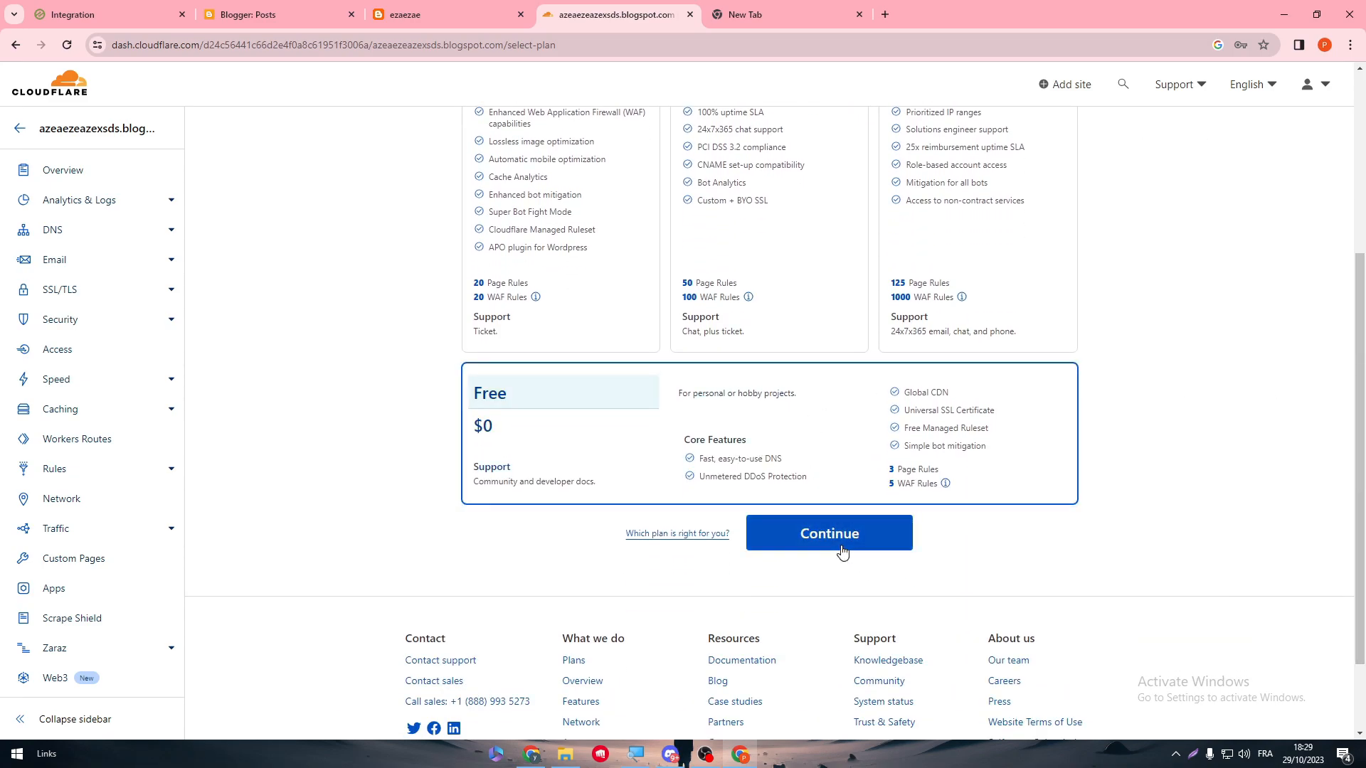
left_click(828, 532)
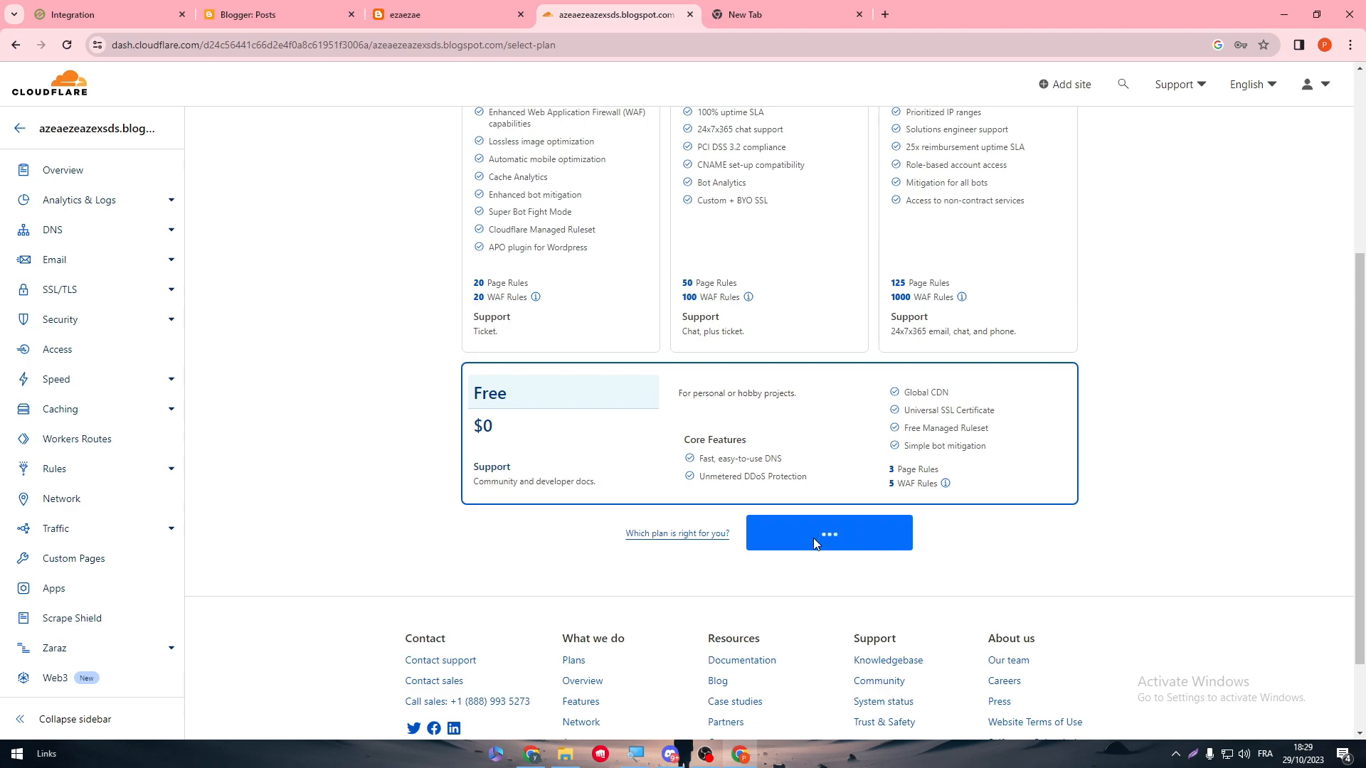
scroll("up", 3)
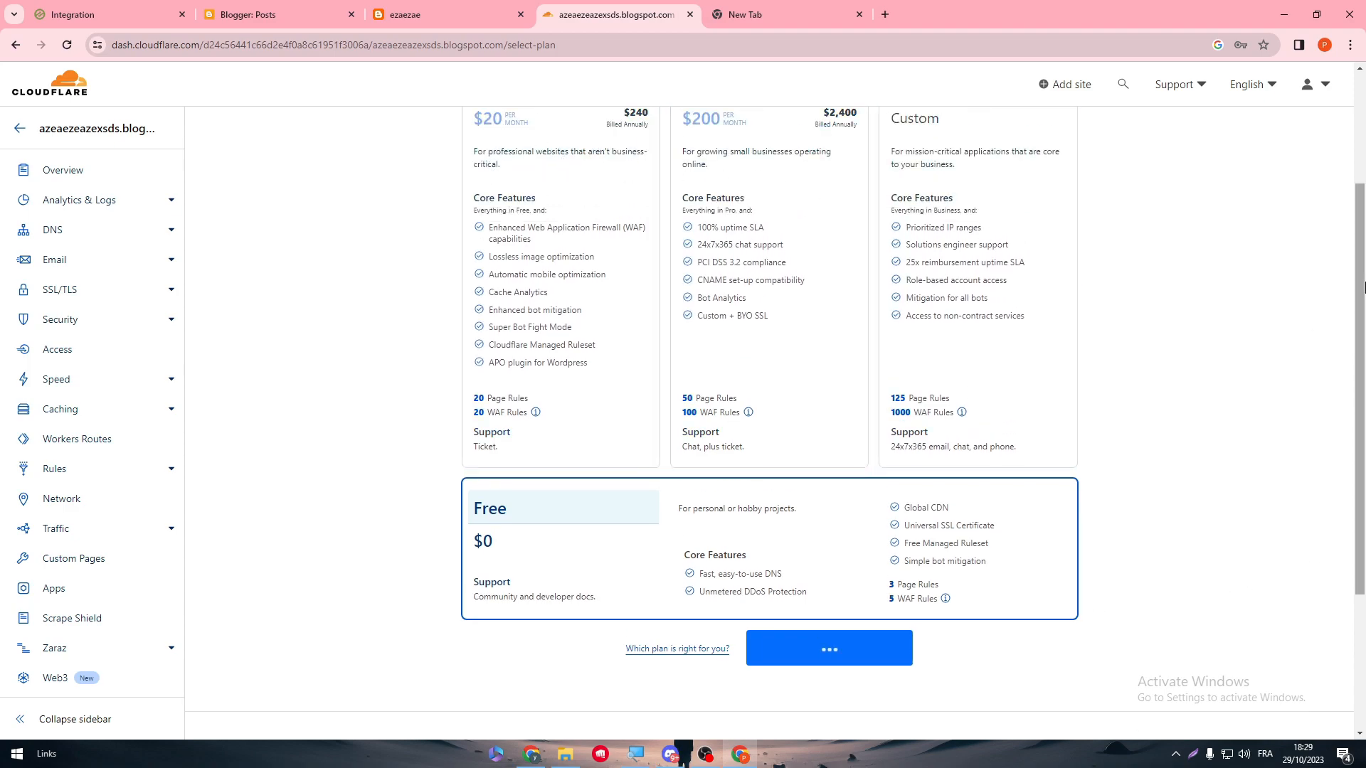
scroll("up", 3)
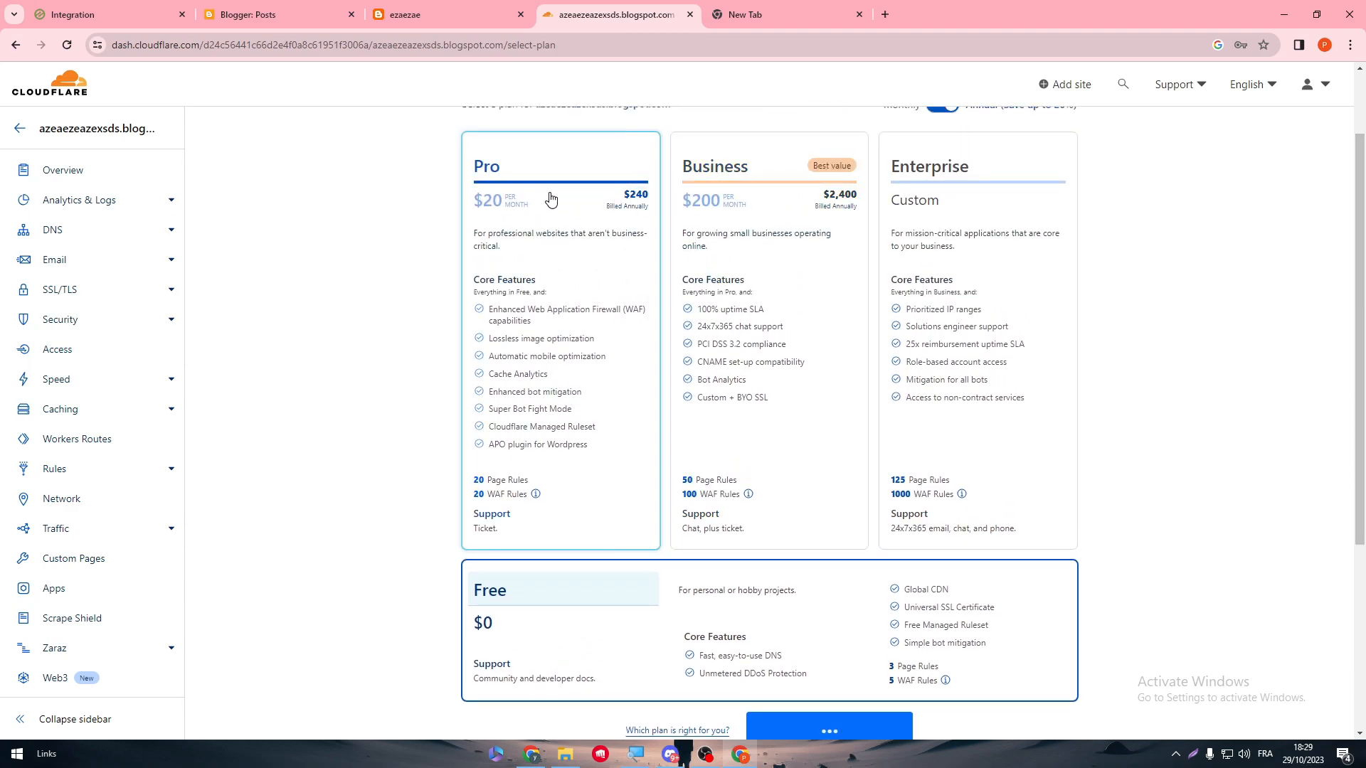
mouse_move(542, 262)
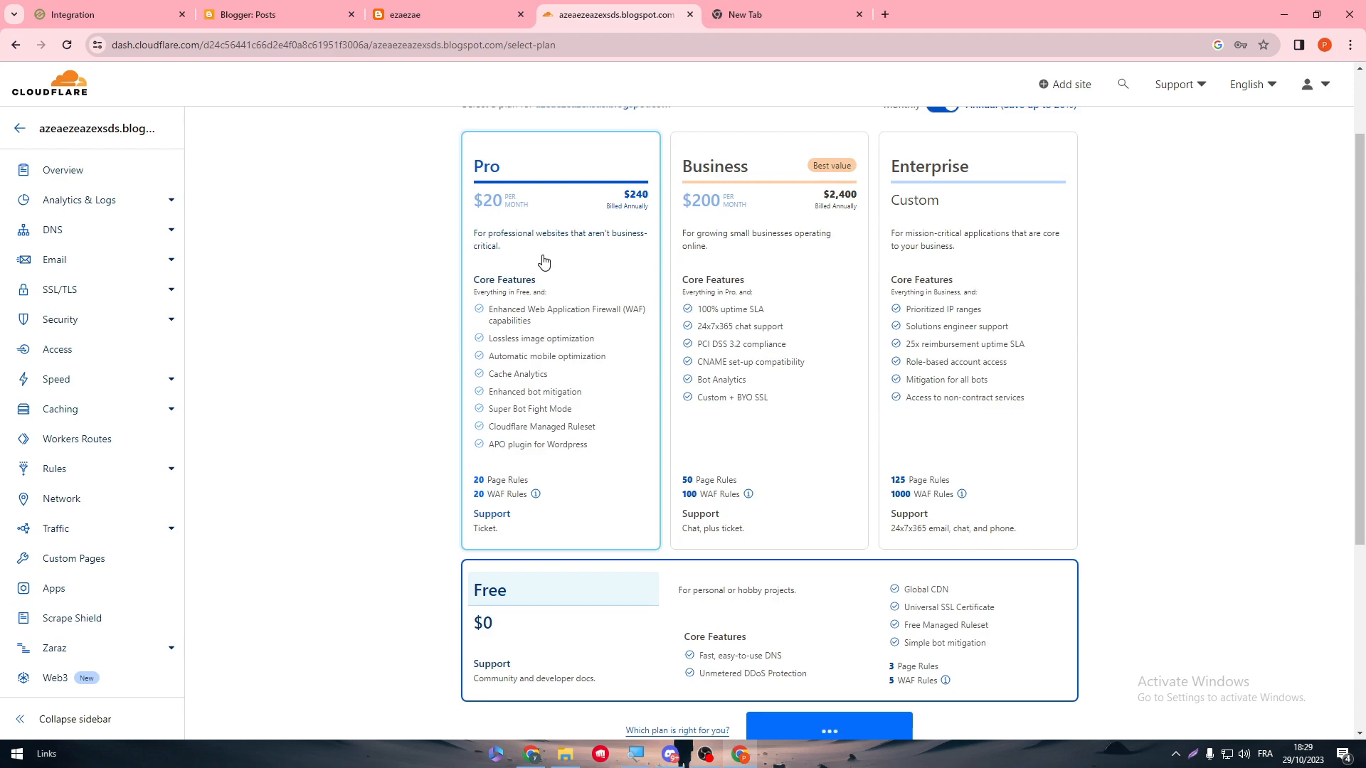
mouse_move(603, 359)
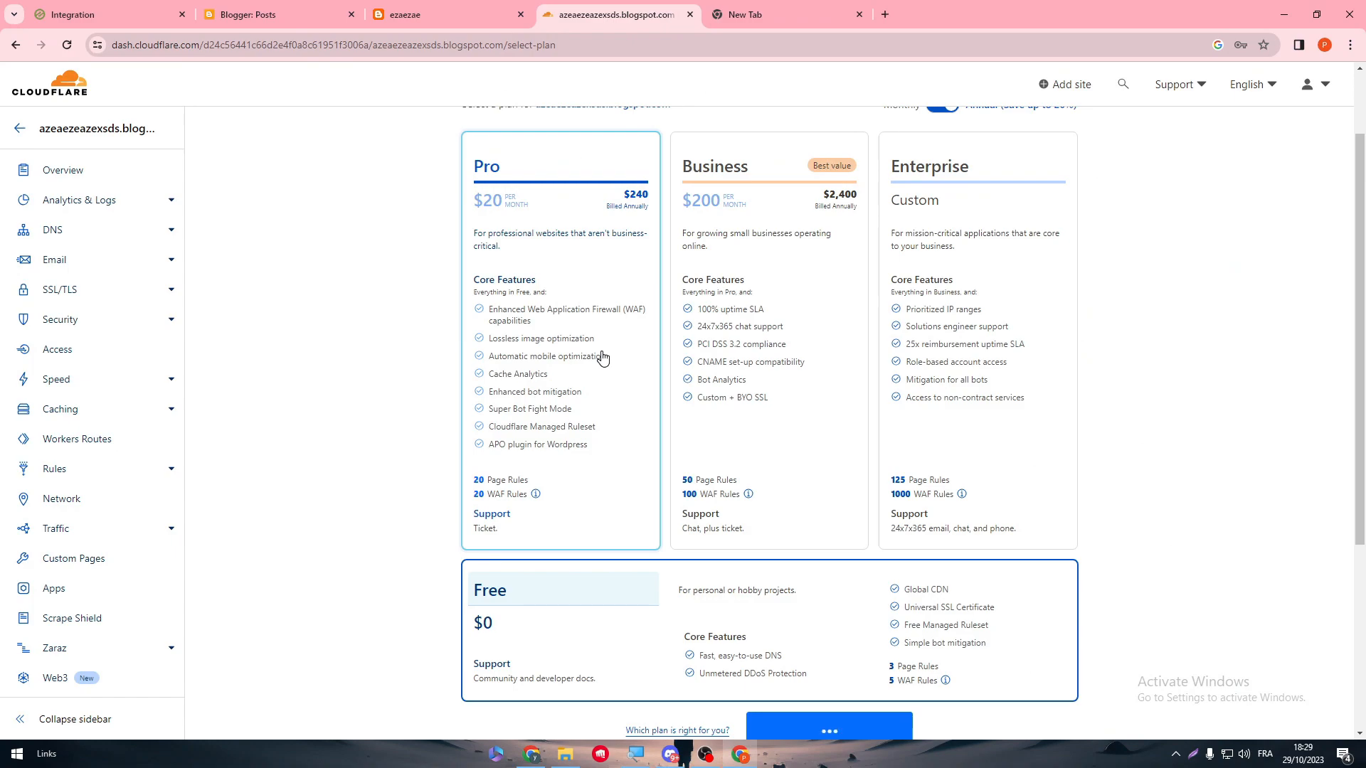
left_click(63, 169)
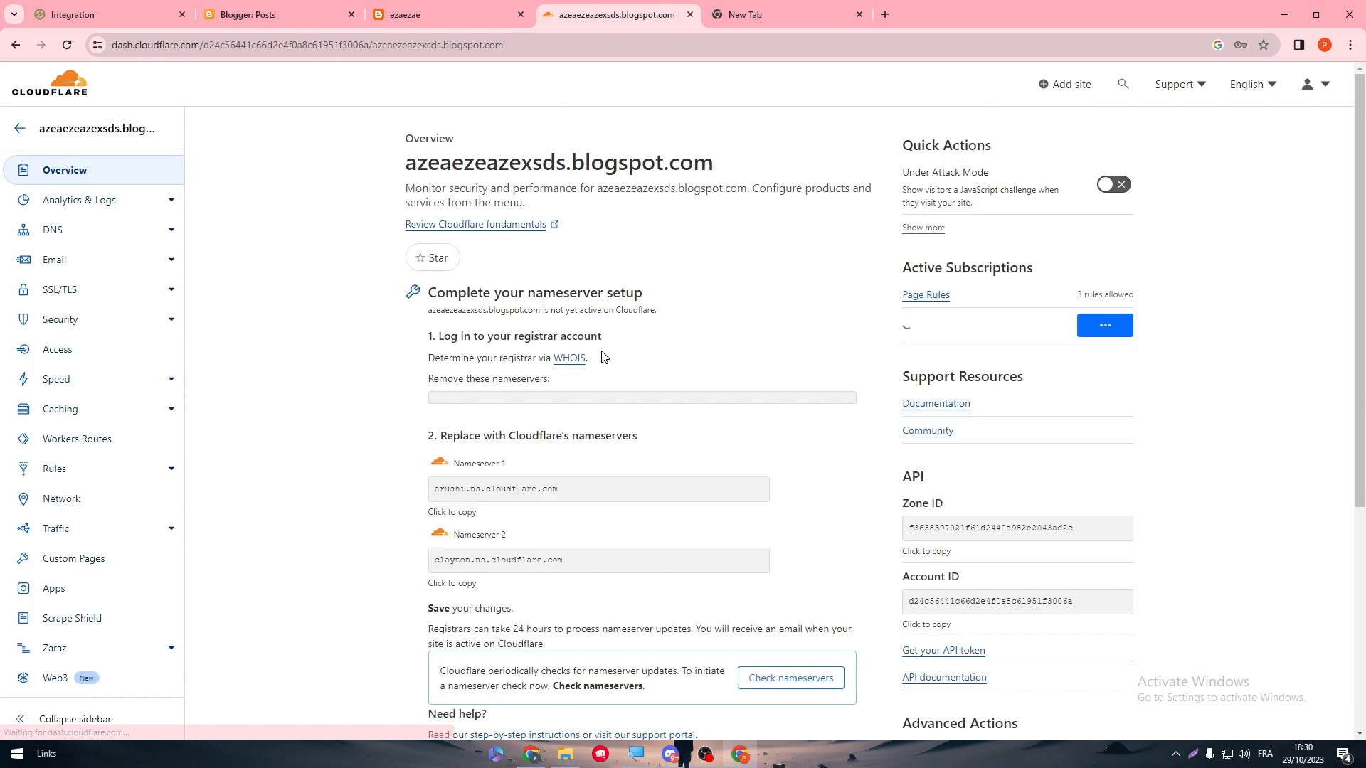
Step: Review the site's DNS records and confirm the nameservers were changed so Cloudflare checks them
left_click(789, 677)
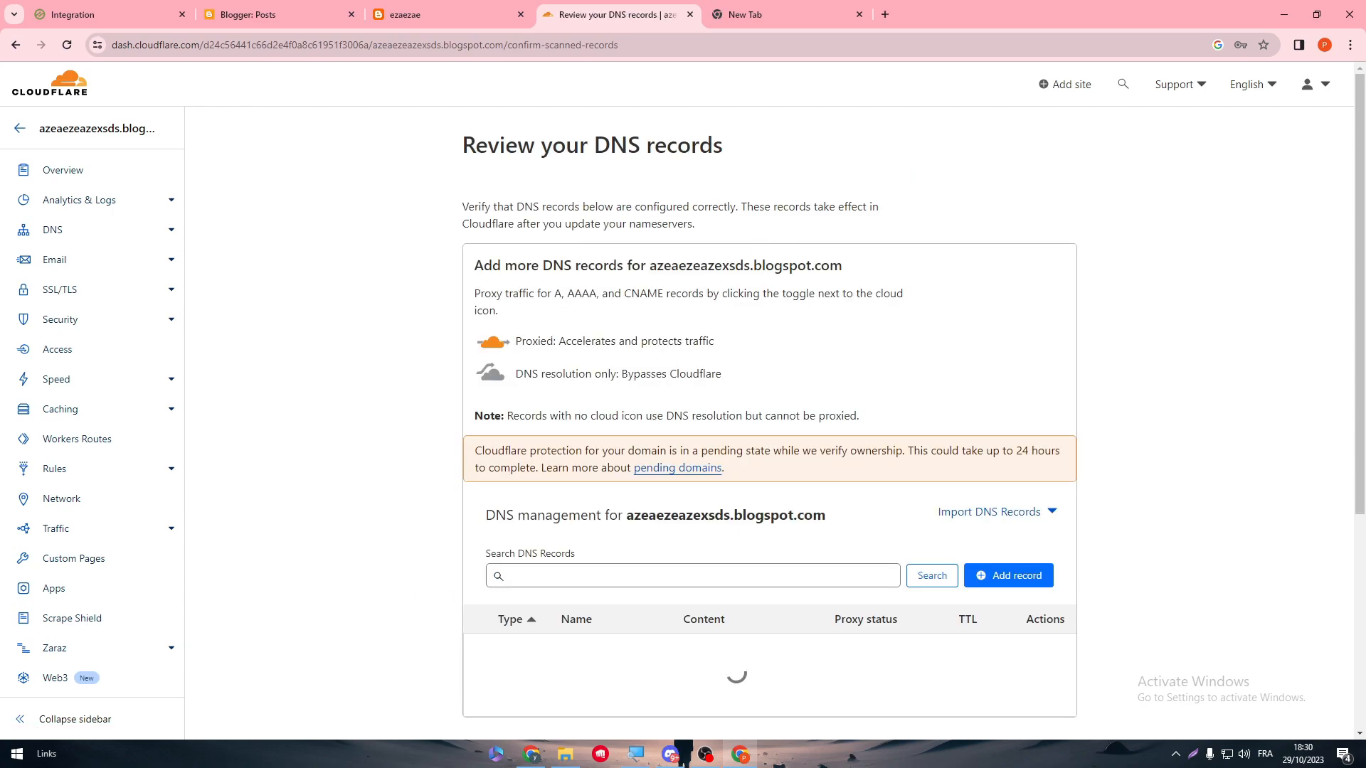
scroll("down", 3)
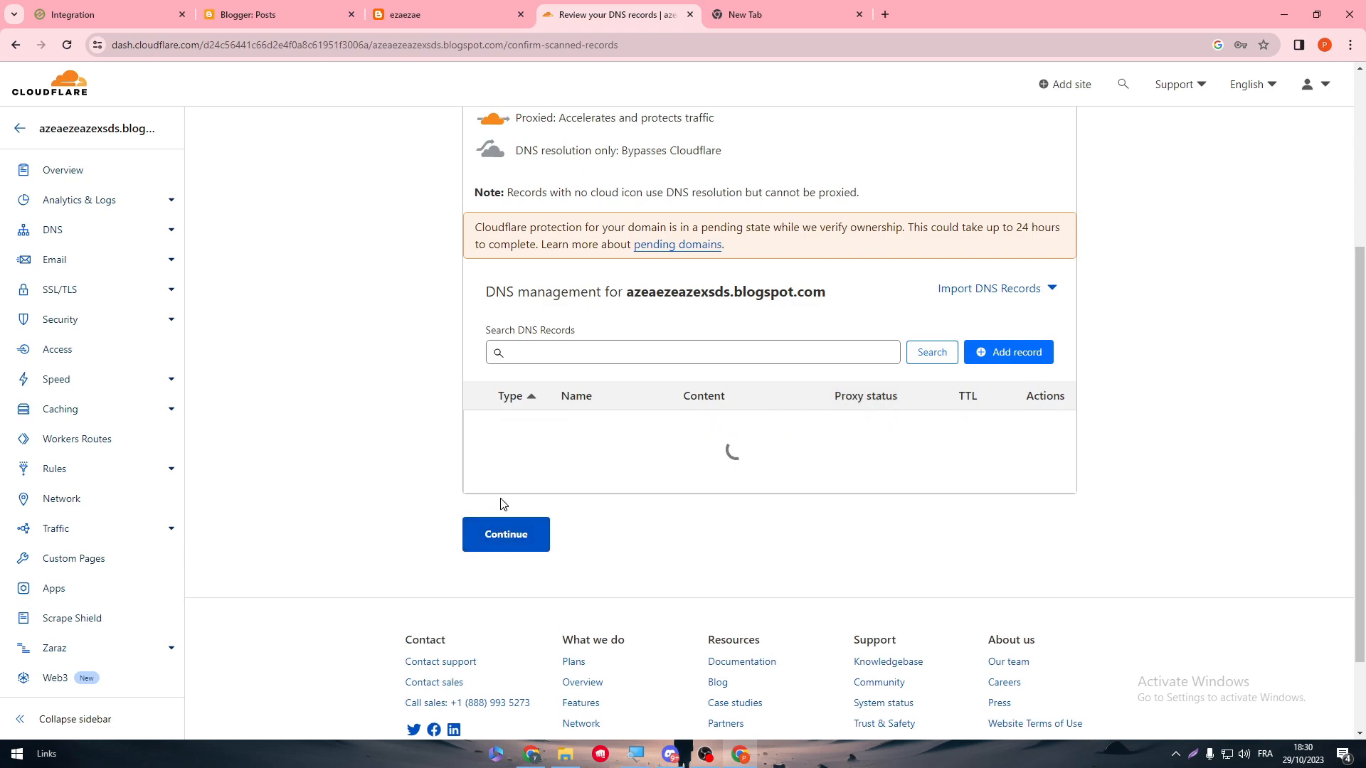
left_click(505, 534)
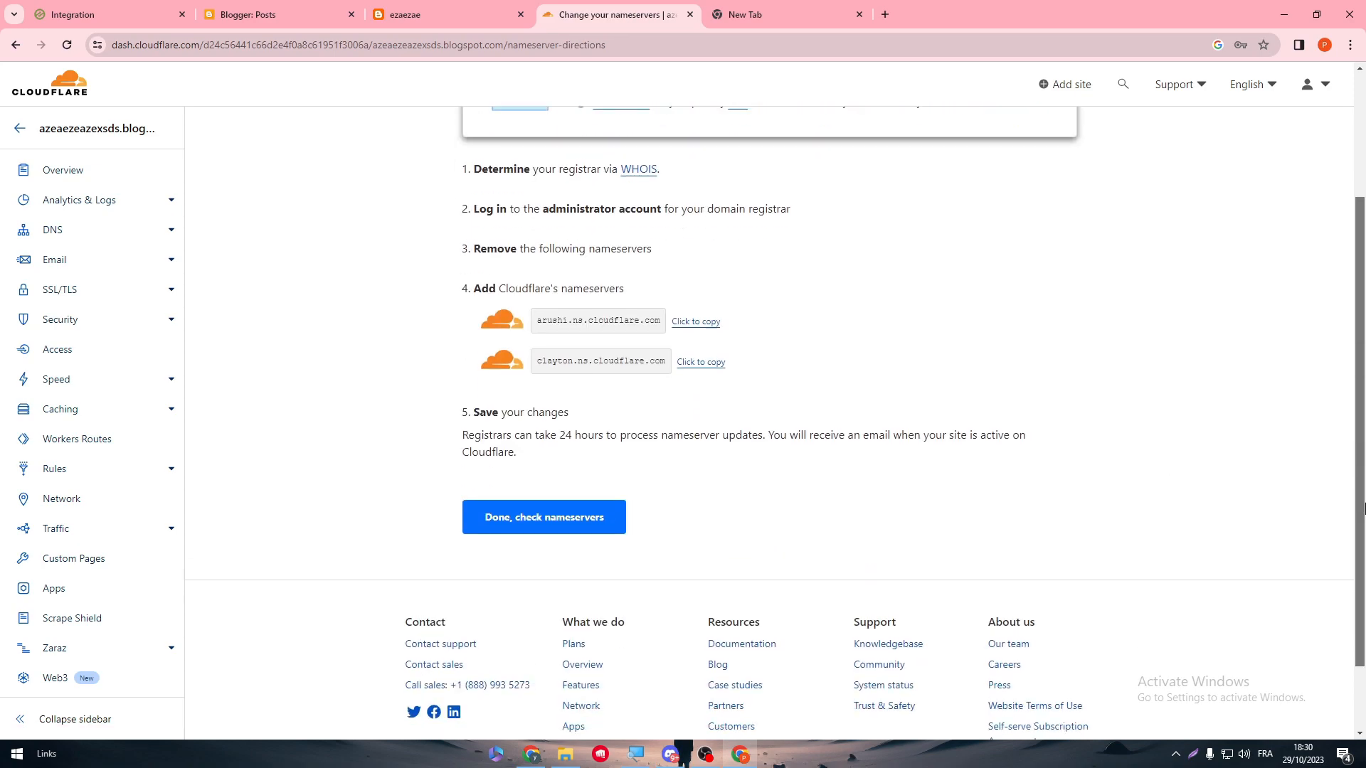
left_click(542, 517)
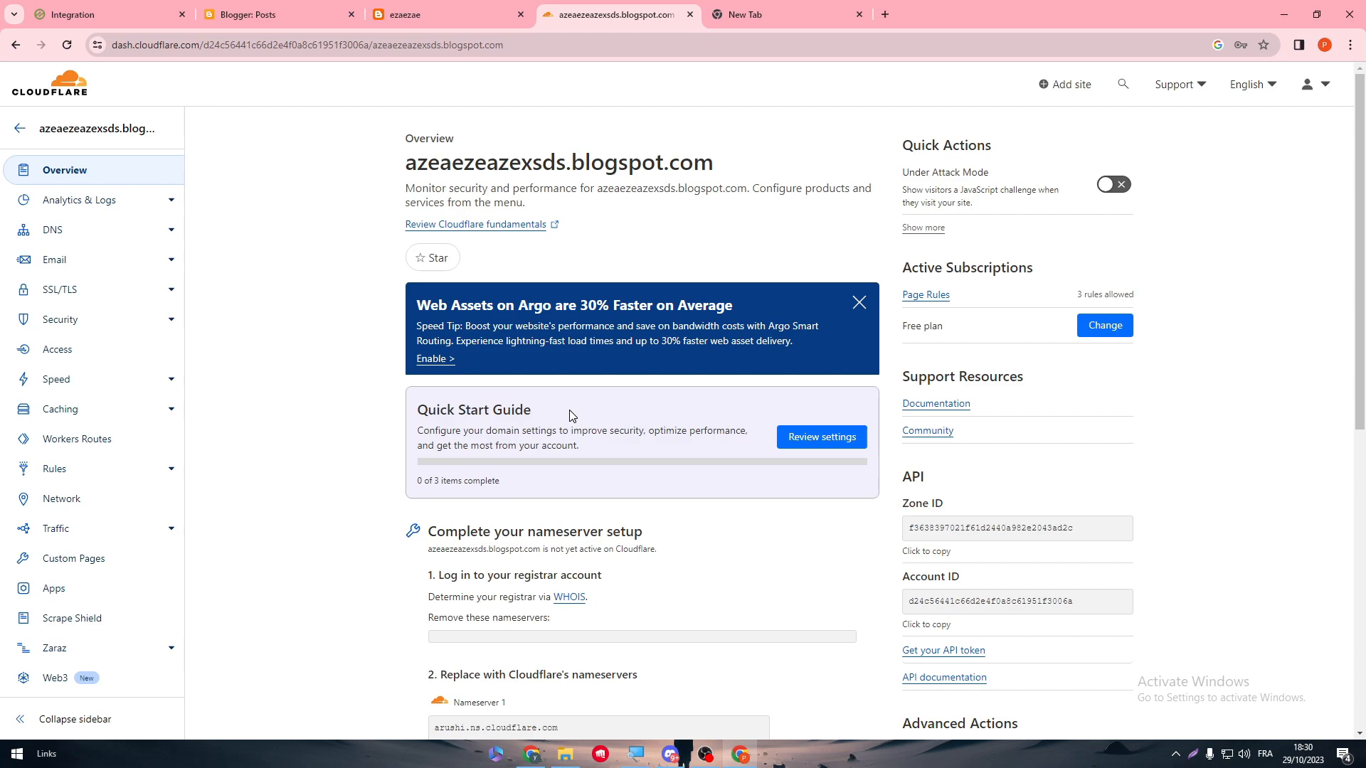
Step: Dismiss the Argo promotion, retry saving the Cloudflare integration in Ezoic, and return to the Cloudflare overview
left_click(858, 301)
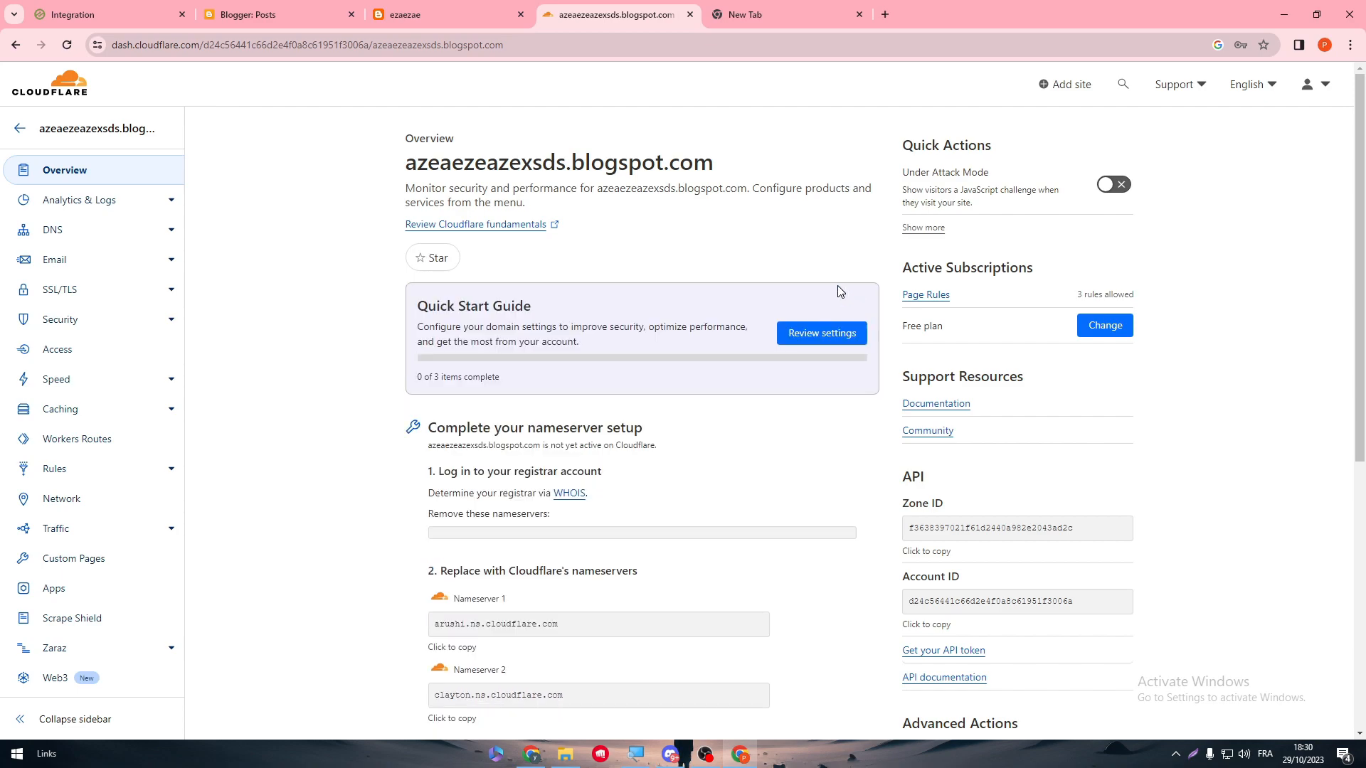
left_click(104, 15)
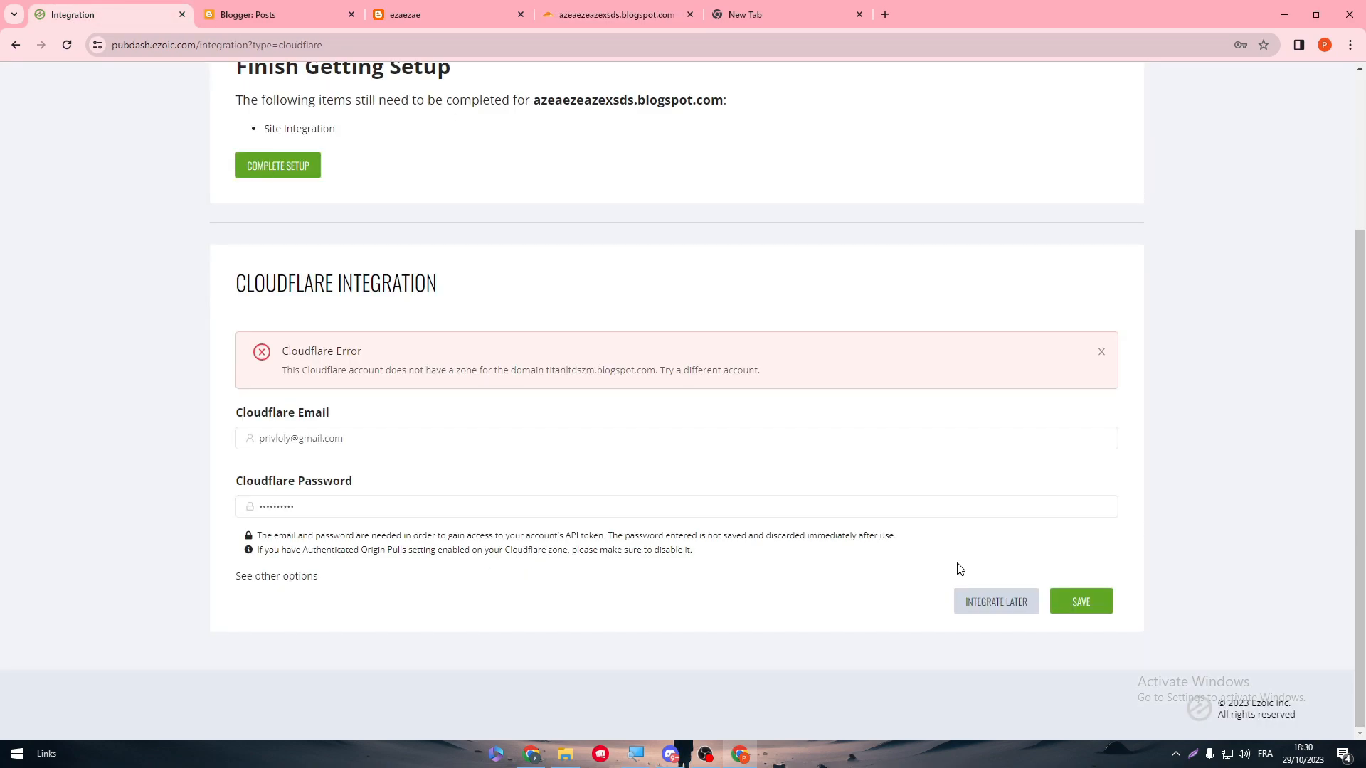
left_click(1079, 601)
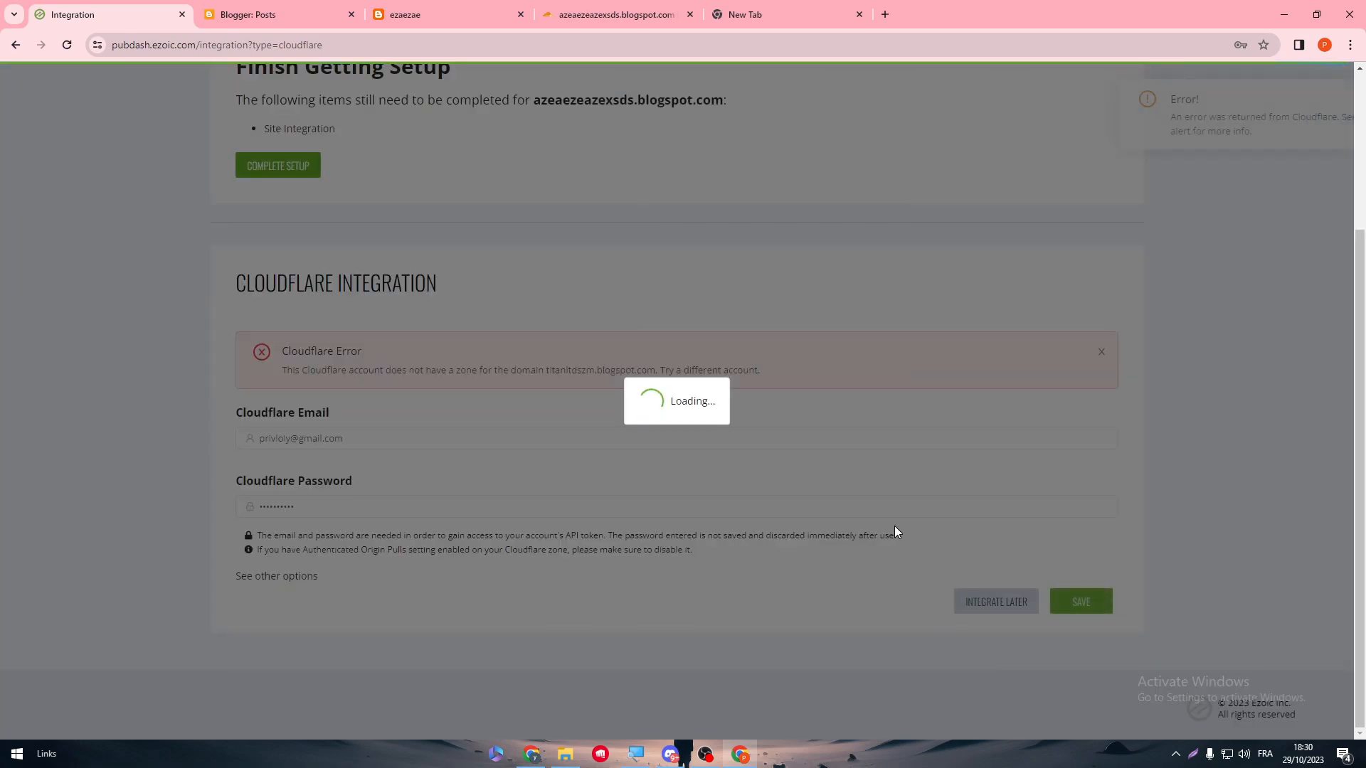
left_click(618, 14)
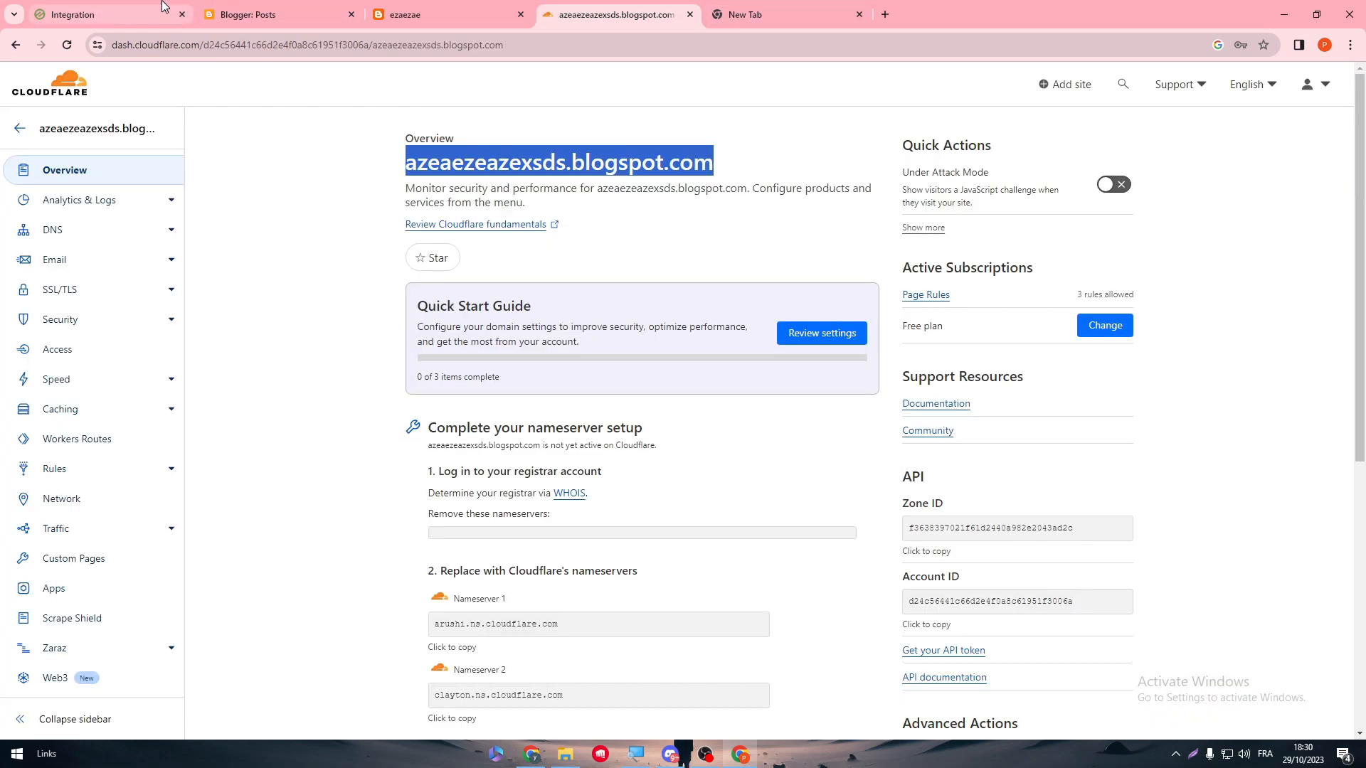
mouse_move(819, 340)
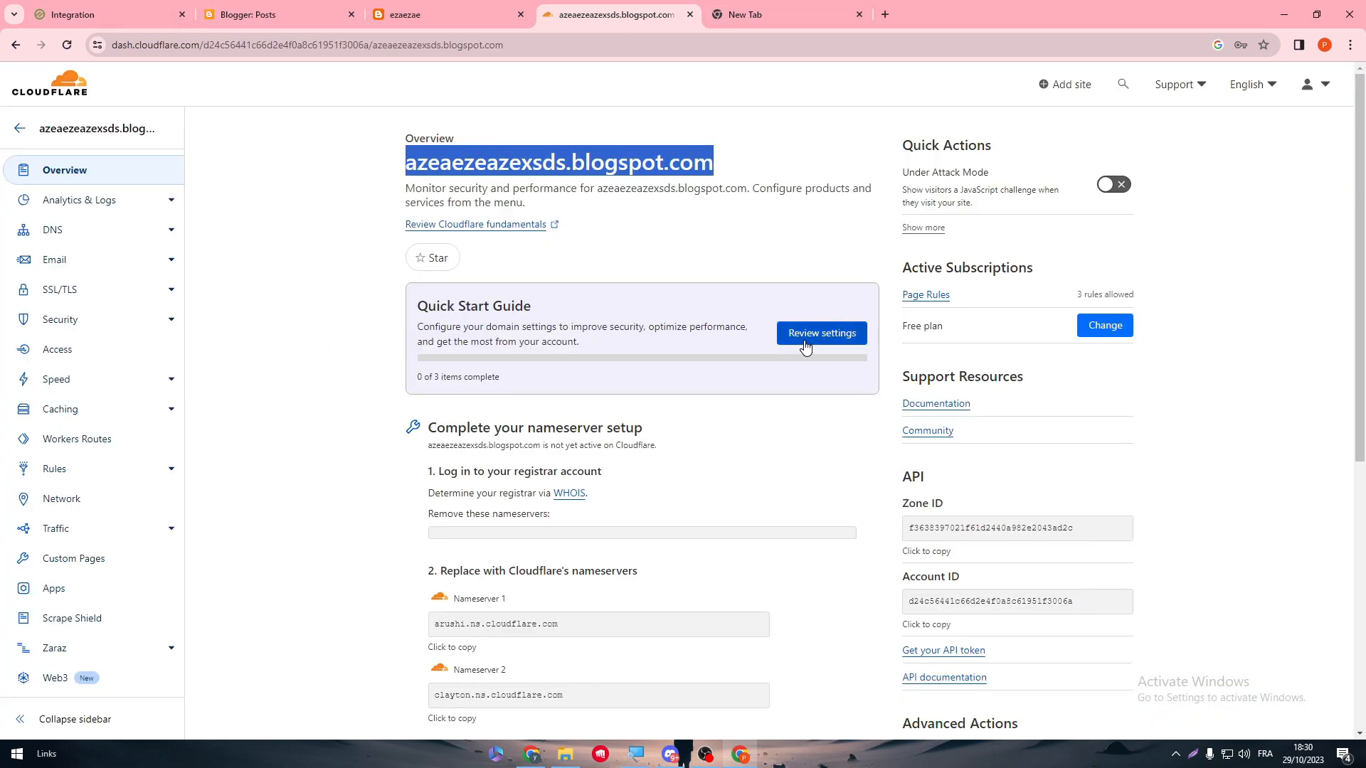
Step: Start the Quick Start Guide, save Automatic HTTPS Rewrites as on, then leave the guide unfinished
left_click(819, 333)
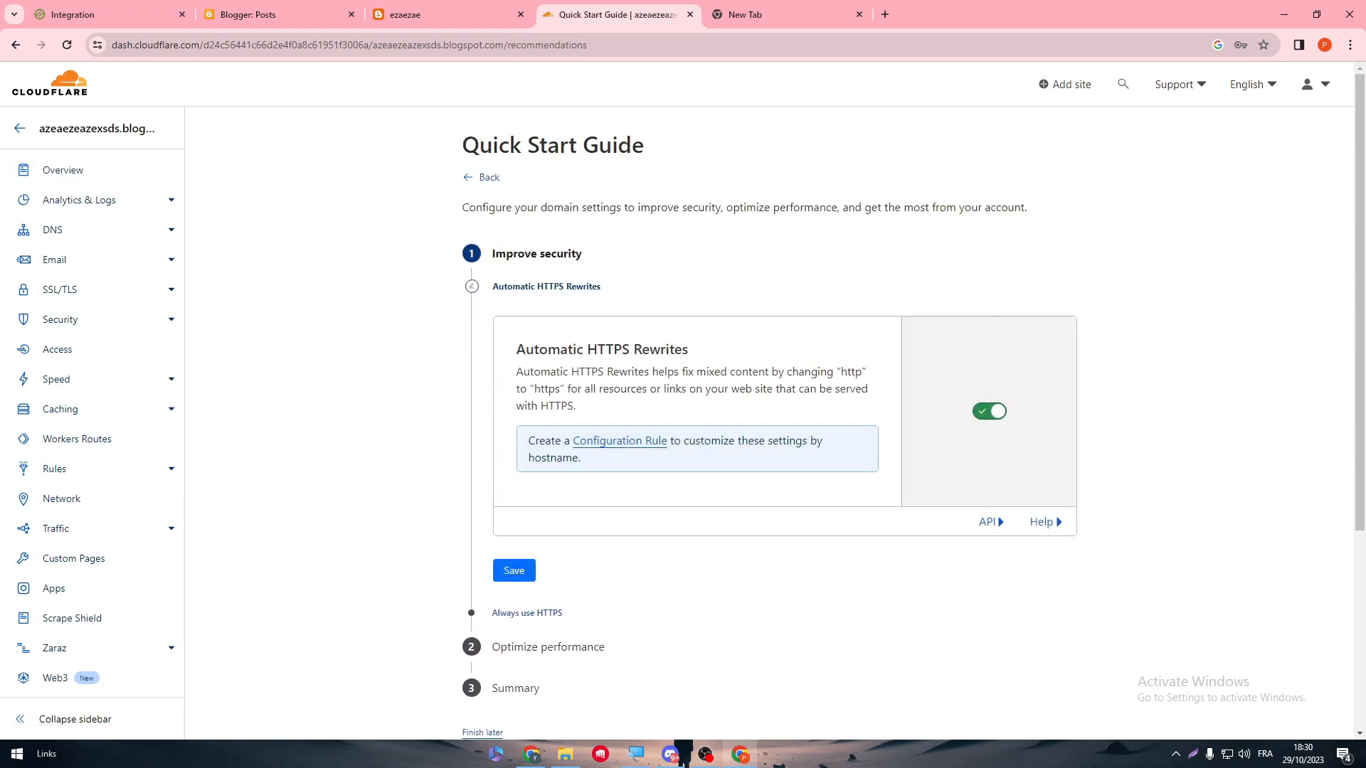
left_click(513, 571)
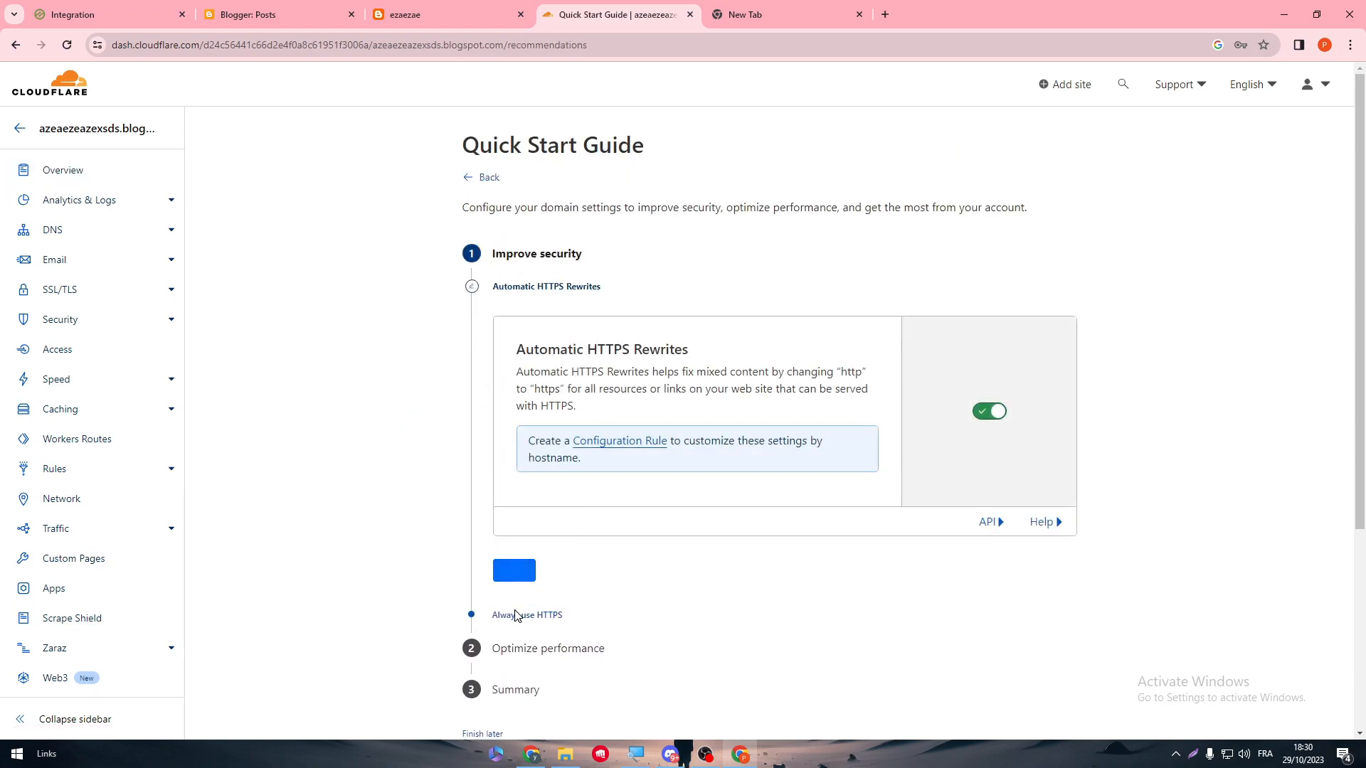
left_click(514, 569)
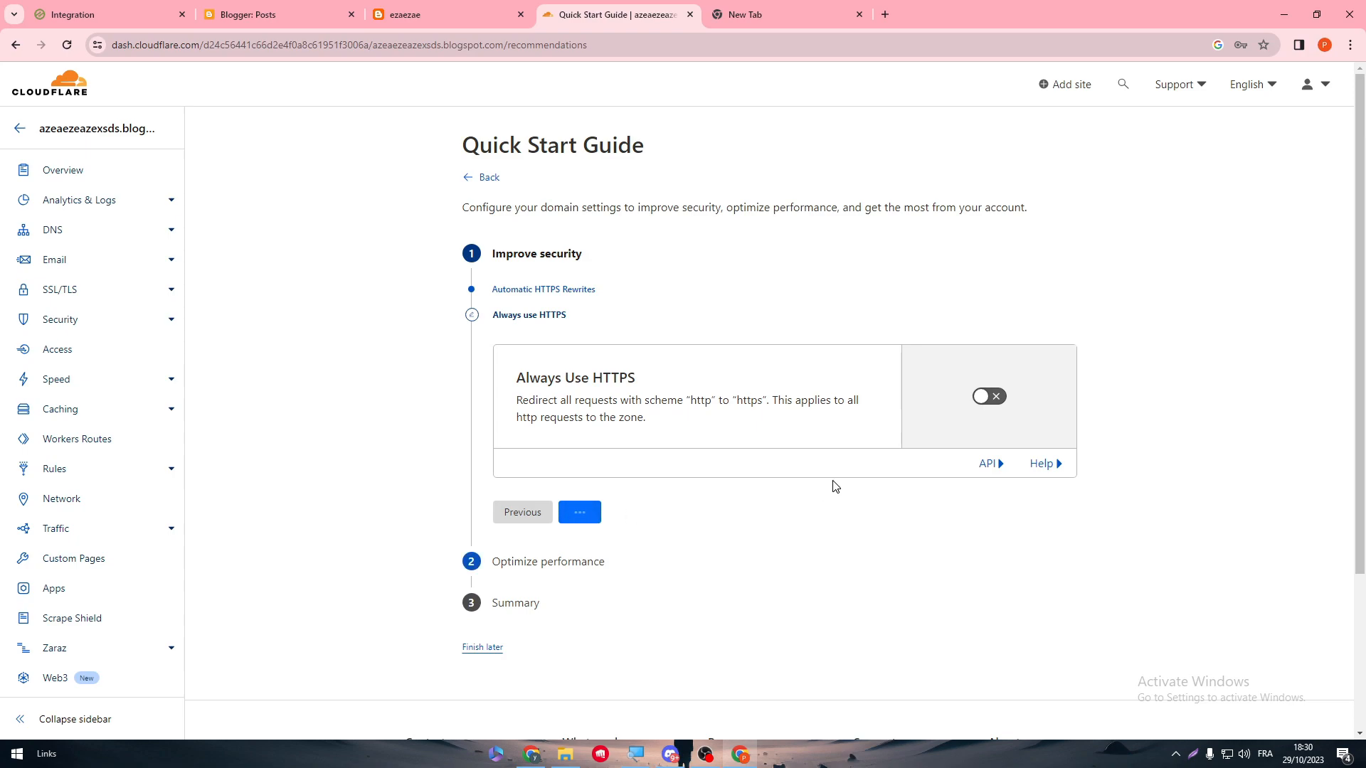
left_click(579, 511)
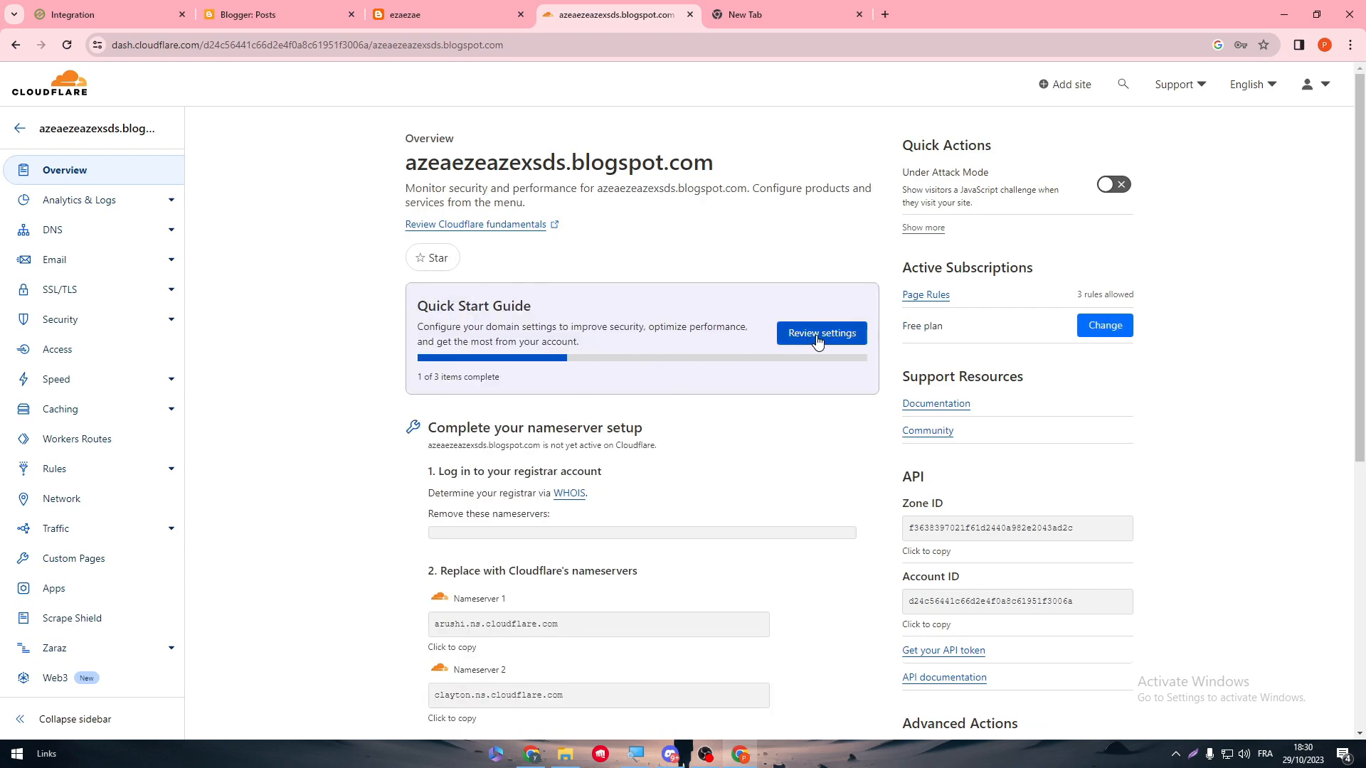
Step: Rerun the guide, turn on Always Use HTTPS, save it and finish on the summary
left_click(819, 333)
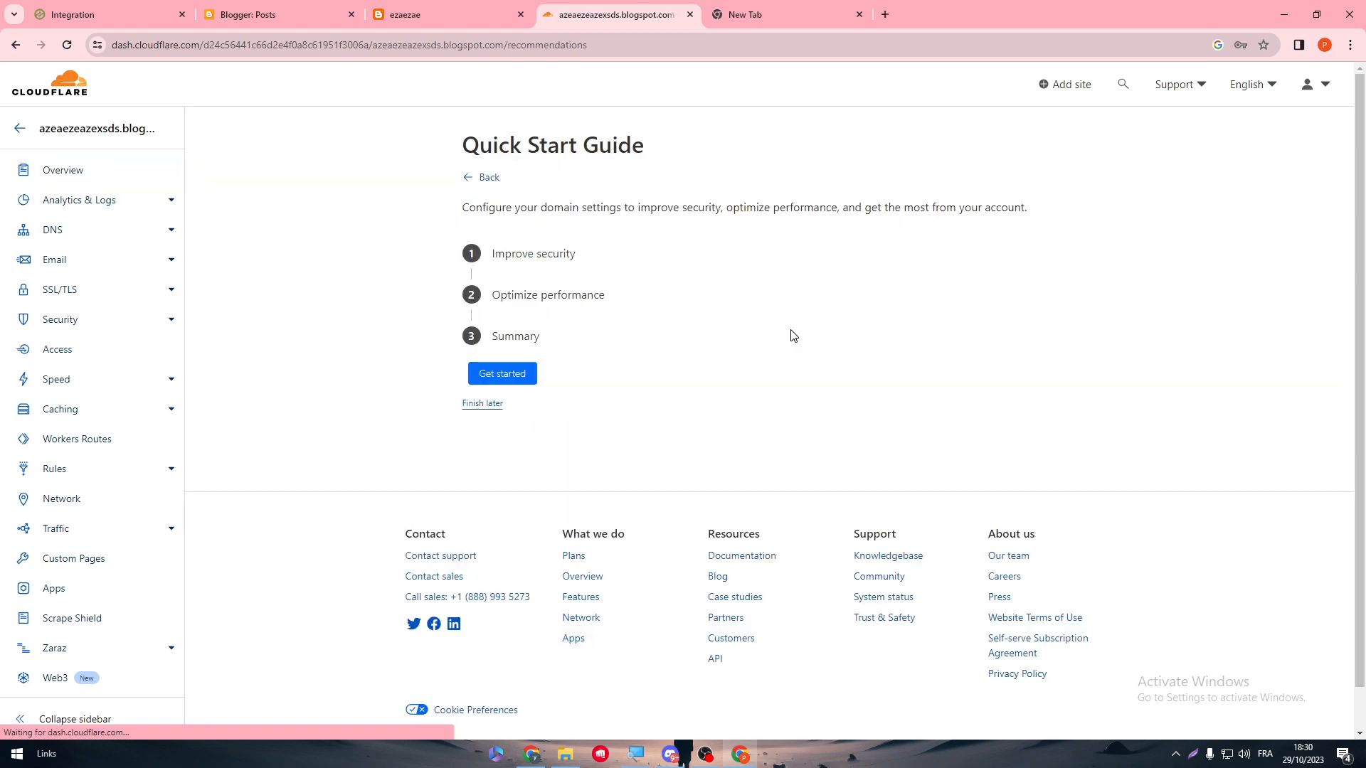
left_click(503, 372)
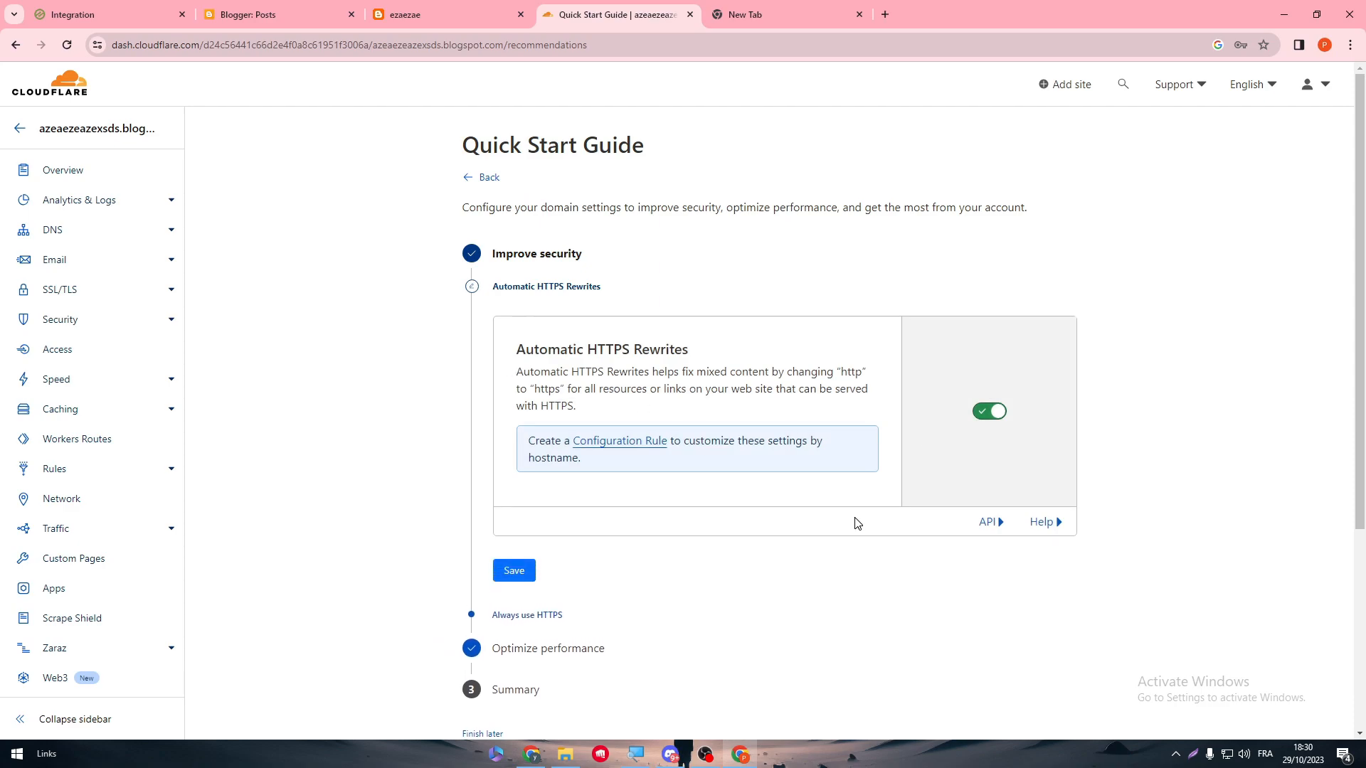
left_click(513, 570)
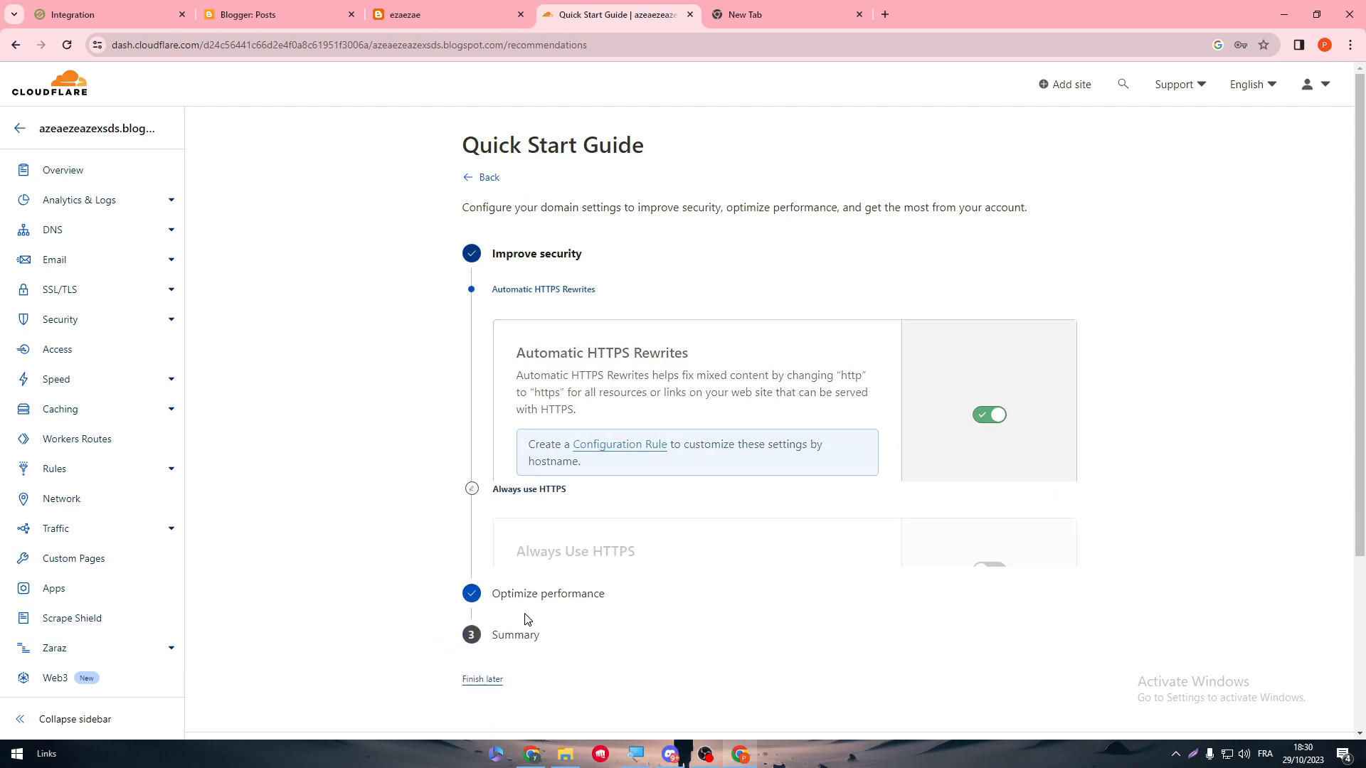
left_click(530, 488)
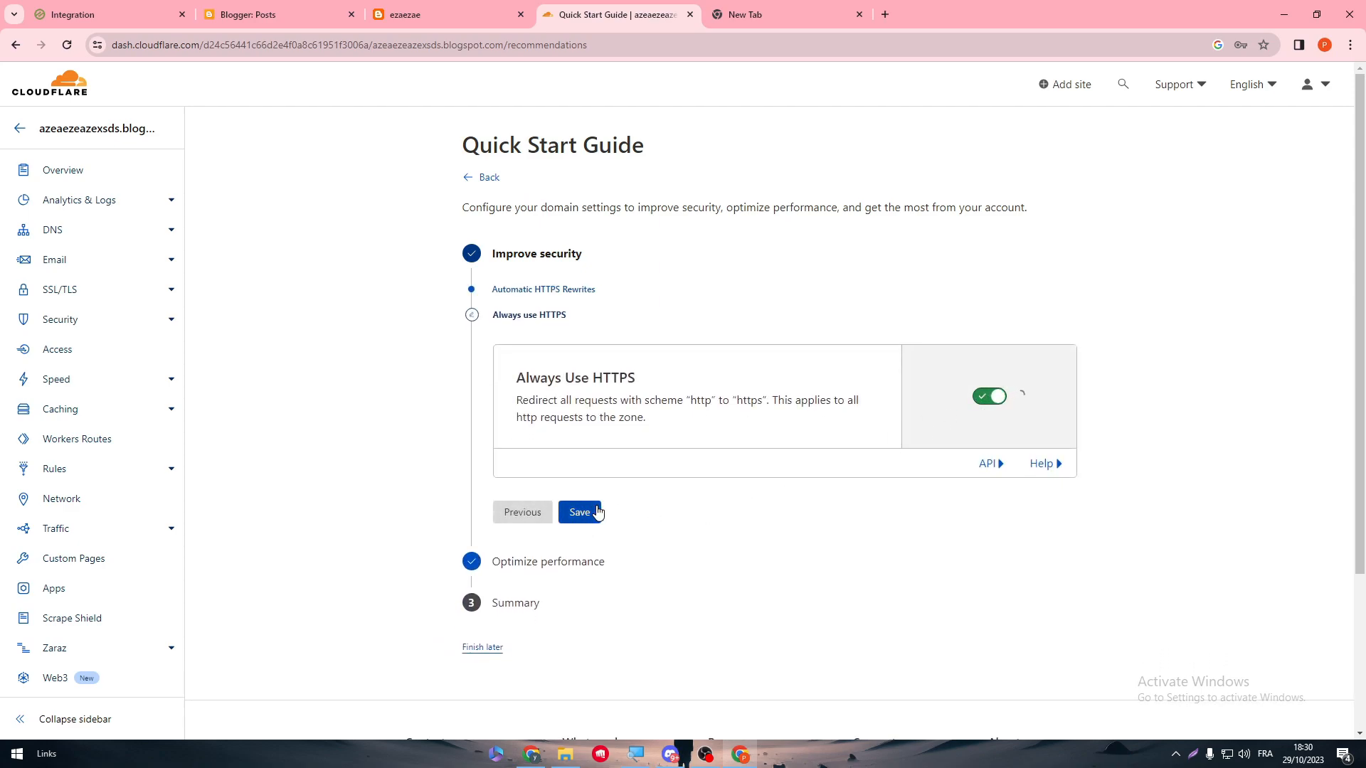
left_click(579, 512)
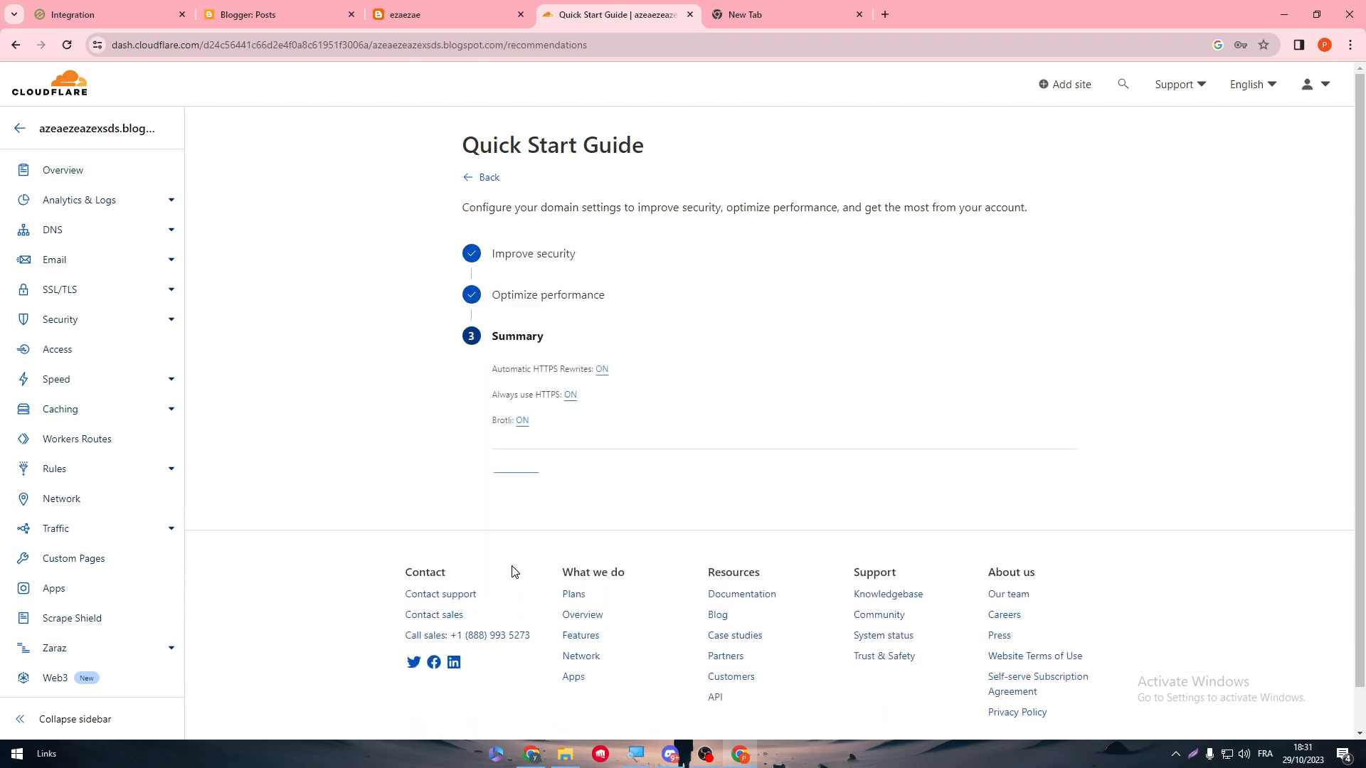
left_click(62, 169)
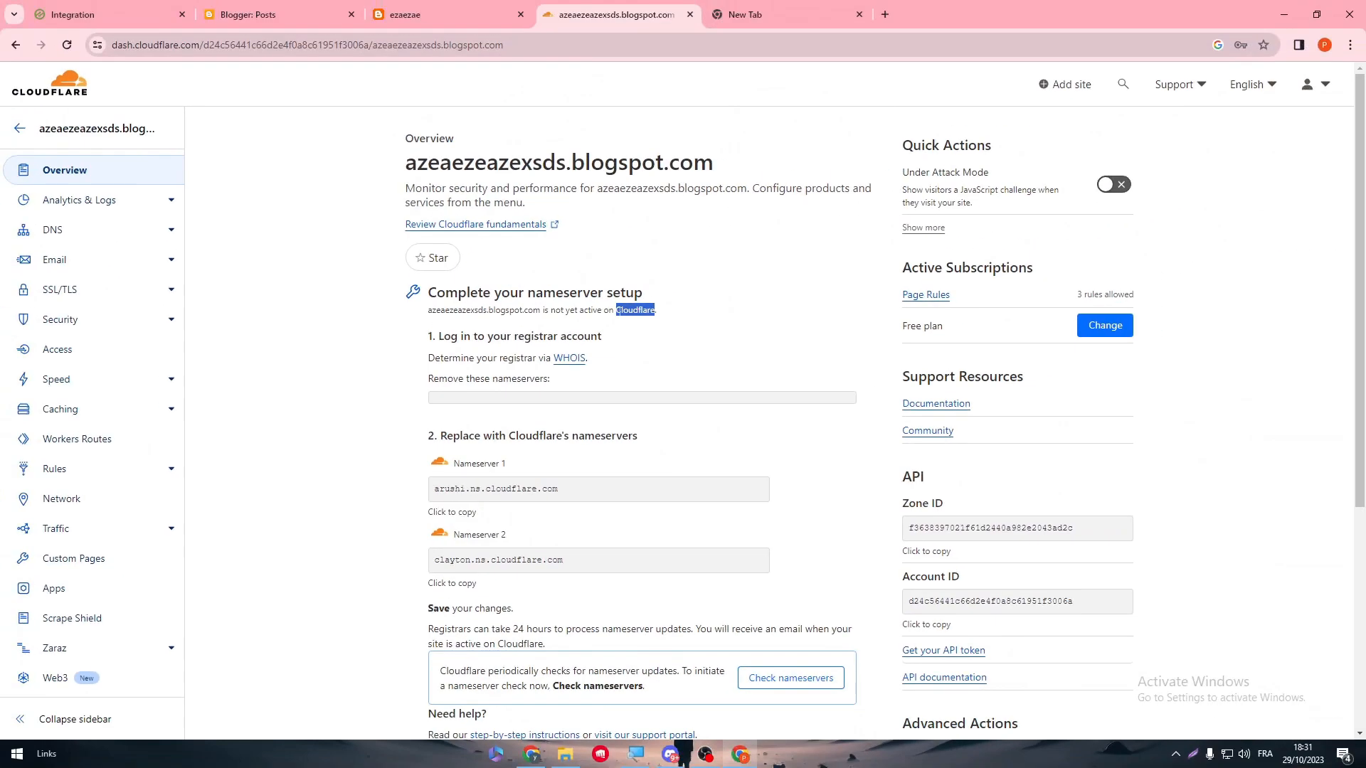
scroll("down", 3)
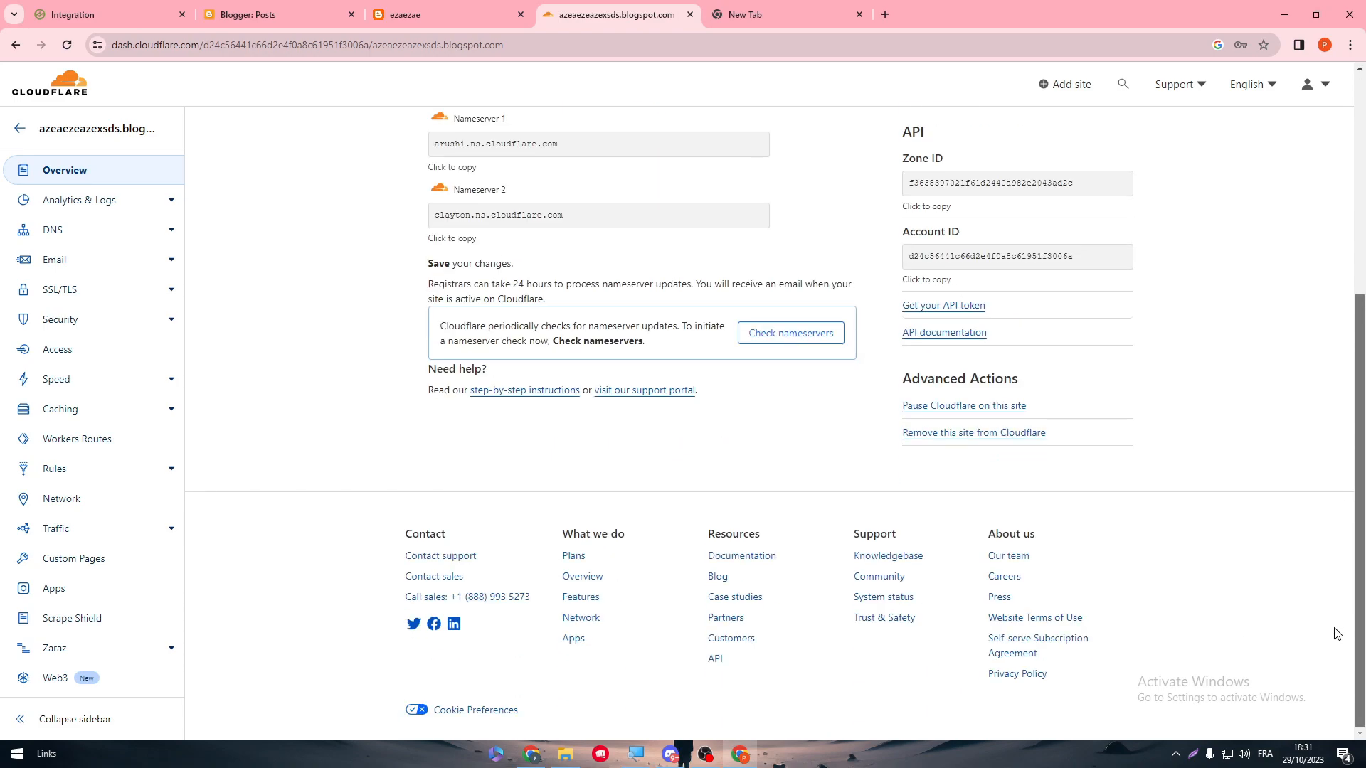
scroll("up", 3)
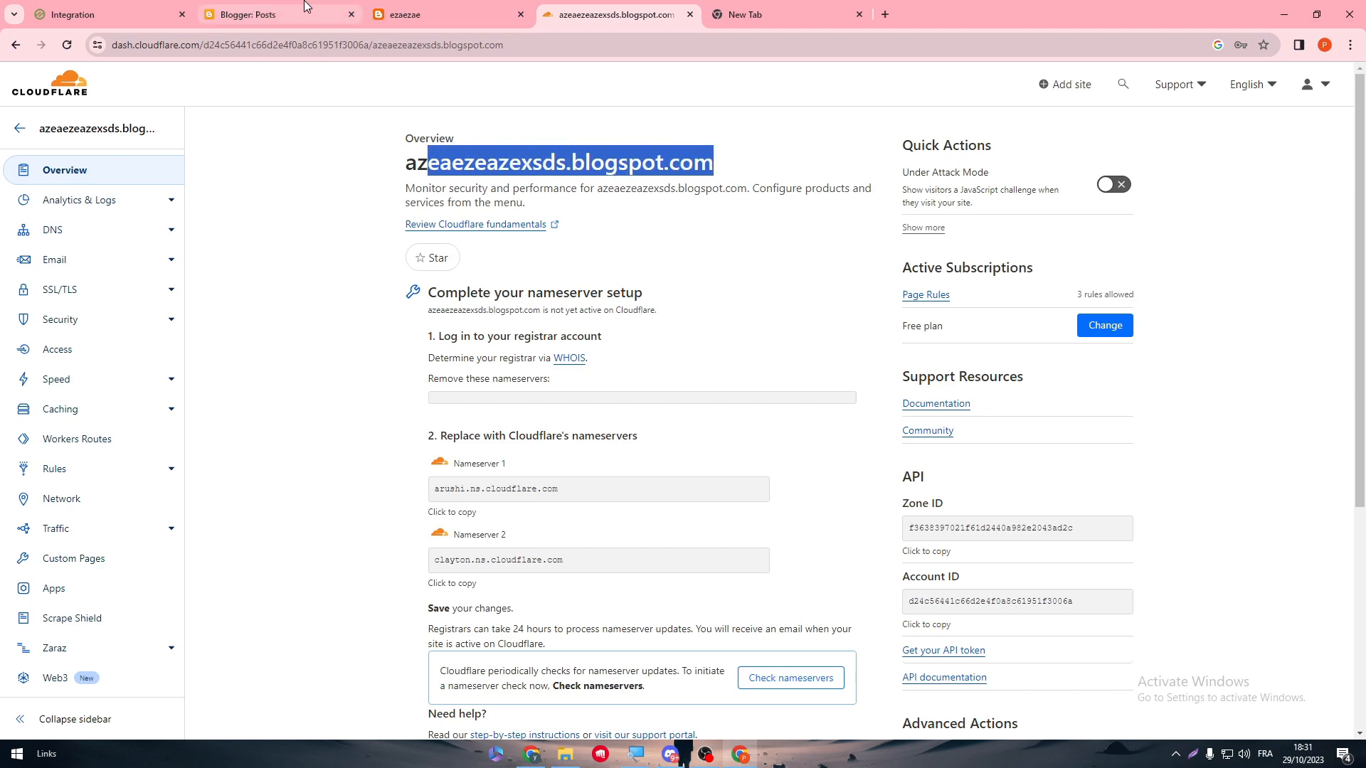
Step: In Blogger's blog settings, scroll to the HTTPS redirect option, shown turned on
left_click(279, 15)
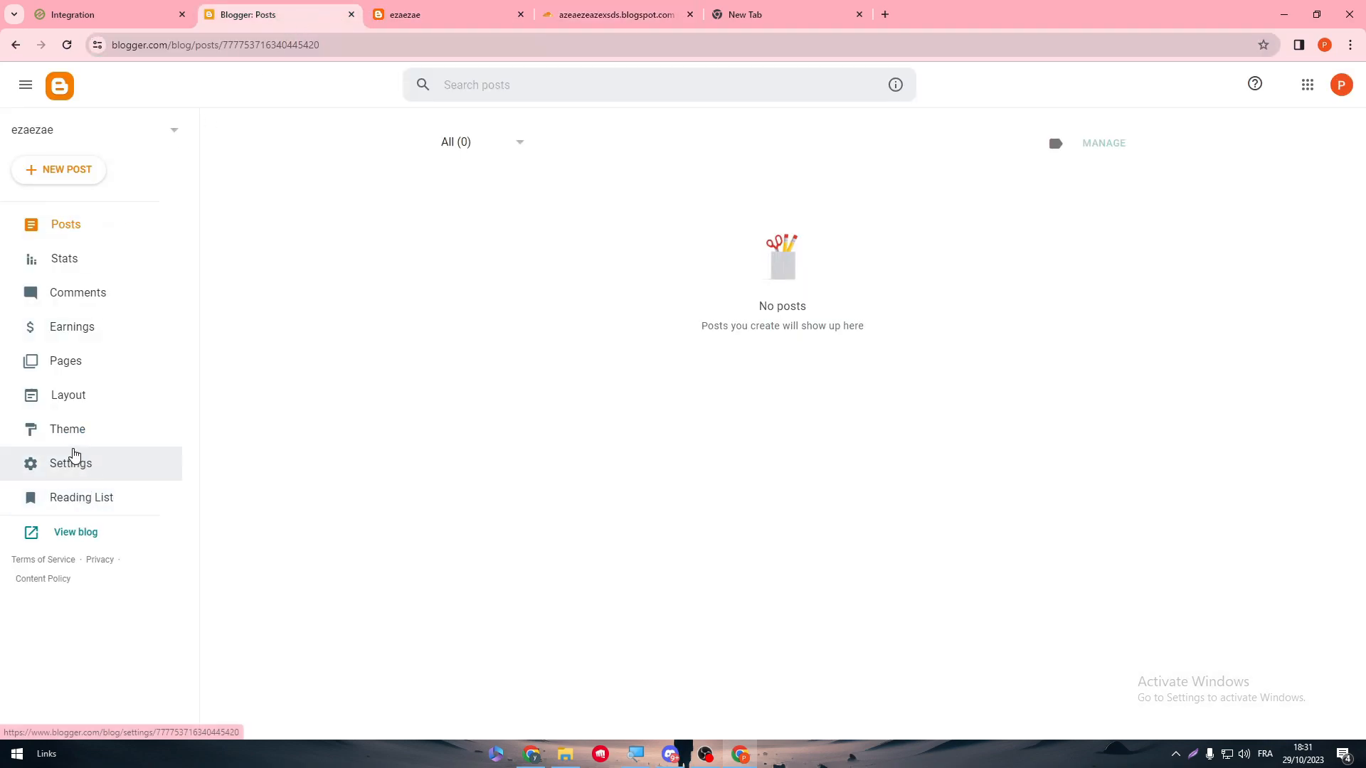
left_click(71, 462)
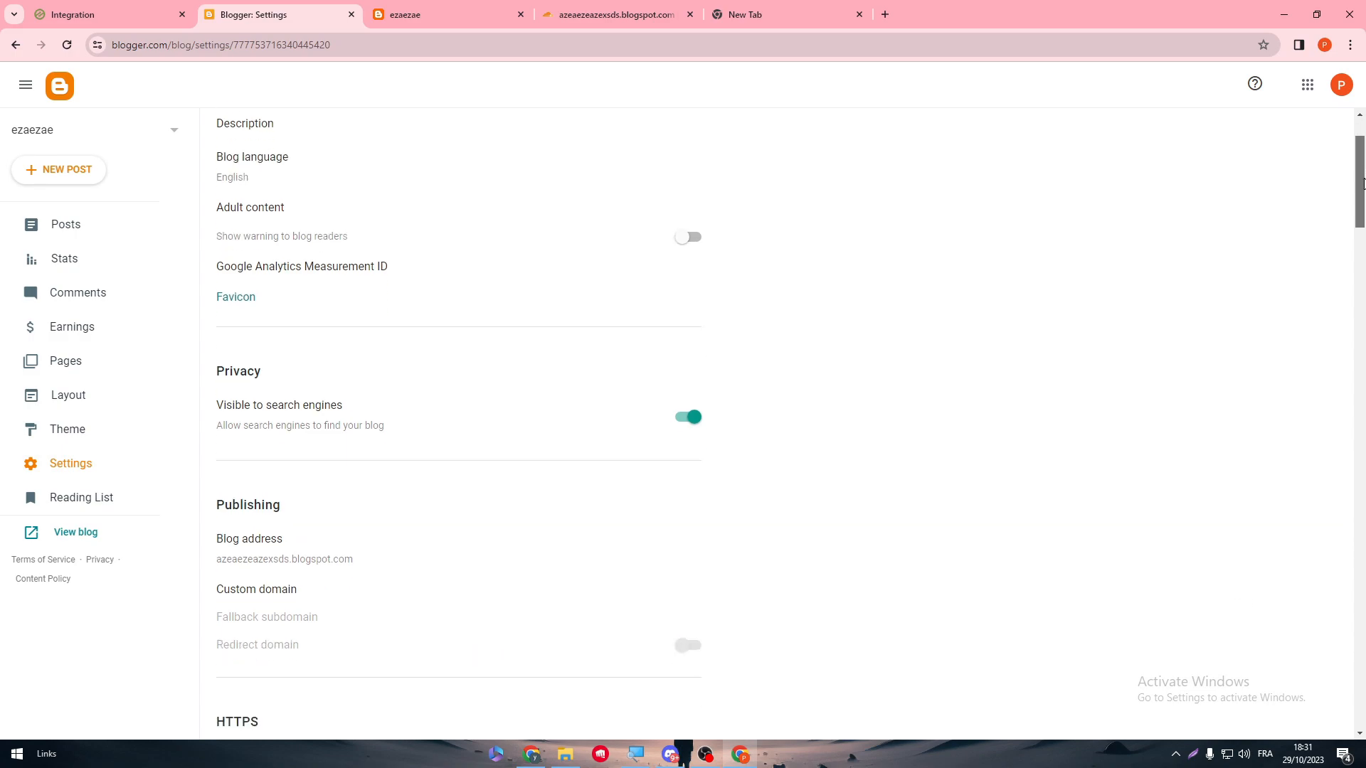
scroll("down", 3)
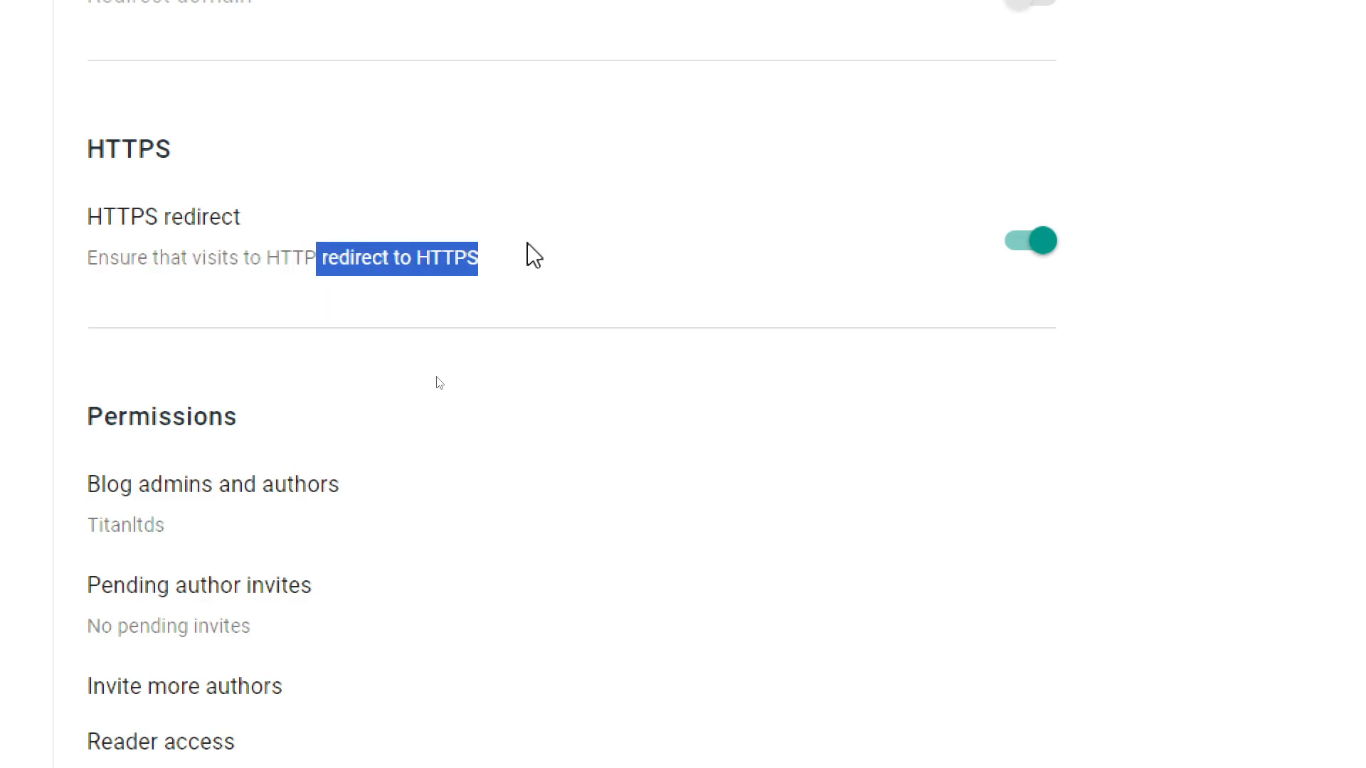
left_click(610, 14)
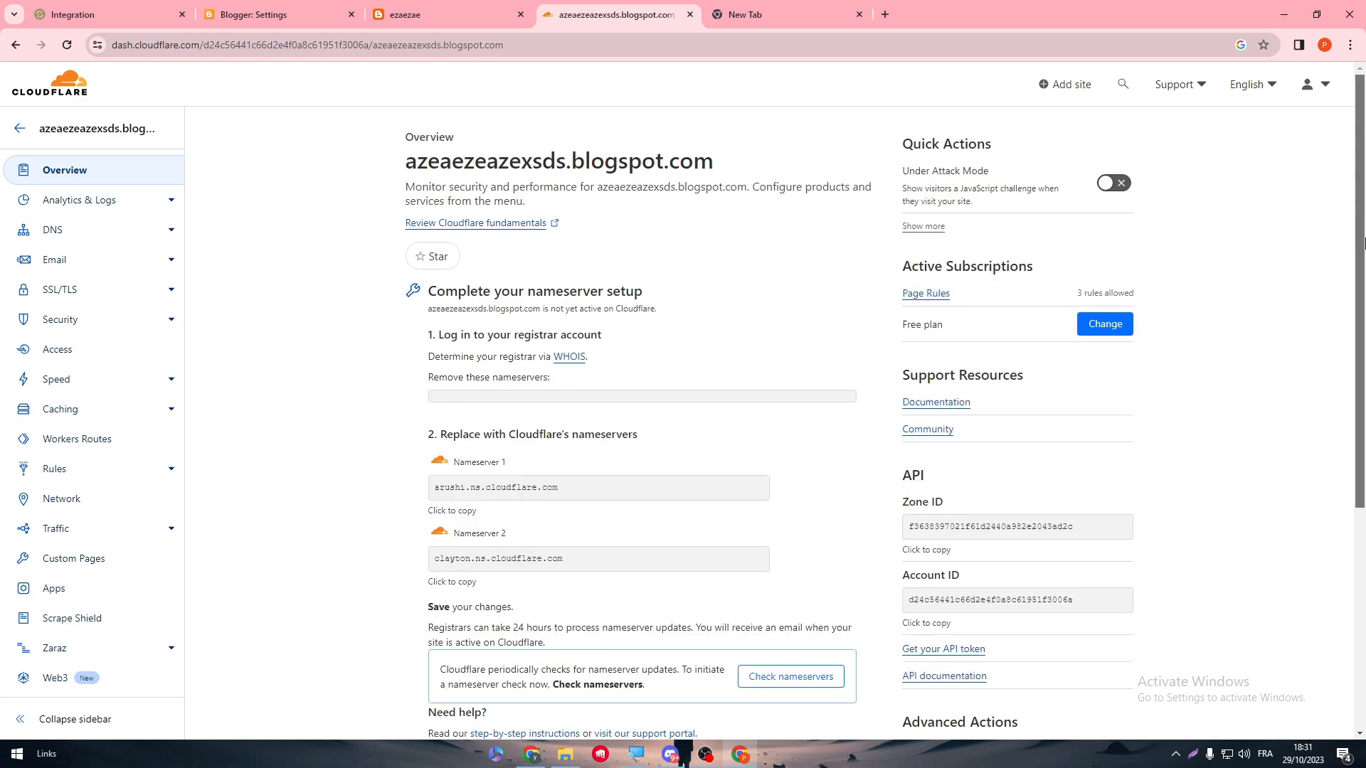
Step: Scroll the Cloudflare overview page down and back up over the pending nameserver setup
scroll("down", 3)
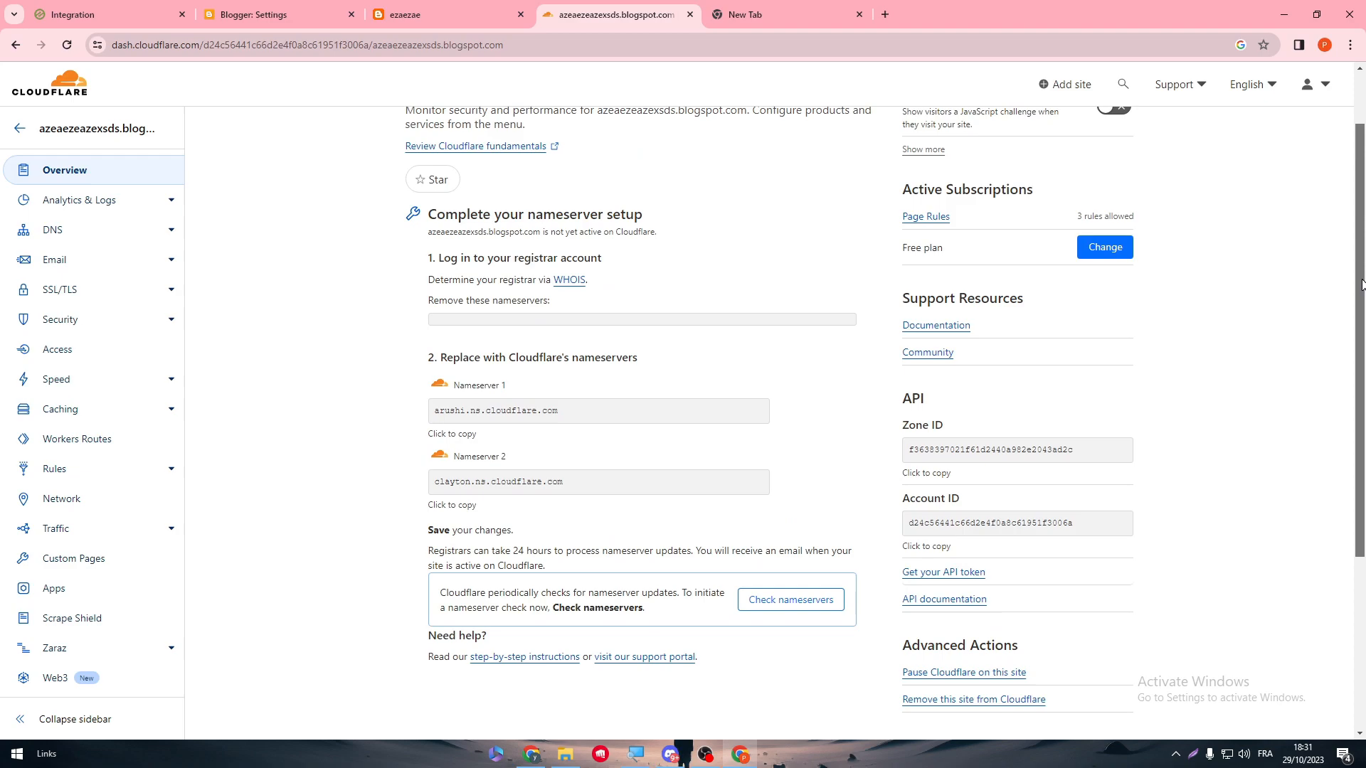
scroll("up", 3)
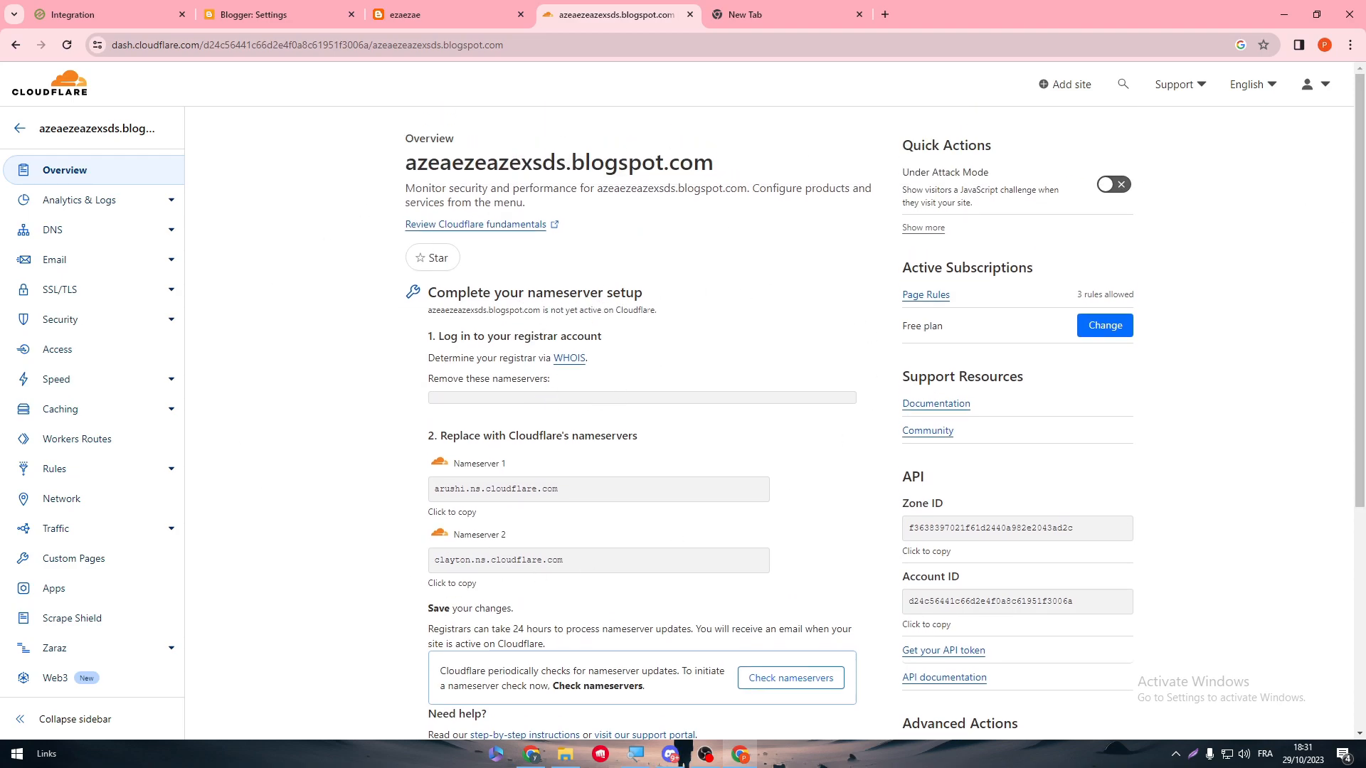
Step: On the Ezoic integration page, save the Cloudflare credentials and see the no-zone error for the domain
left_click(110, 15)
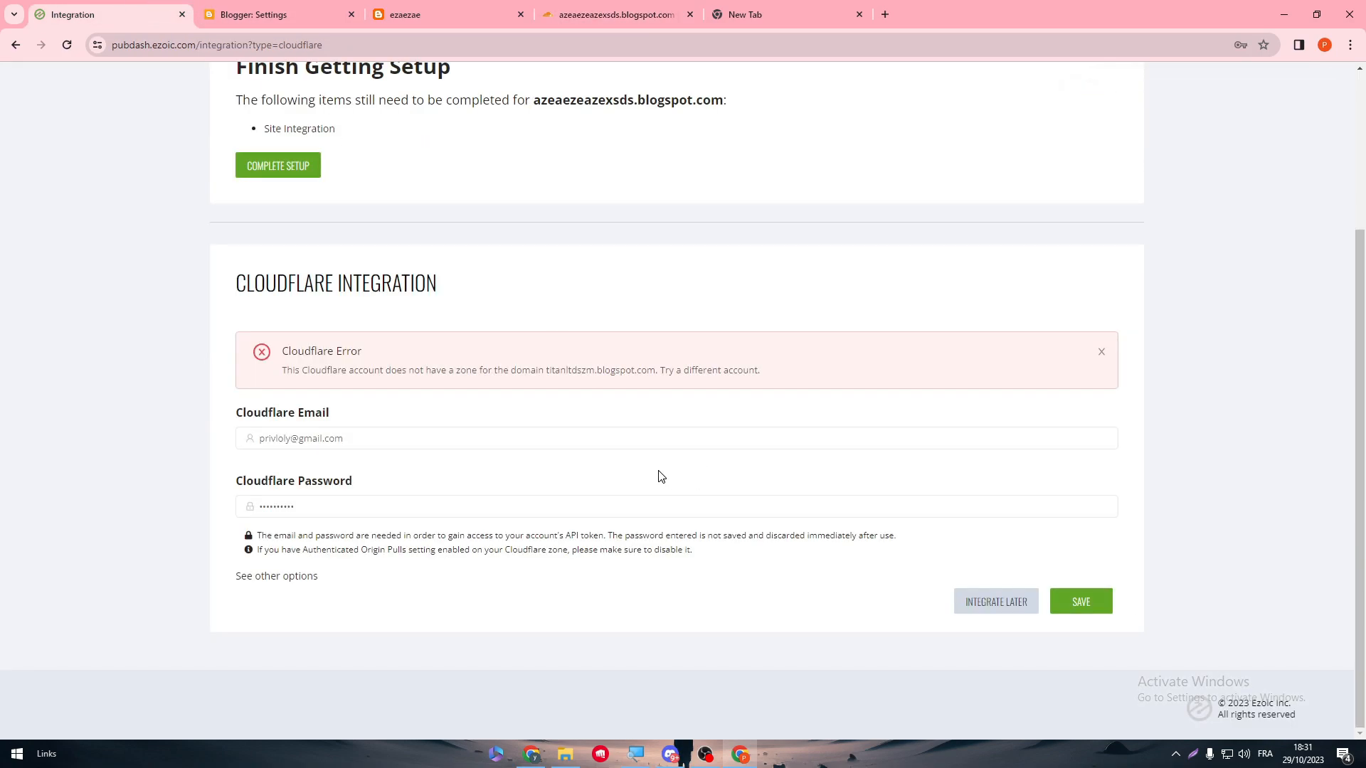
mouse_move(996, 601)
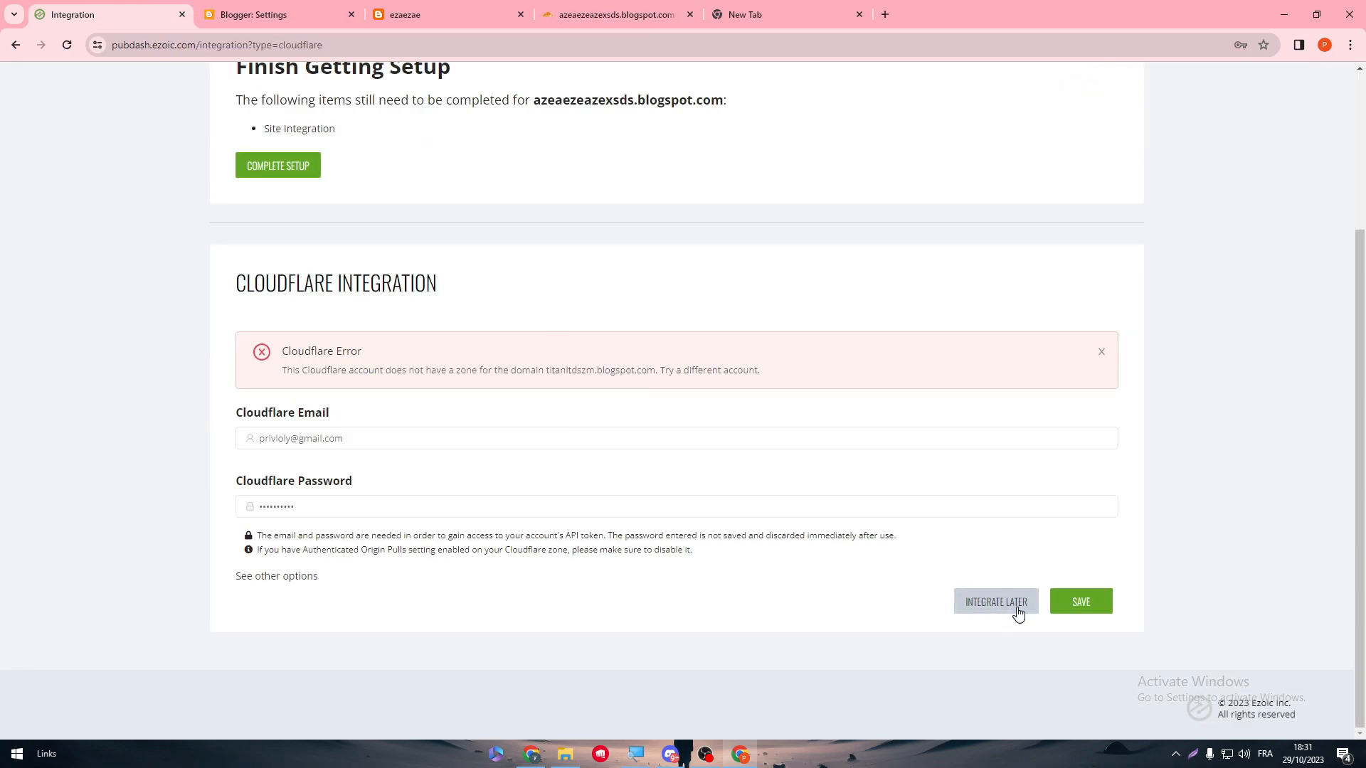
left_click(1080, 600)
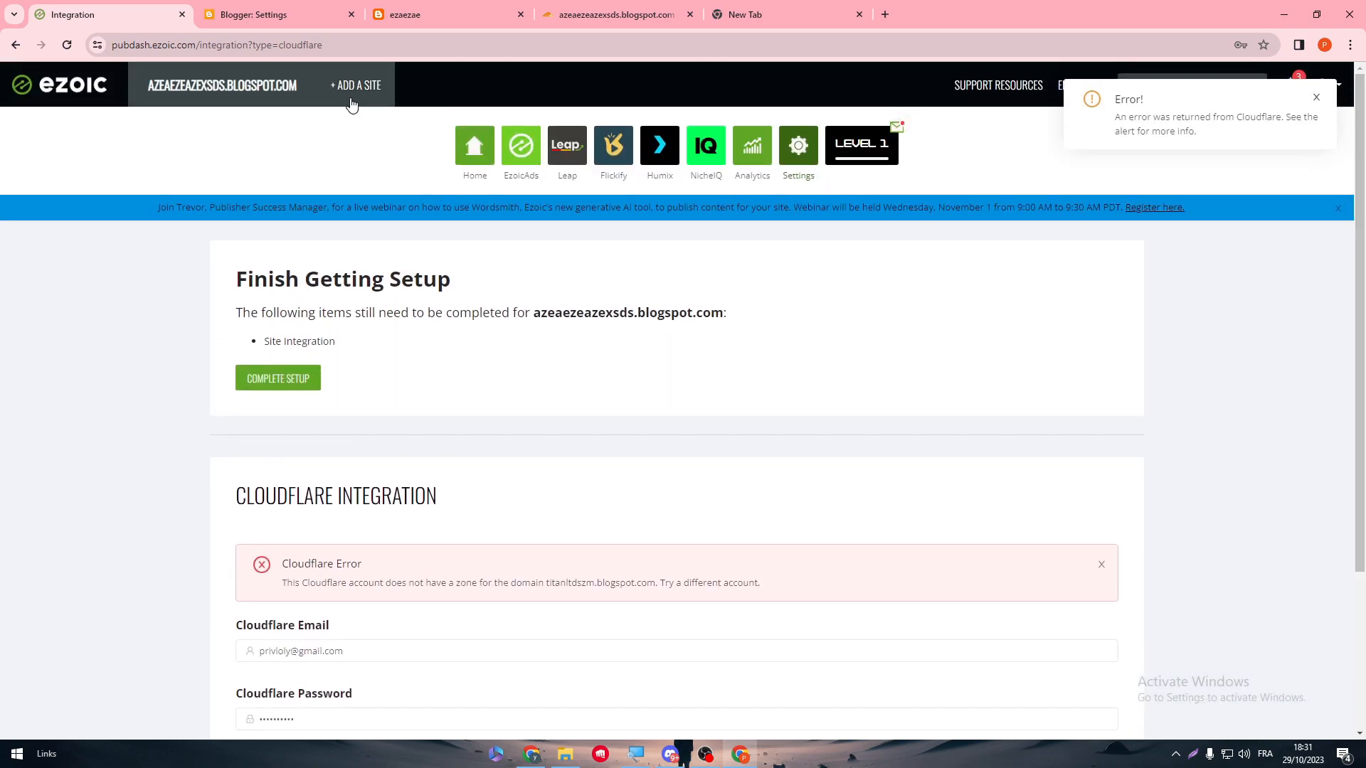
scroll("down", 3)
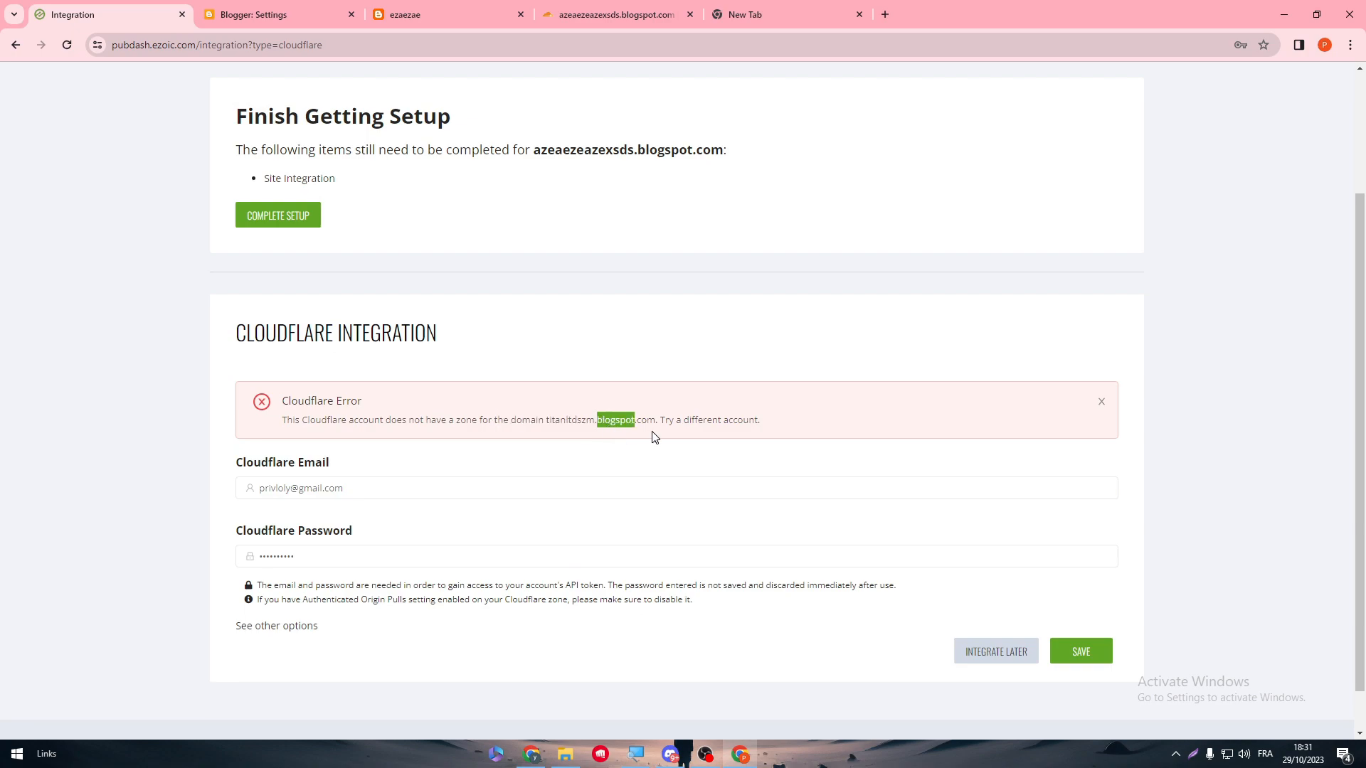
Step: From the Cloudflare home dashboard, start adding a new site
left_click(615, 14)
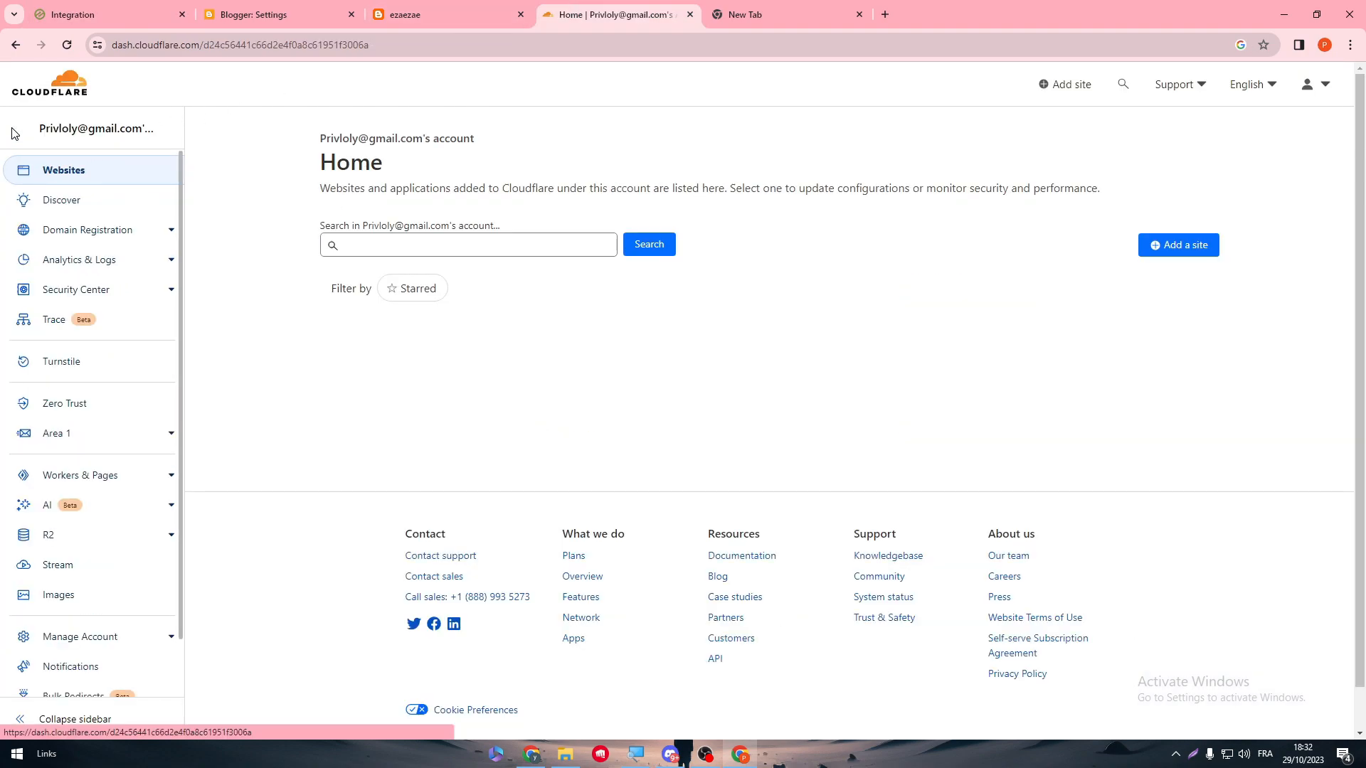
left_click(275, 14)
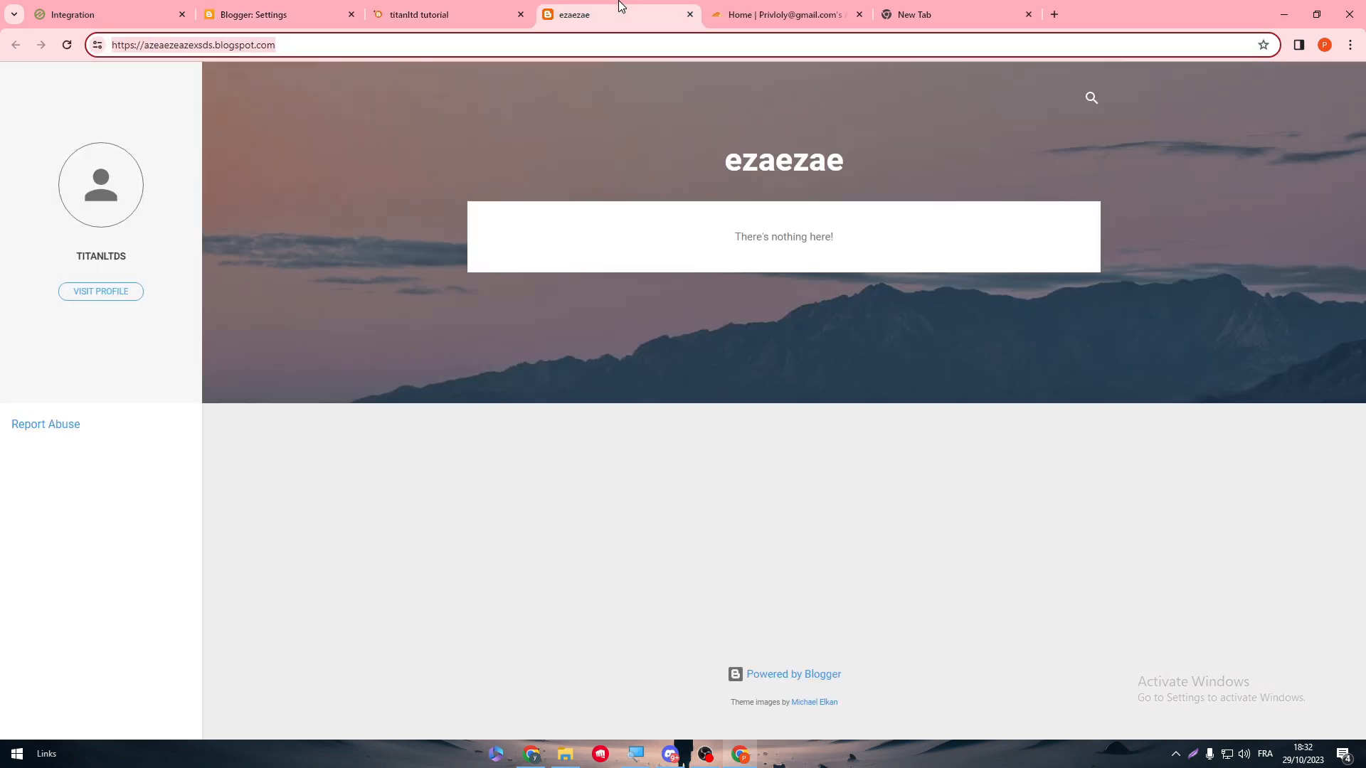
left_click(784, 14)
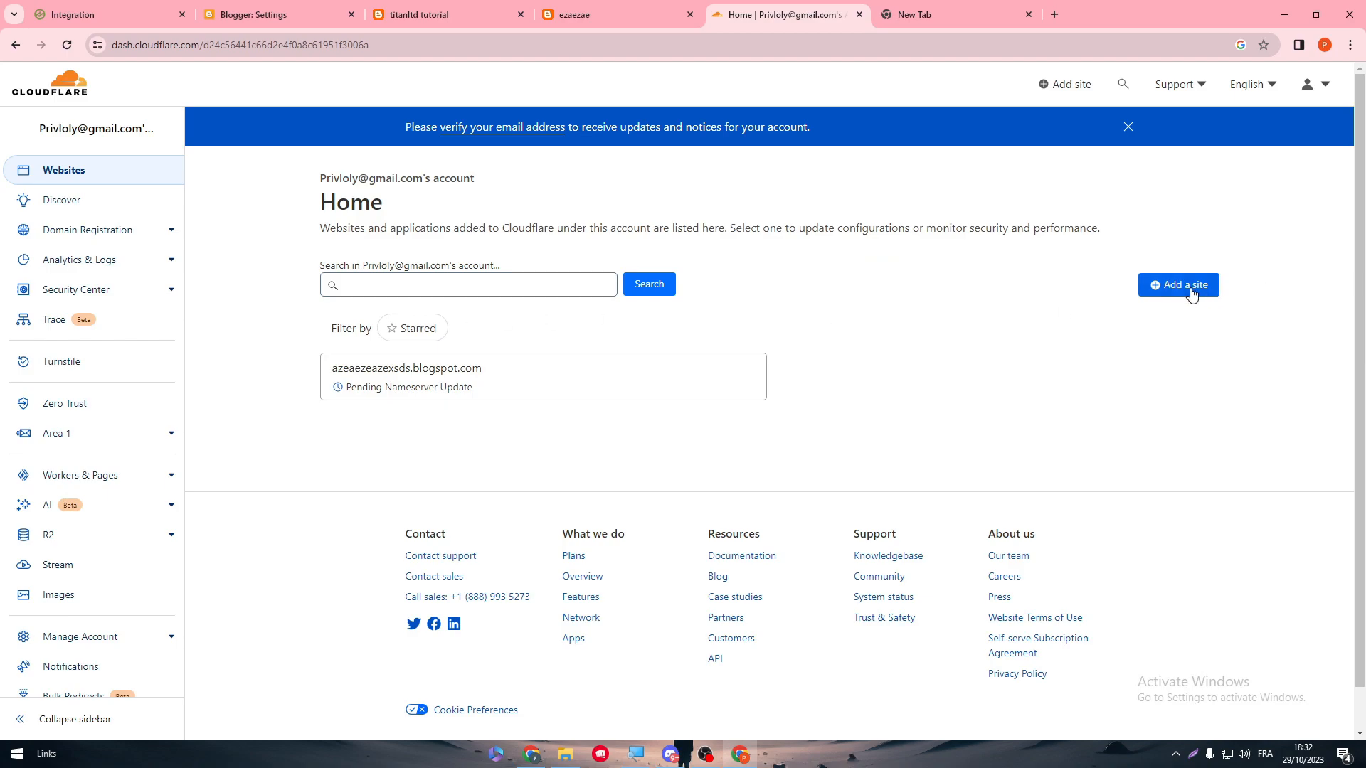
left_click(1178, 285)
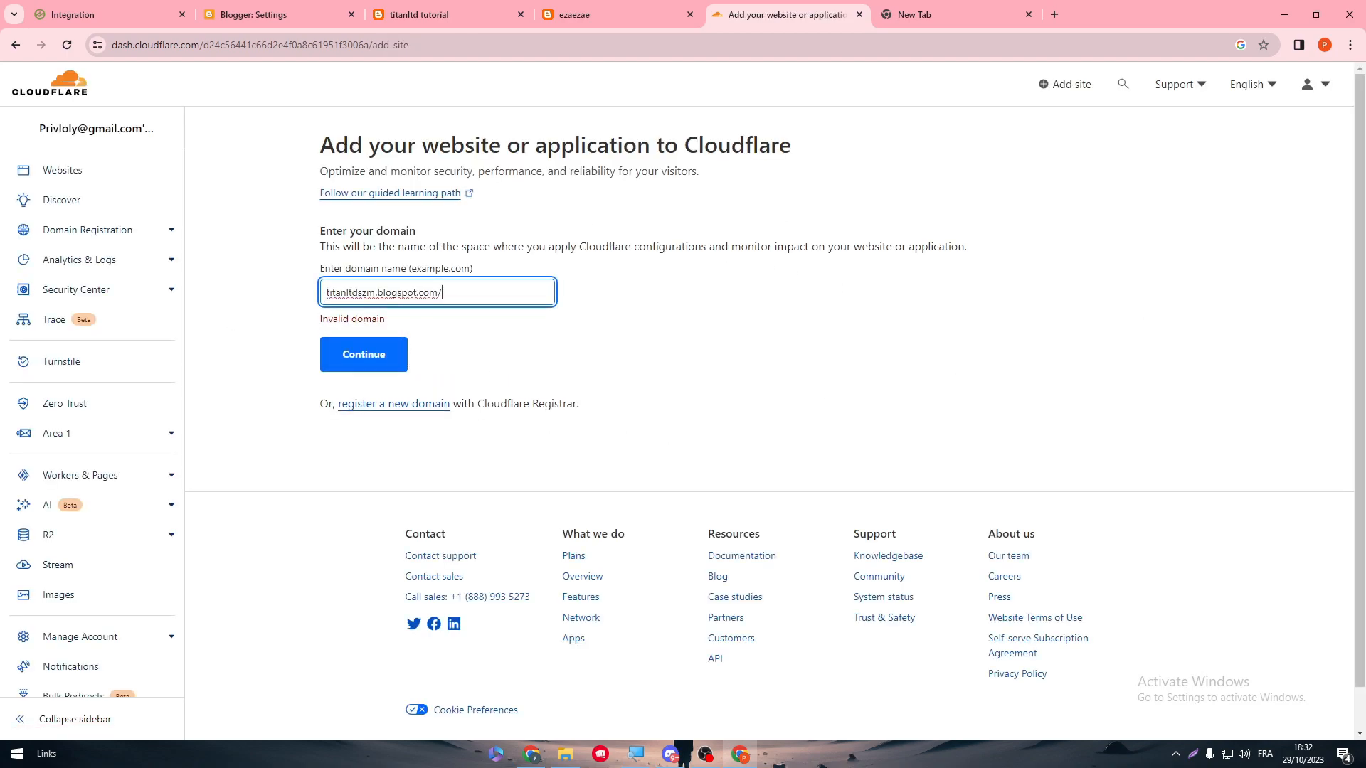
Step: Submit titanltdszm.blogspot.com as the site and continue with the Free plan
left_click(363, 355)
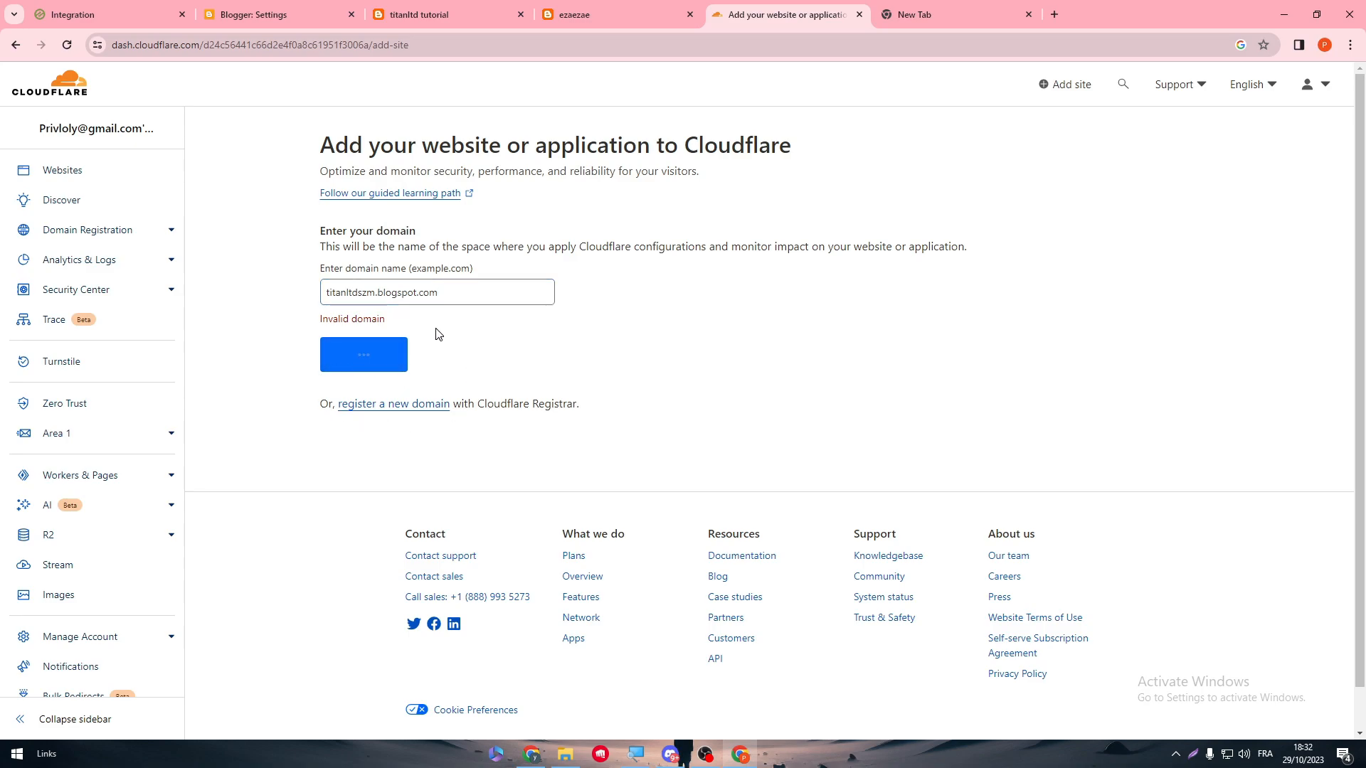
left_click(362, 354)
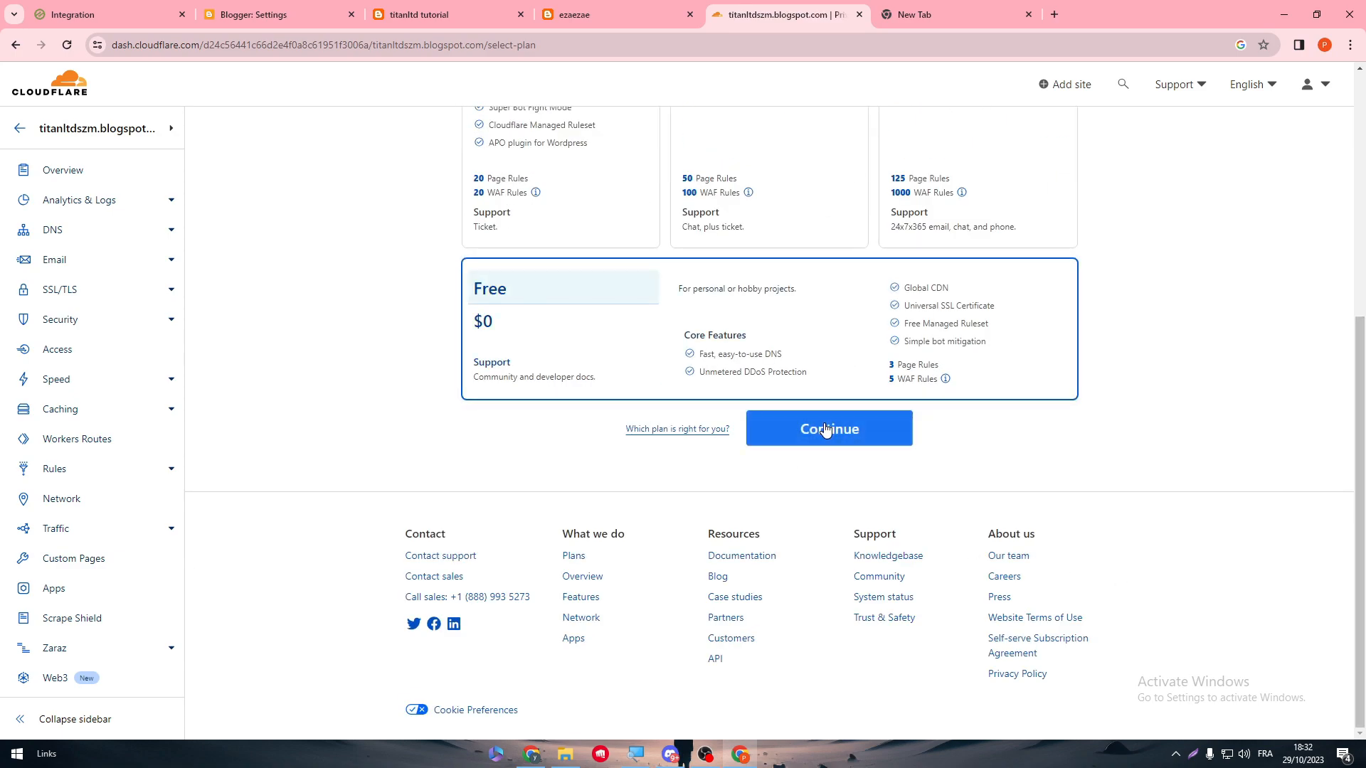
left_click(828, 428)
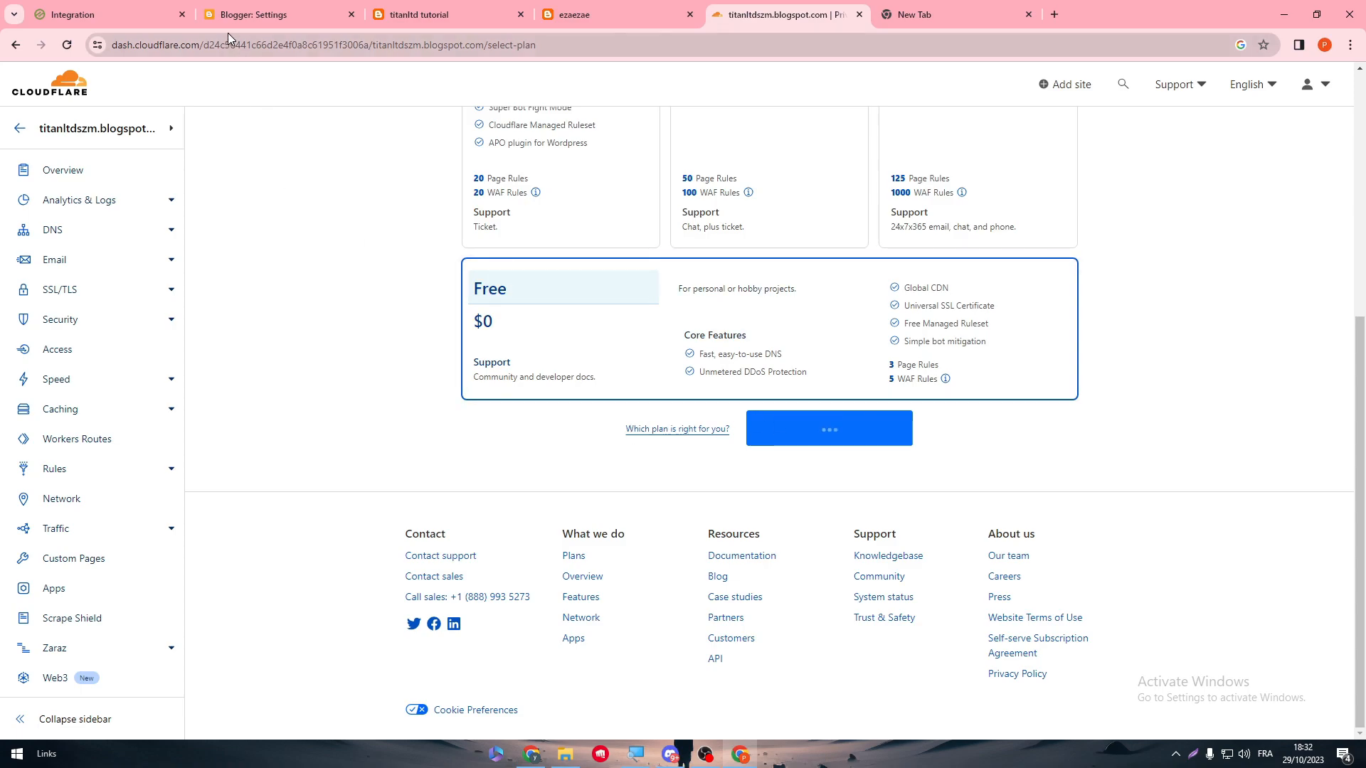
Step: Check the blog address in Blogger settings and resubmit the Cloudflare integration in Ezoic
left_click(104, 15)
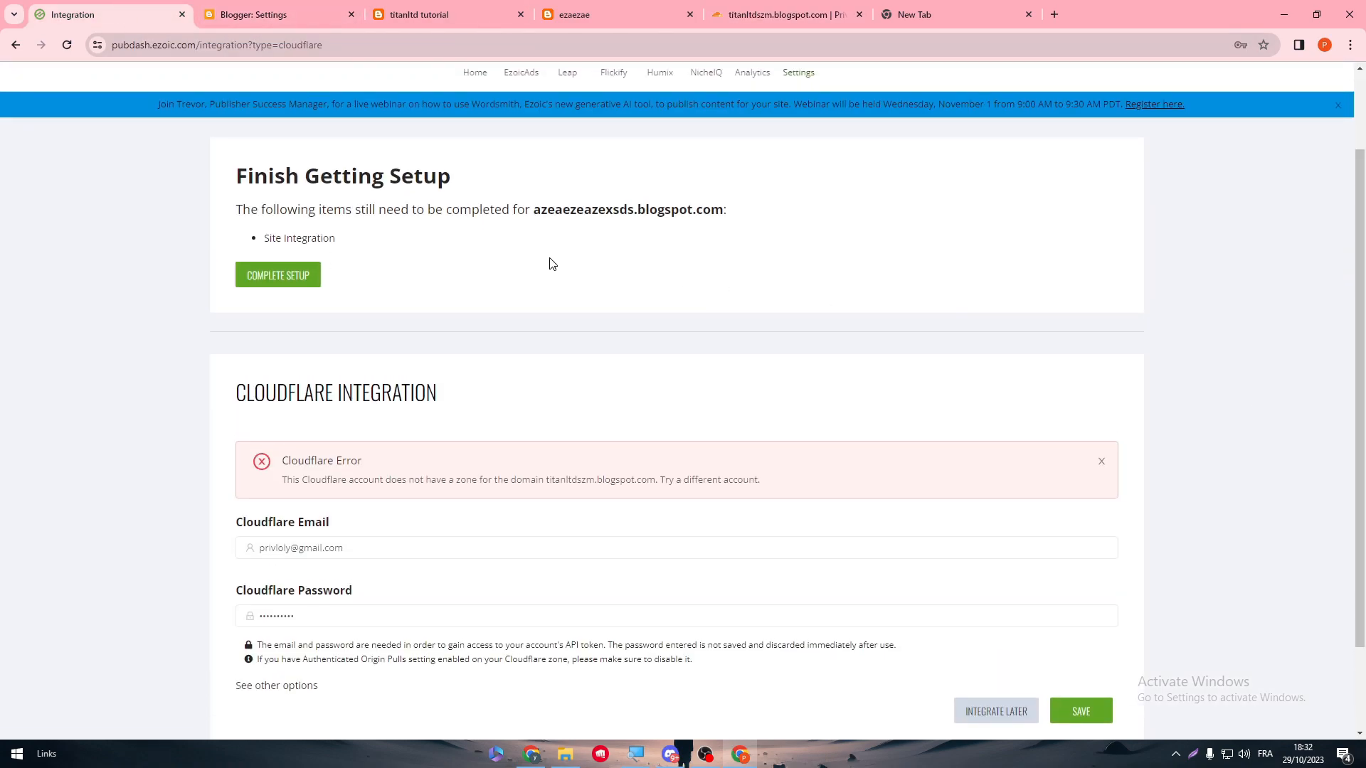
mouse_move(420, 223)
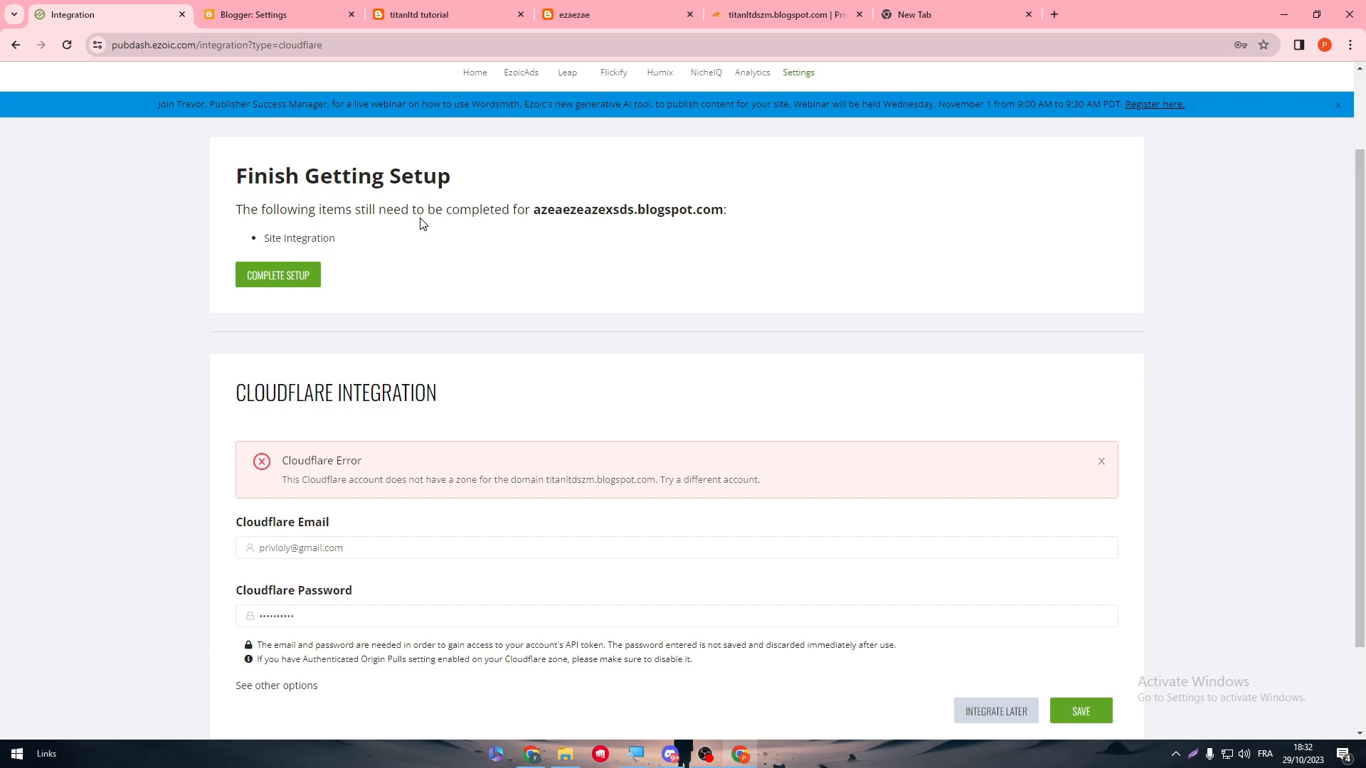
scroll("down", 3)
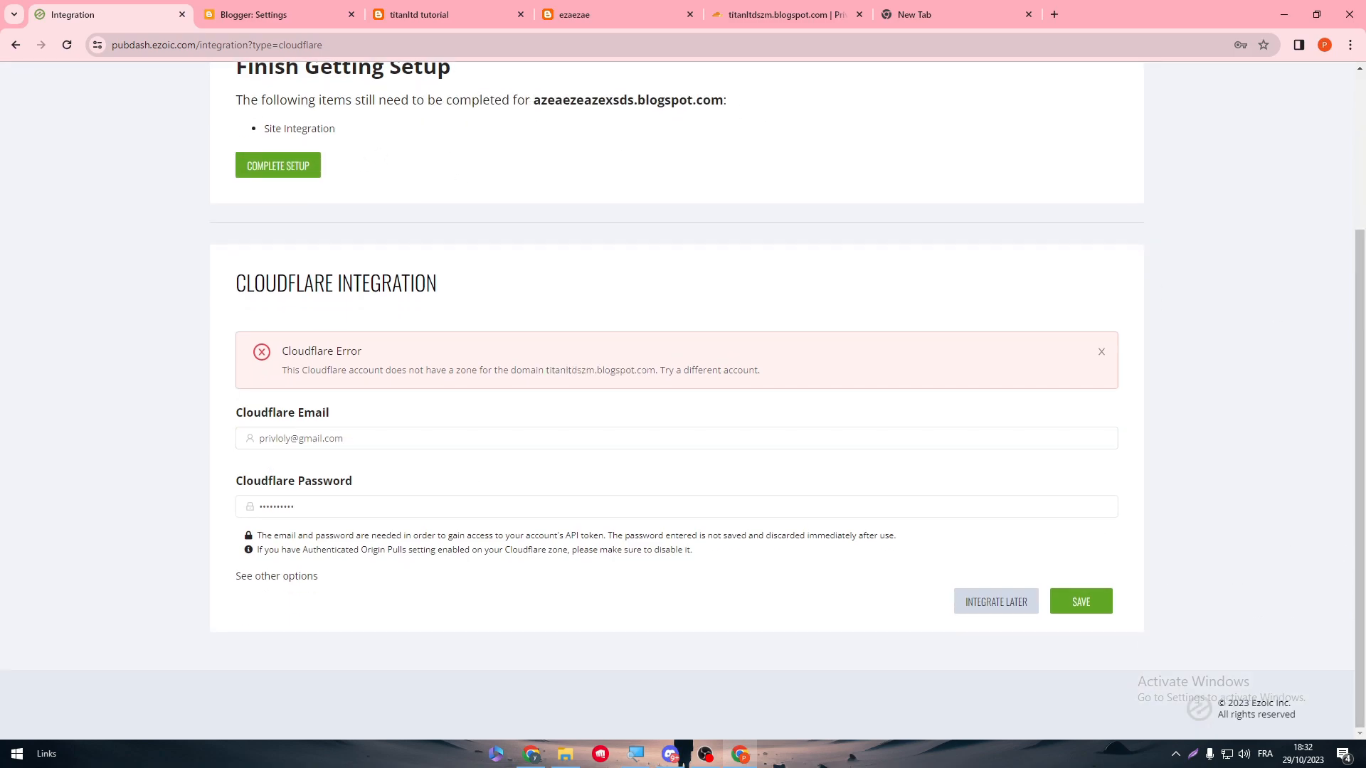
left_click(279, 15)
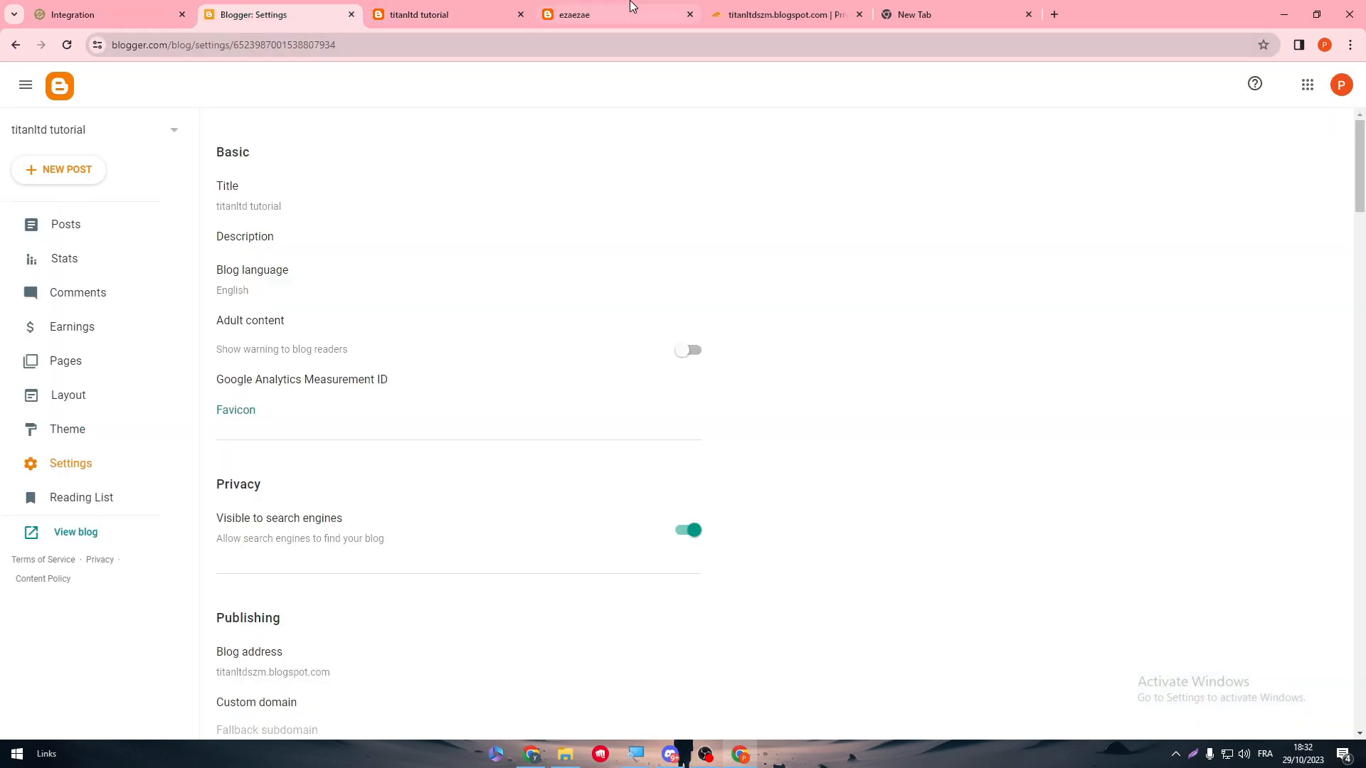
left_click(784, 14)
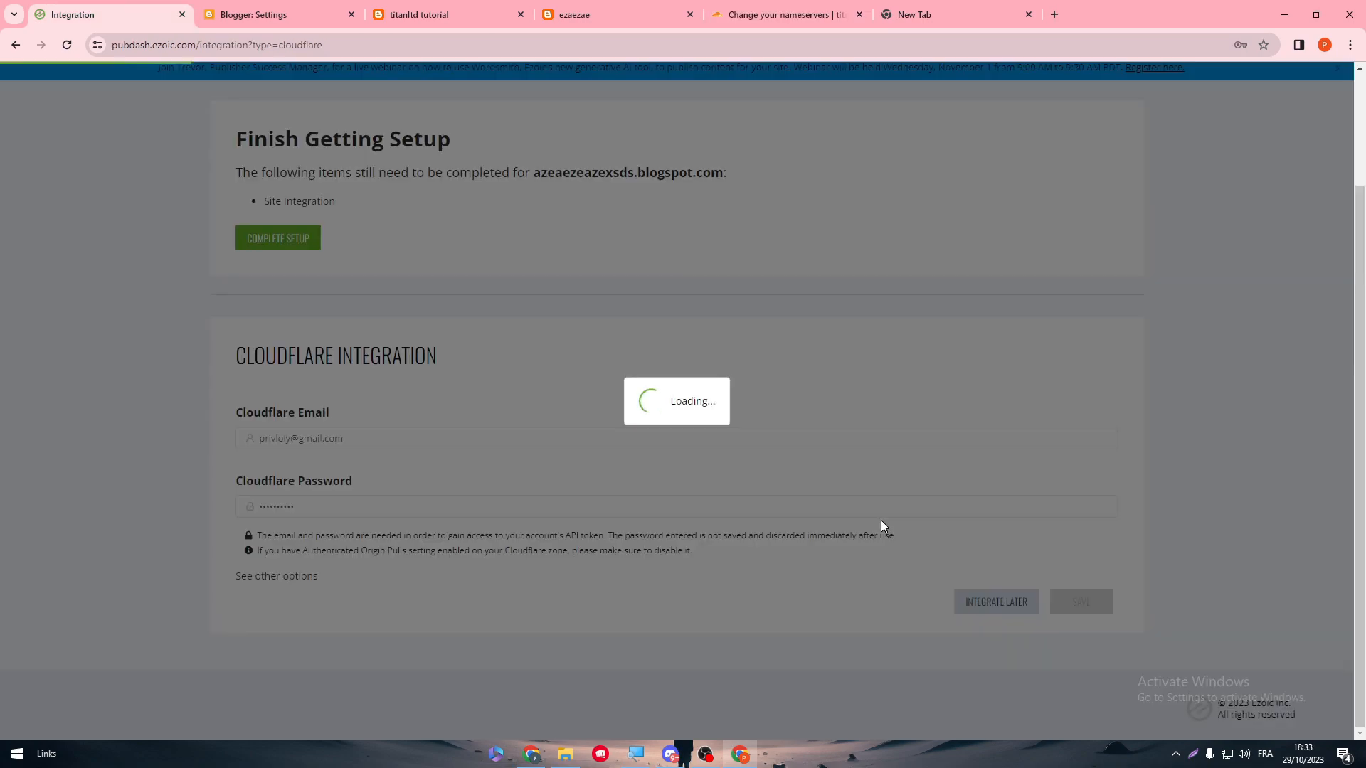
Step: Save the integration, dismiss the Success notification, and glance at the account's site switcher
left_click(779, 14)
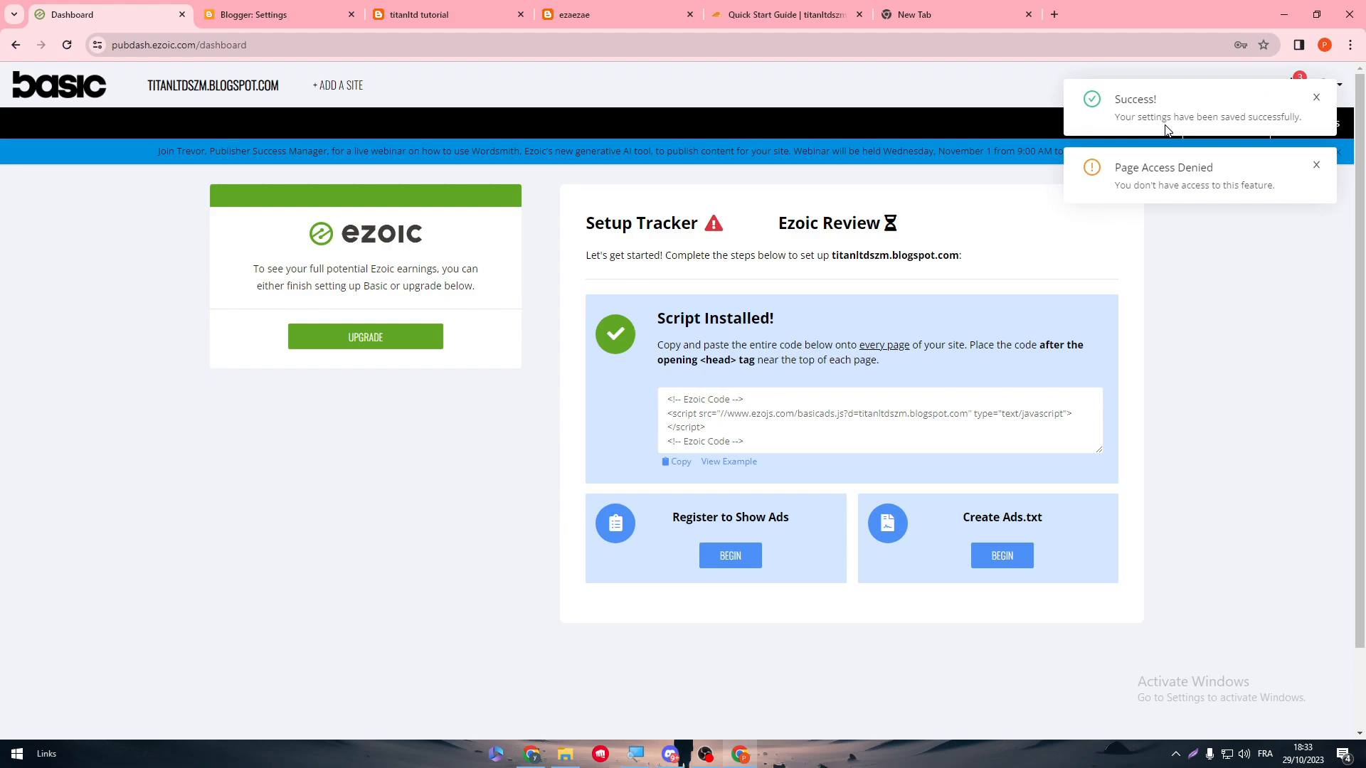
mouse_move(1166, 131)
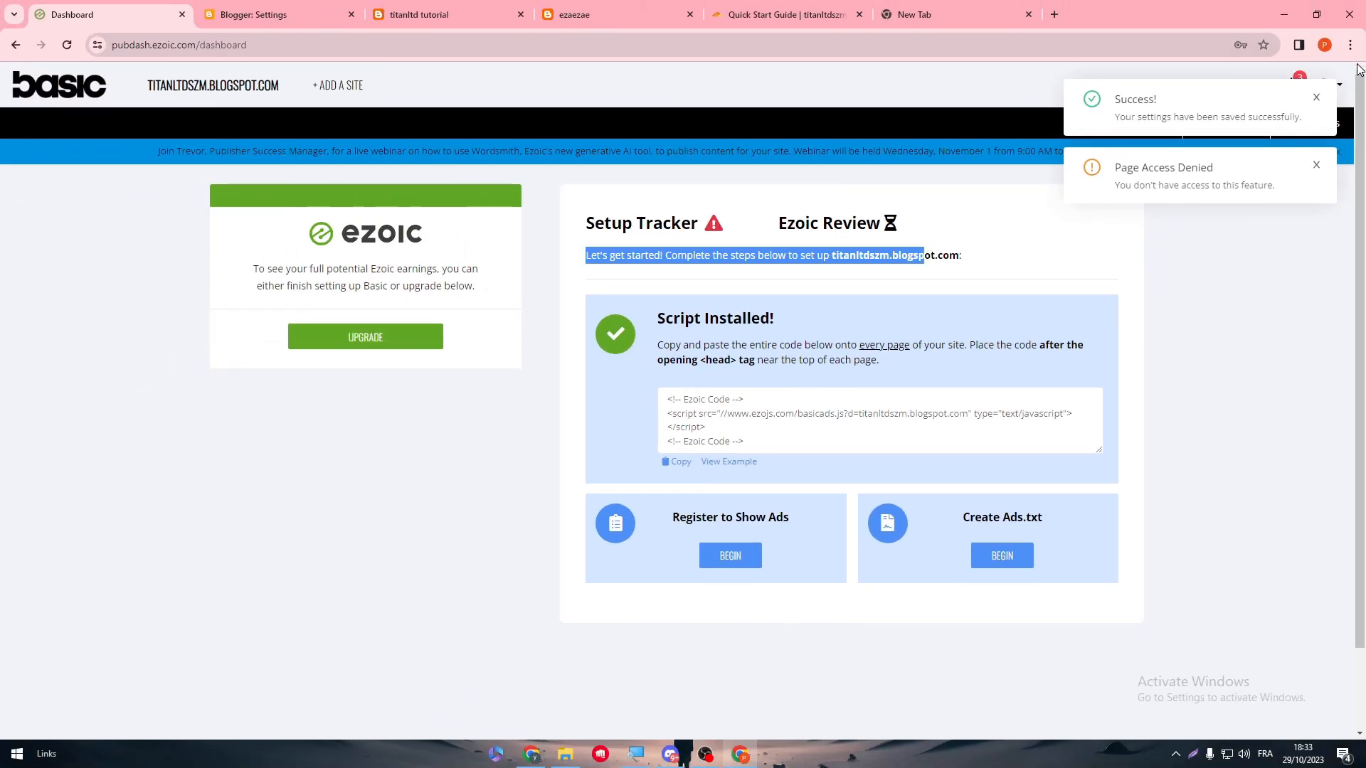
left_click(1324, 84)
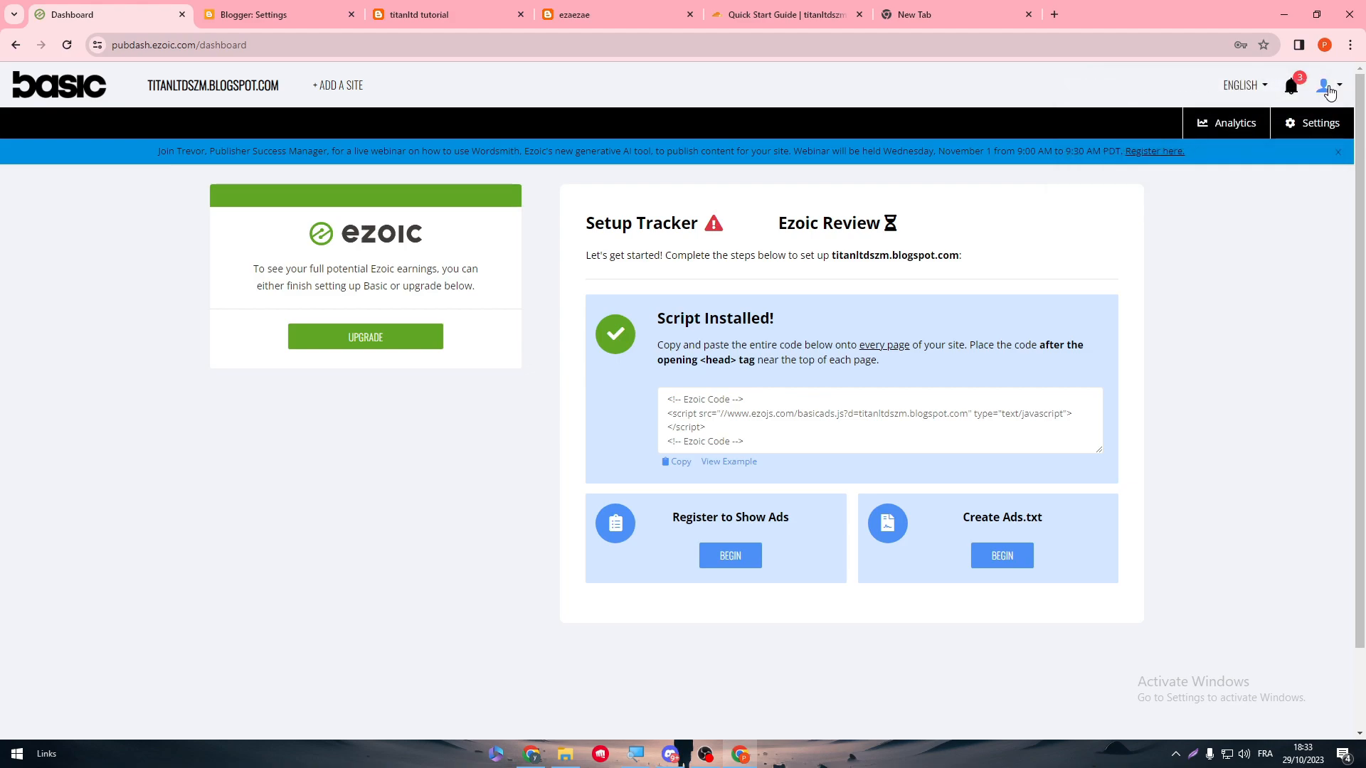
left_click(1326, 84)
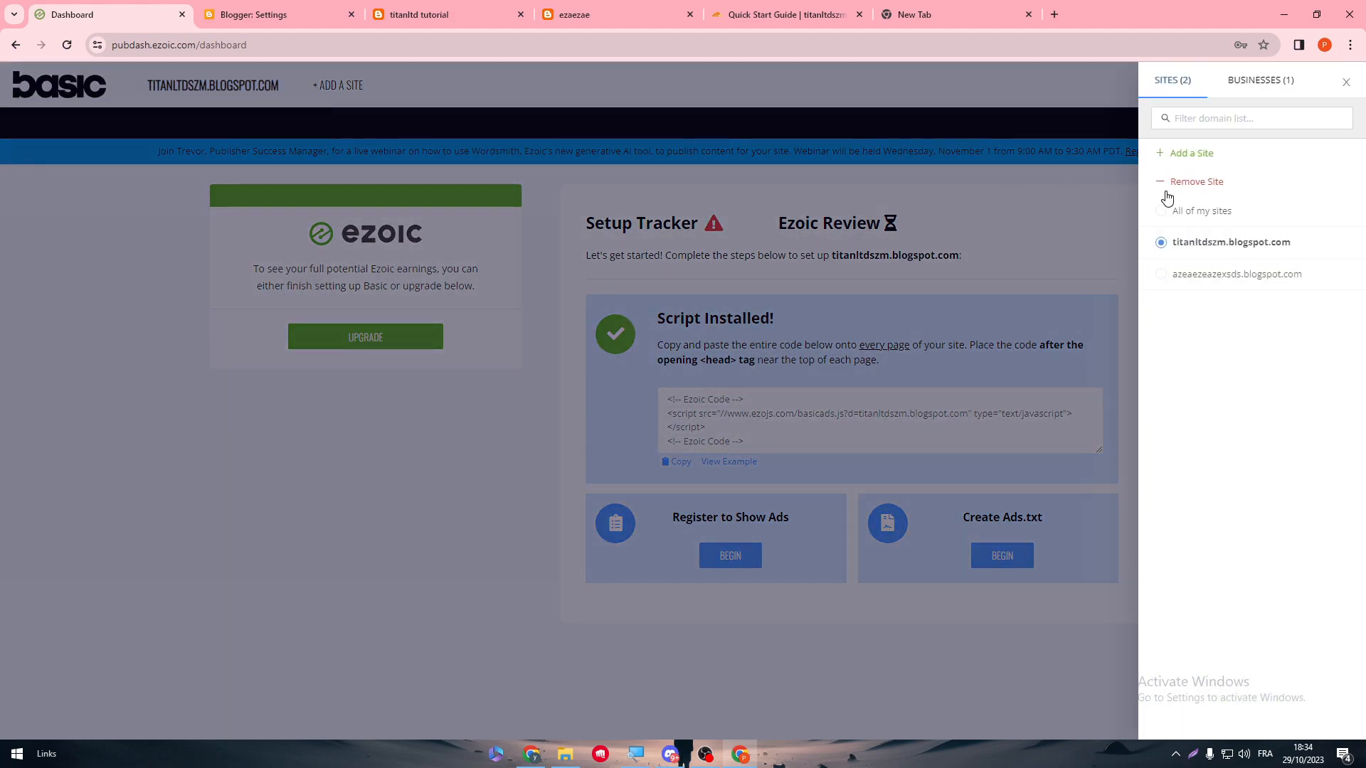
left_click(1346, 81)
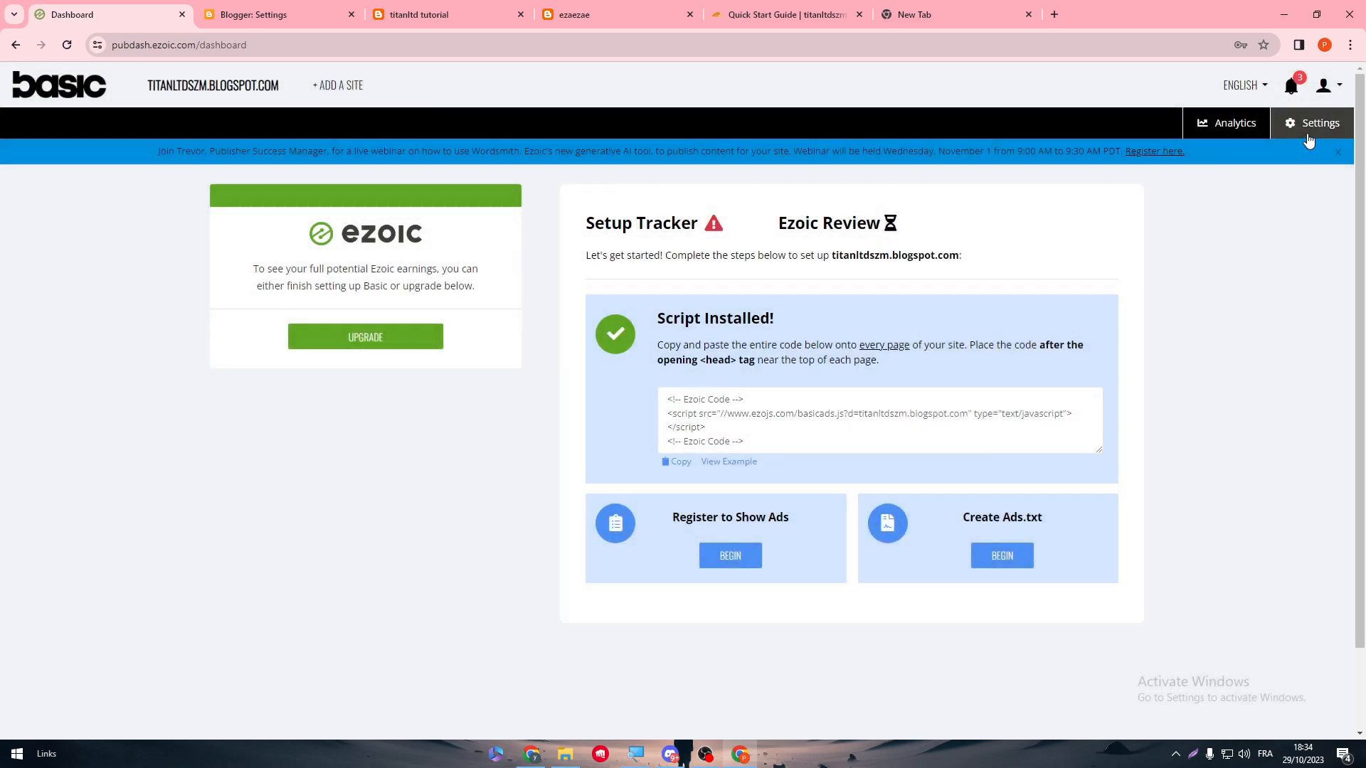
Step: Open the site's Ezoic settings on the Mediation section listing Google Adsense
left_click(1319, 122)
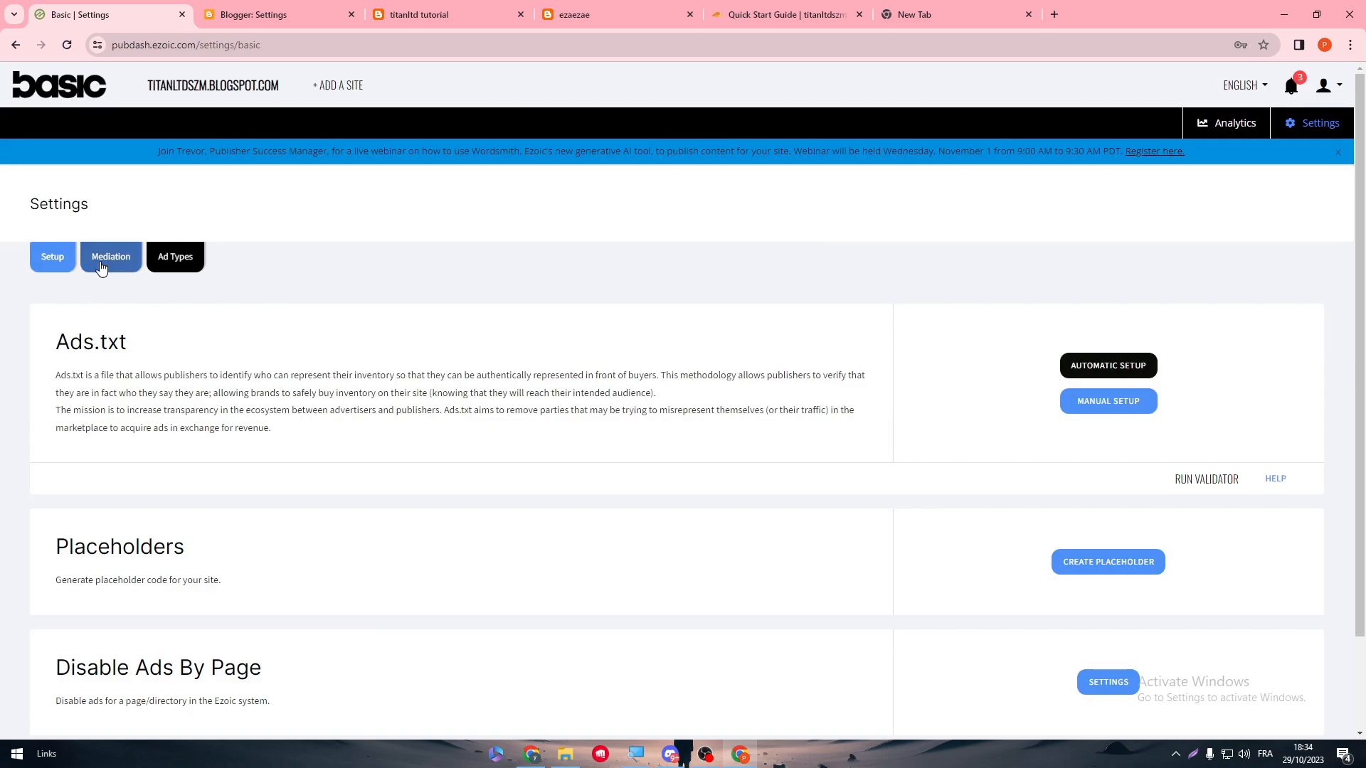
scroll("down", 3)
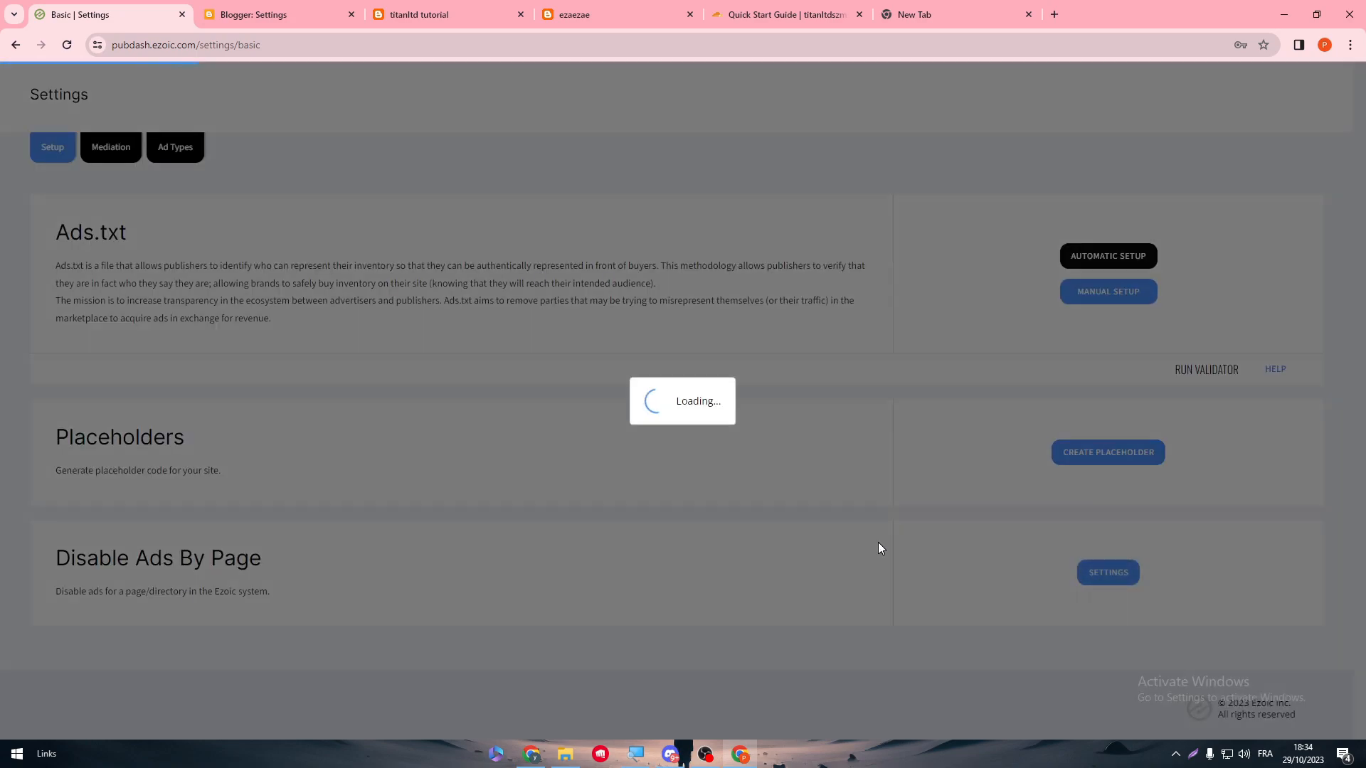
left_click(1106, 572)
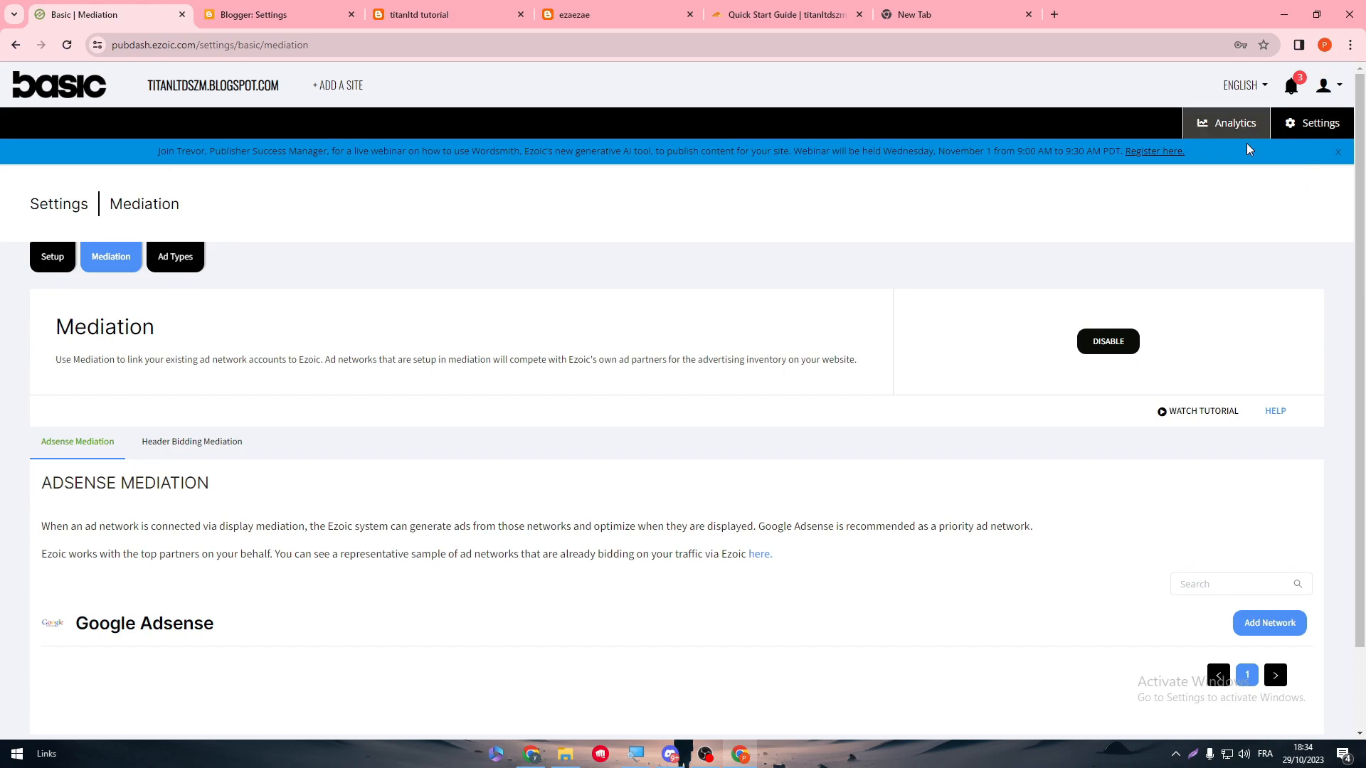
Step: Skip Cloudflare's Quick Start Guide with Finish later and return to the Ezoic mediation settings
left_click(784, 14)
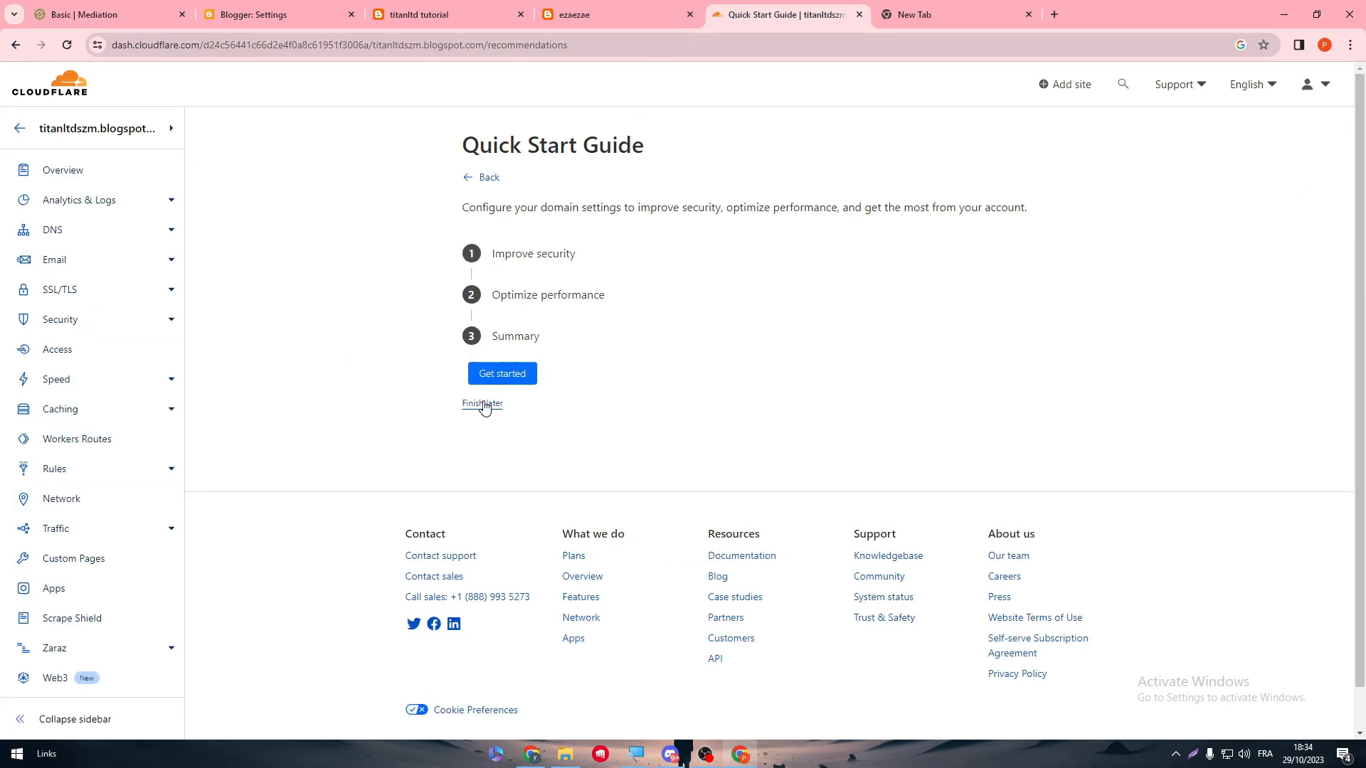
left_click(481, 404)
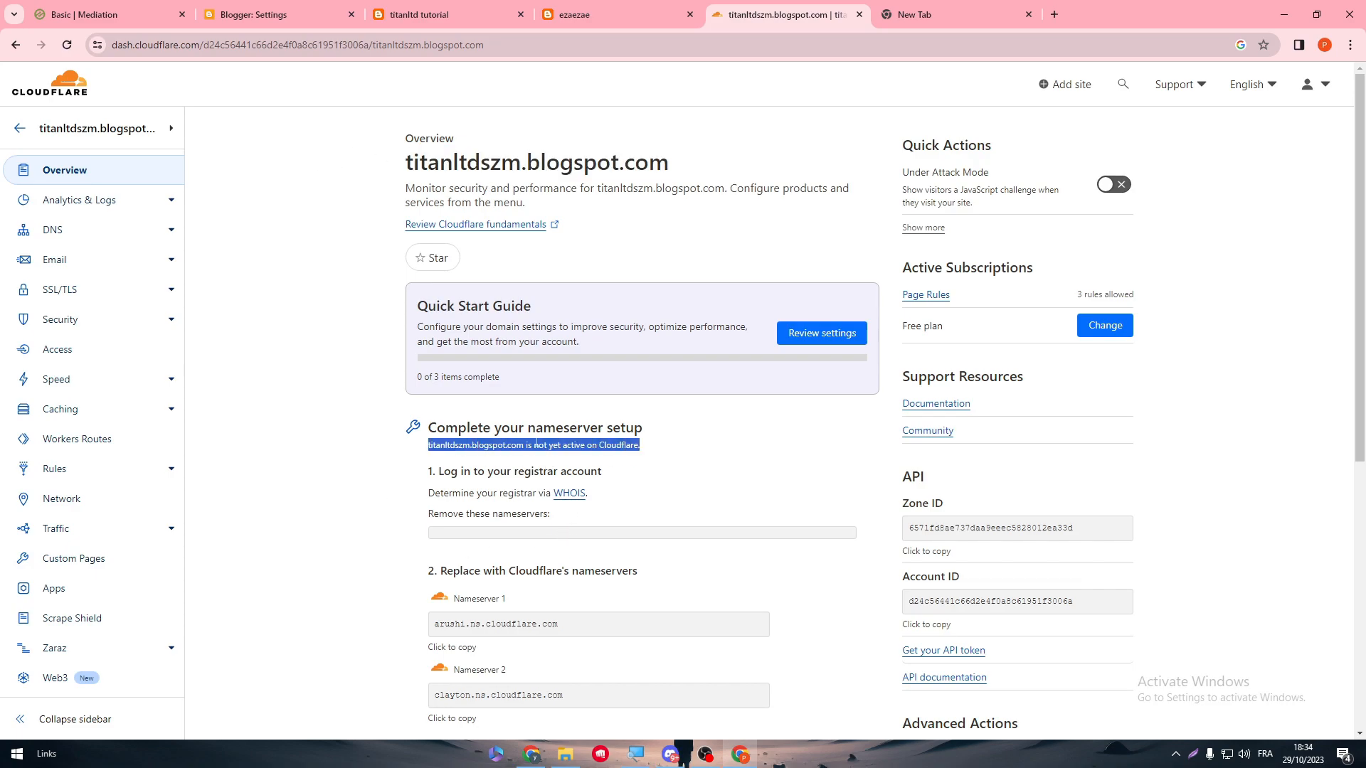
left_click(104, 14)
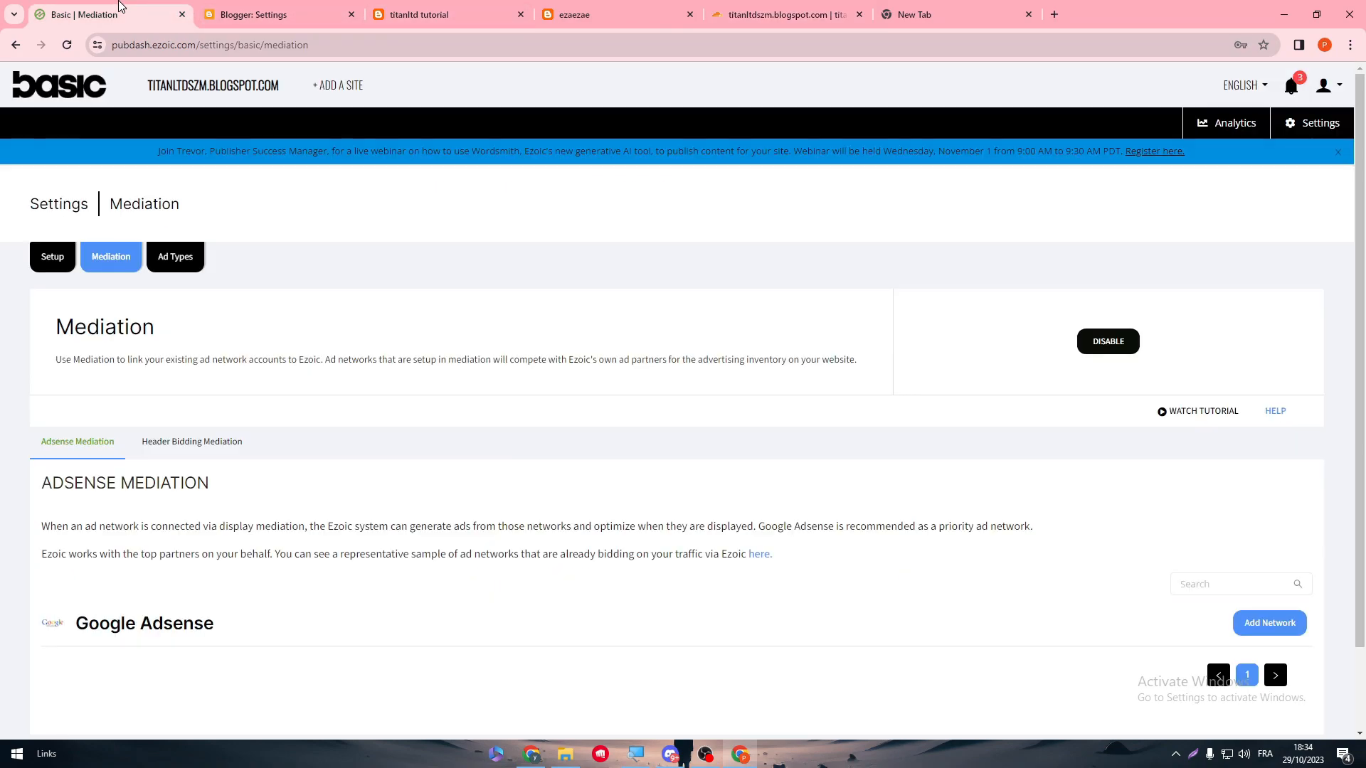
mouse_move(501, 290)
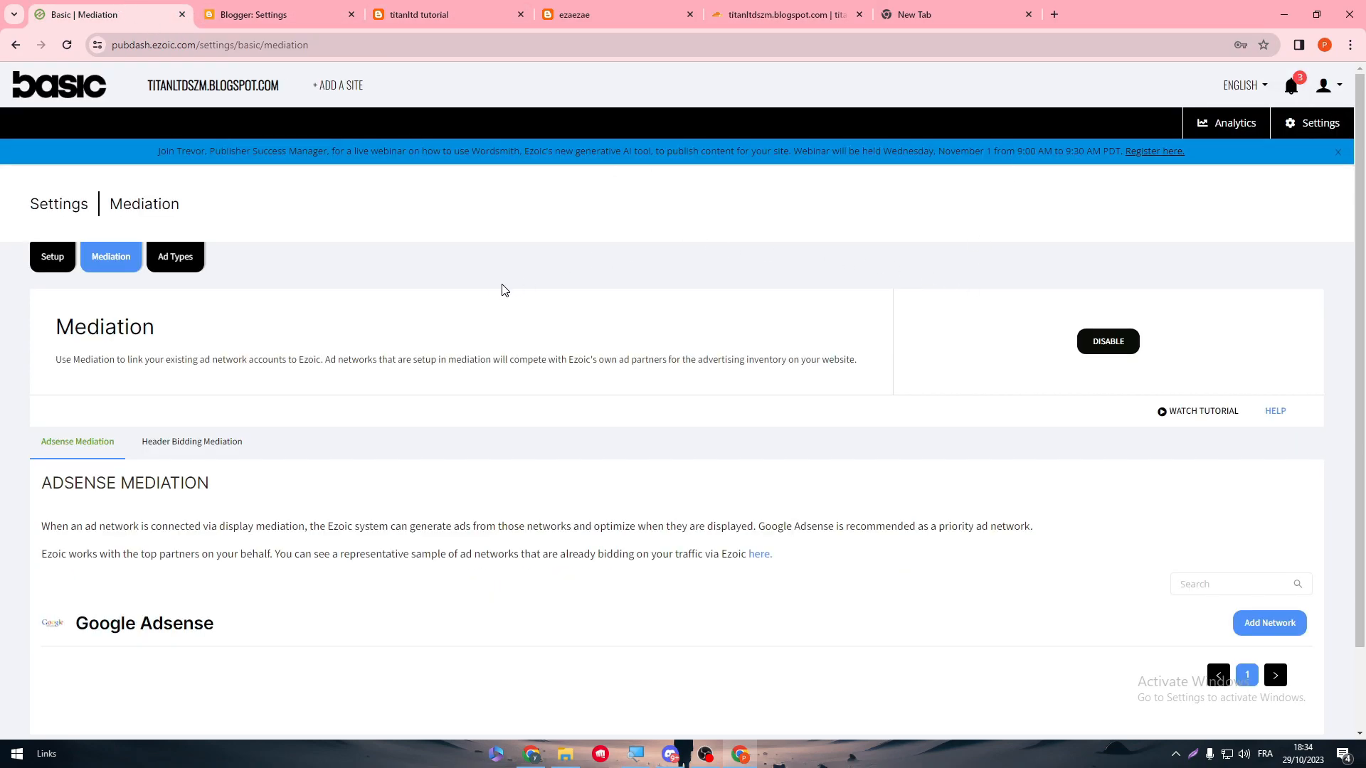
Step: Toggle between the Ezoic and Cloudflare tabs, ending on the site overview with the domain not yet active
left_click(784, 14)
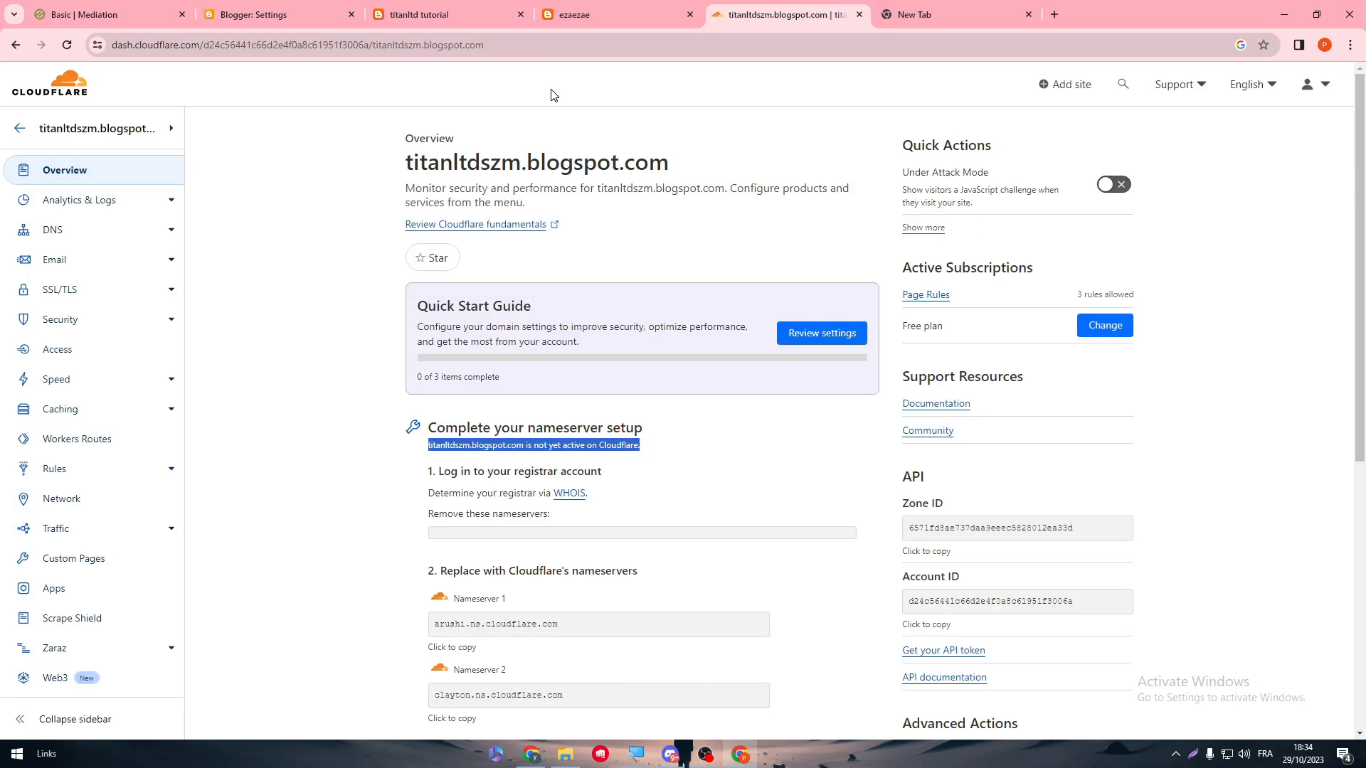
mouse_move(357, 172)
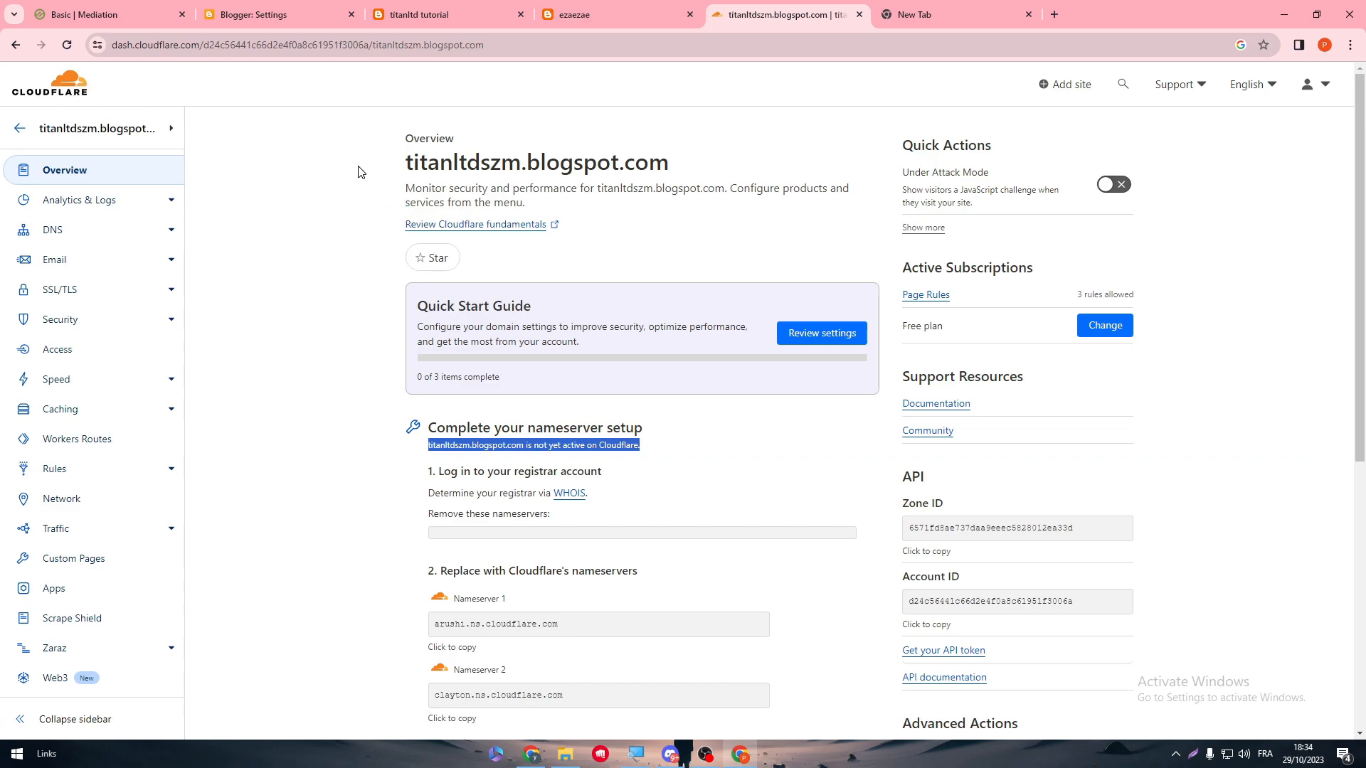
left_click(104, 14)
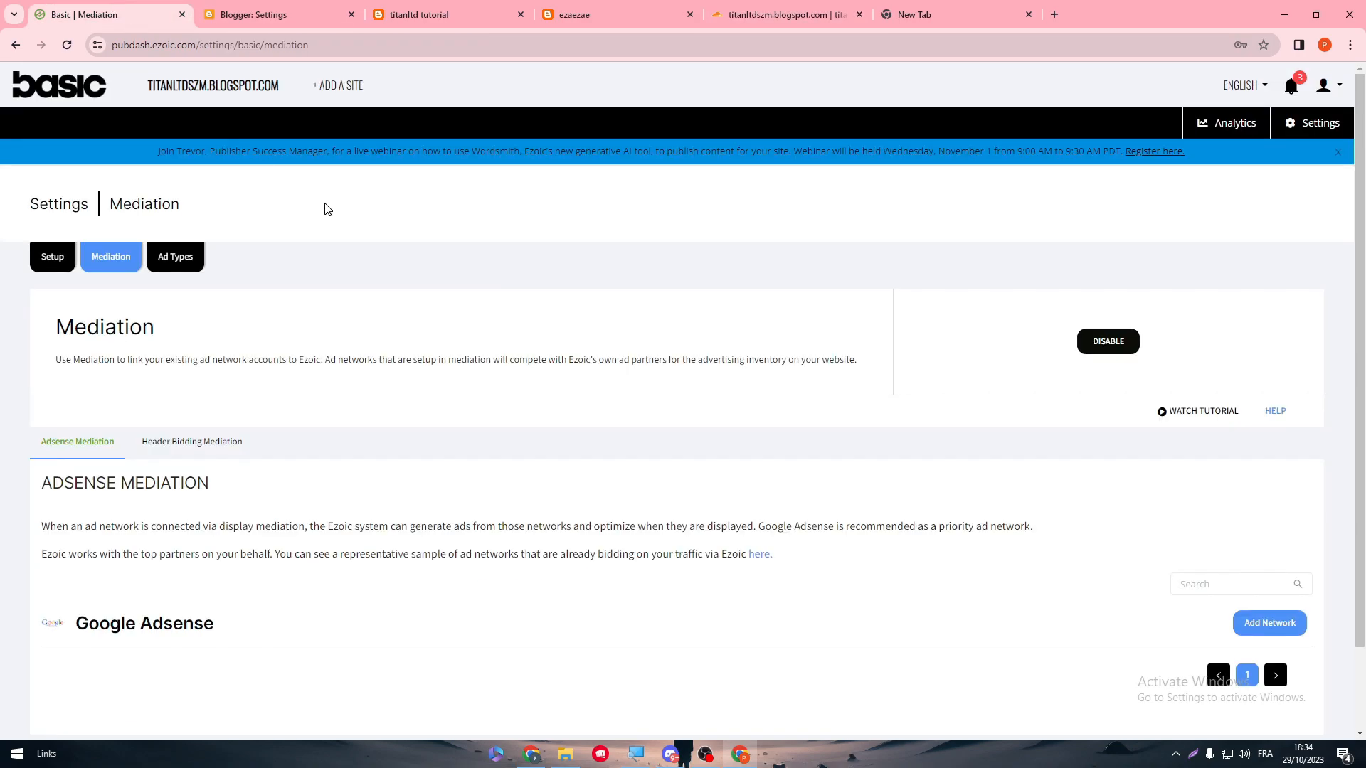
left_click(781, 14)
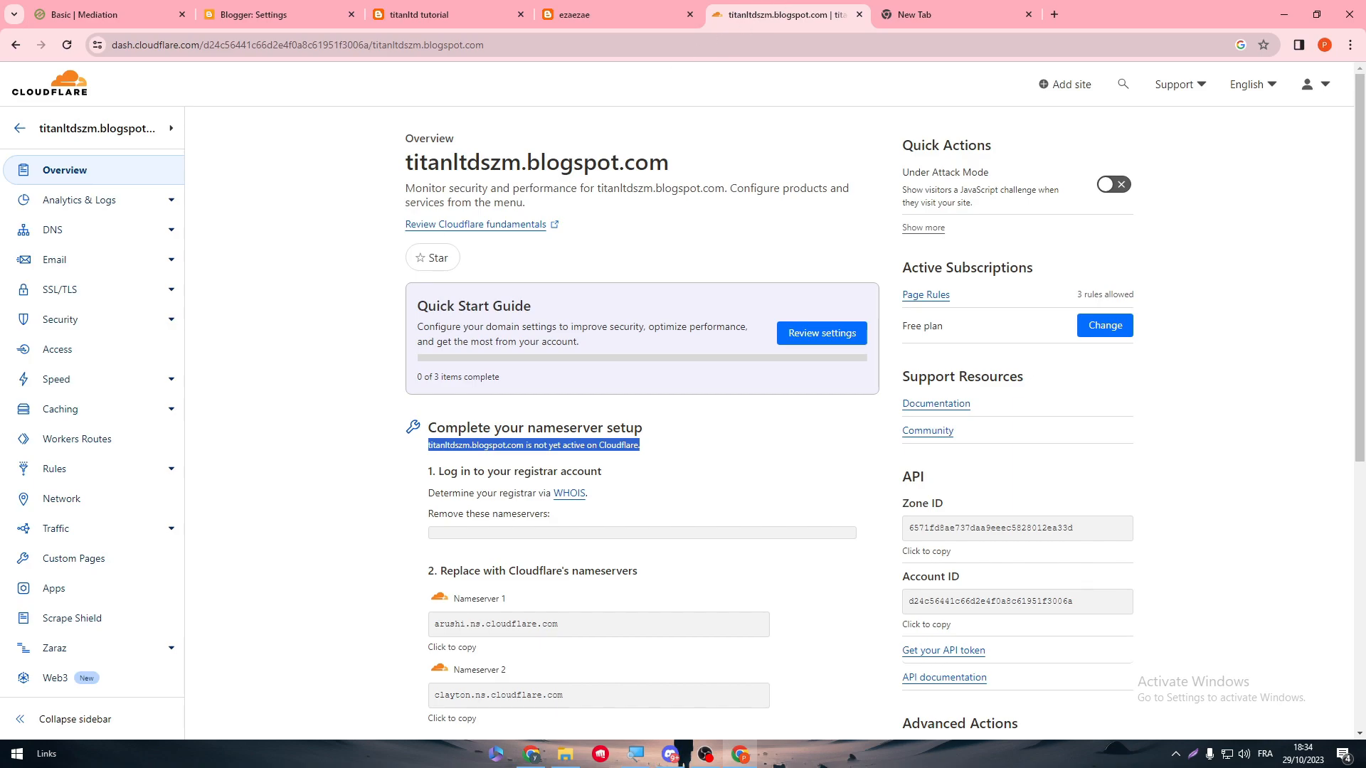
mouse_move(724, 590)
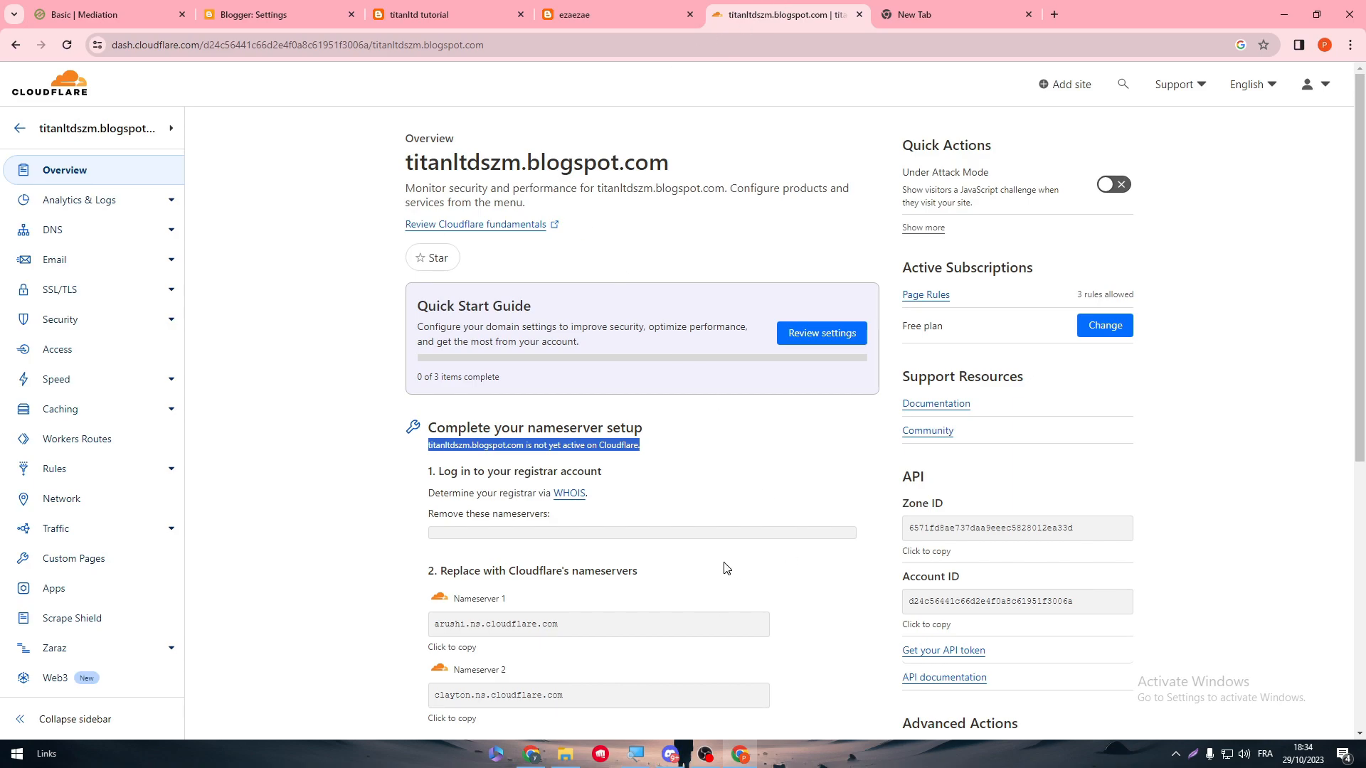
mouse_move(744, 579)
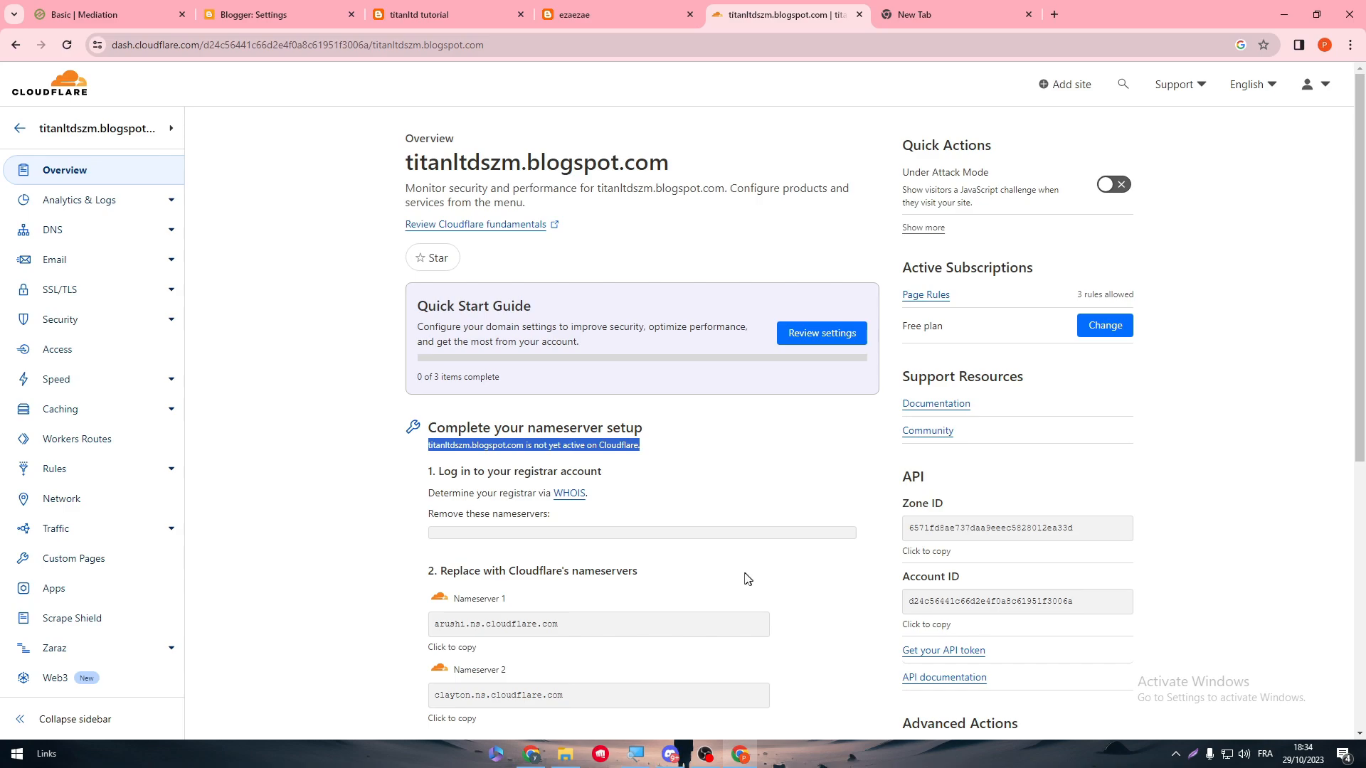